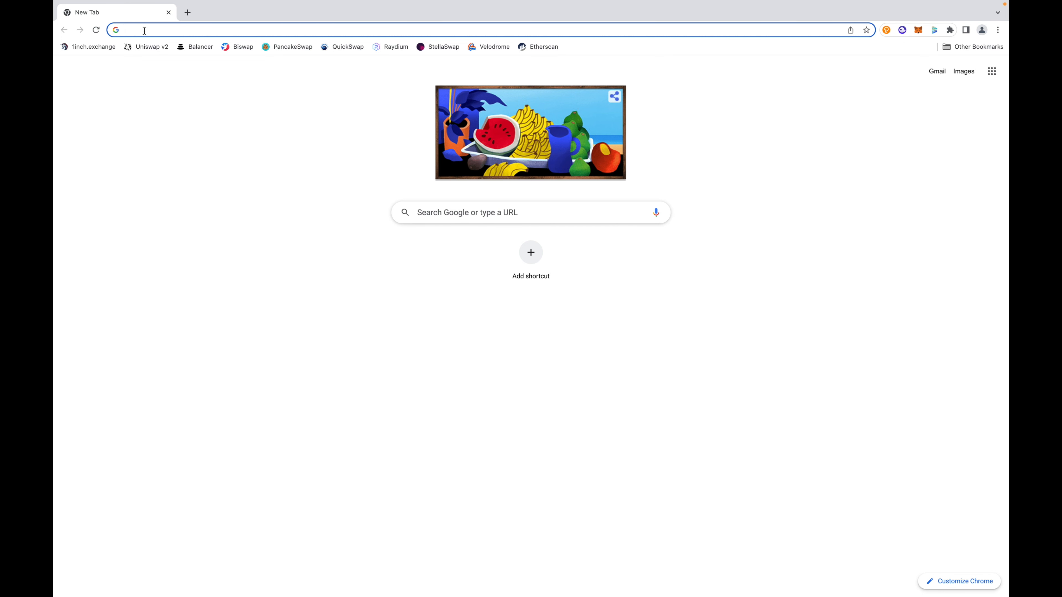
On CoinMarketCap search '1inch', open the 1inch Network page and visit its official 1inch.io site.
type("coinmarketcap.com")
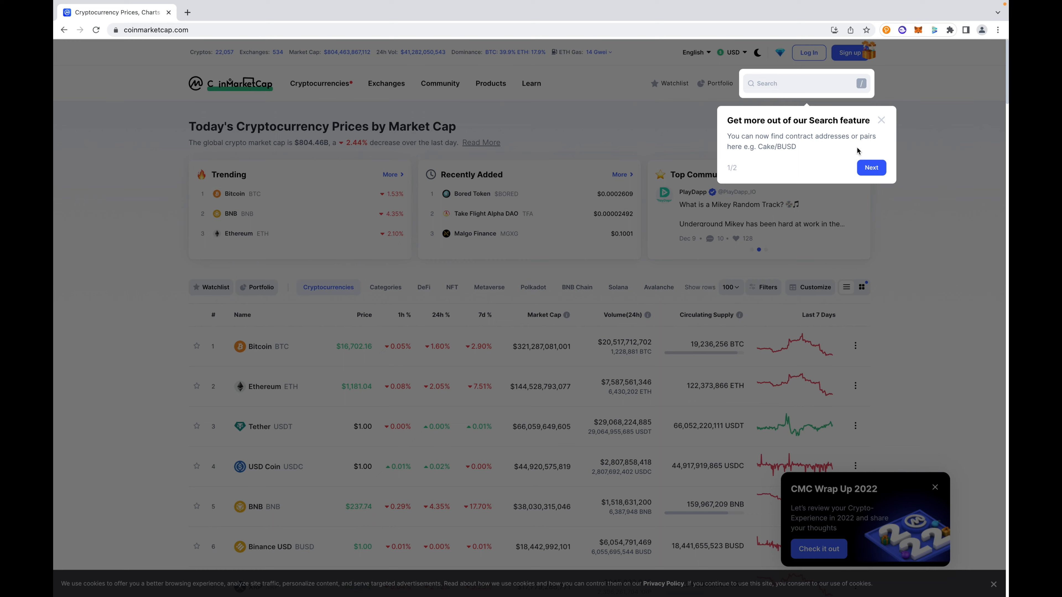
left_click(881, 120)
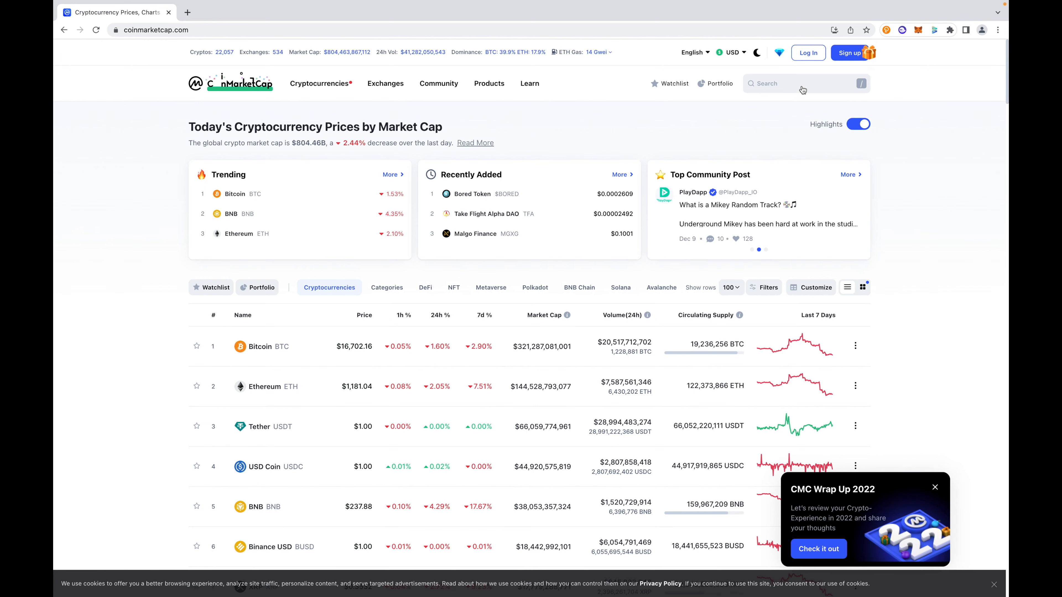
left_click(805, 84)
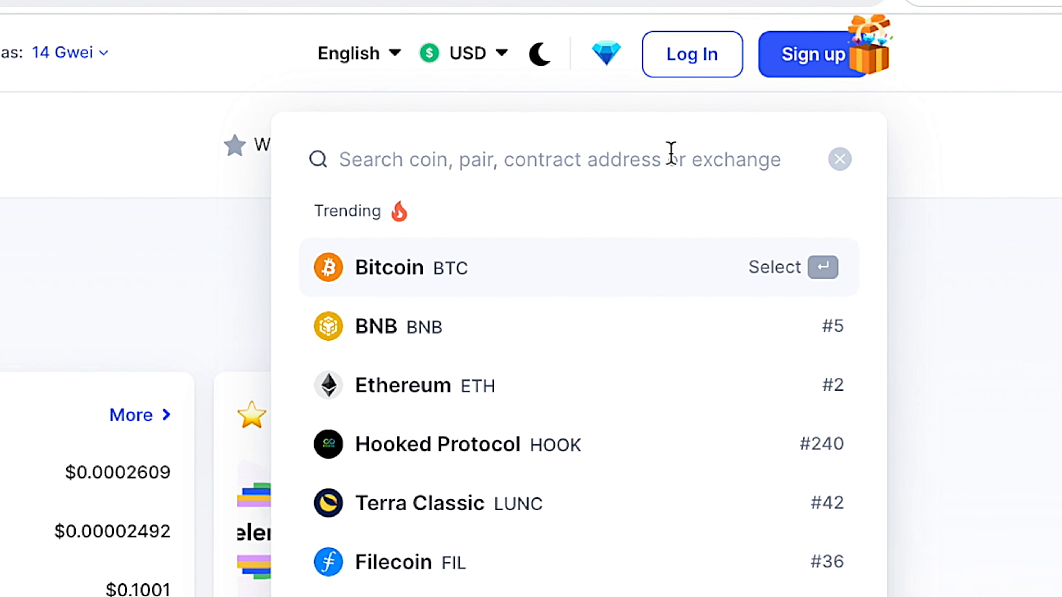
type("1inch")
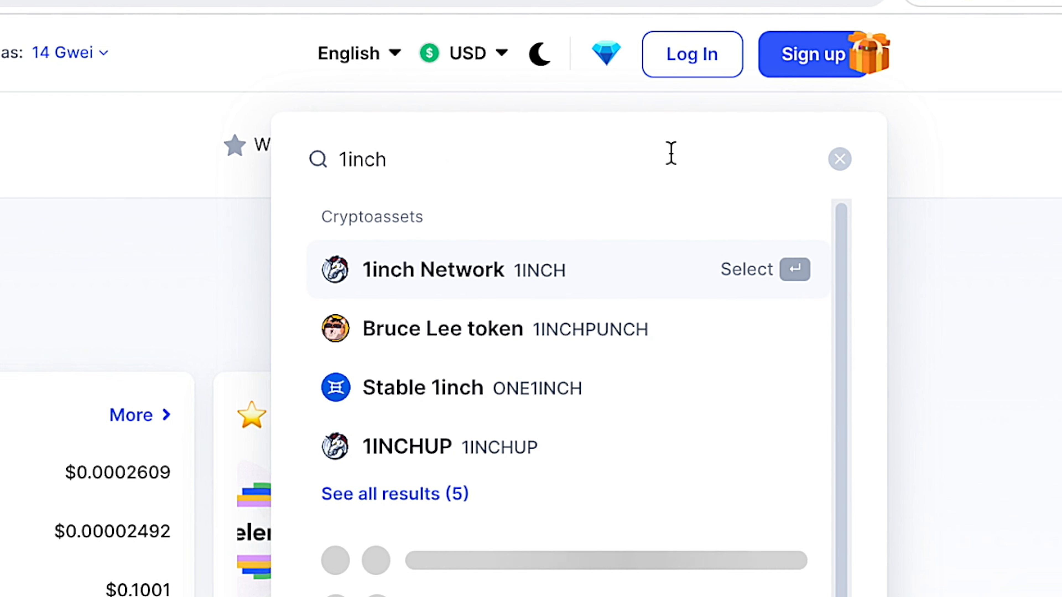
left_click(434, 269)
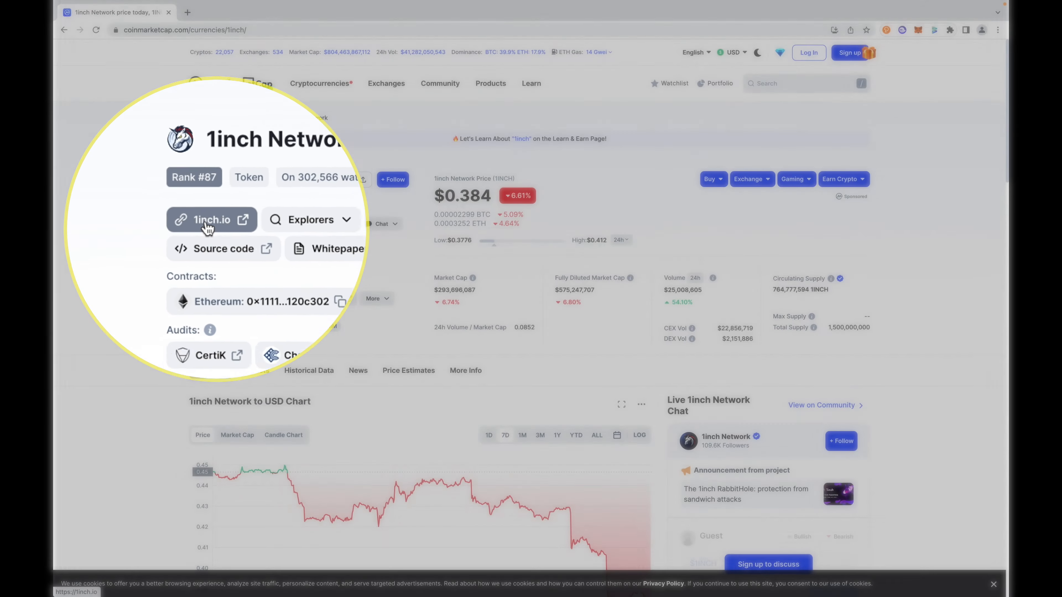
left_click(211, 219)
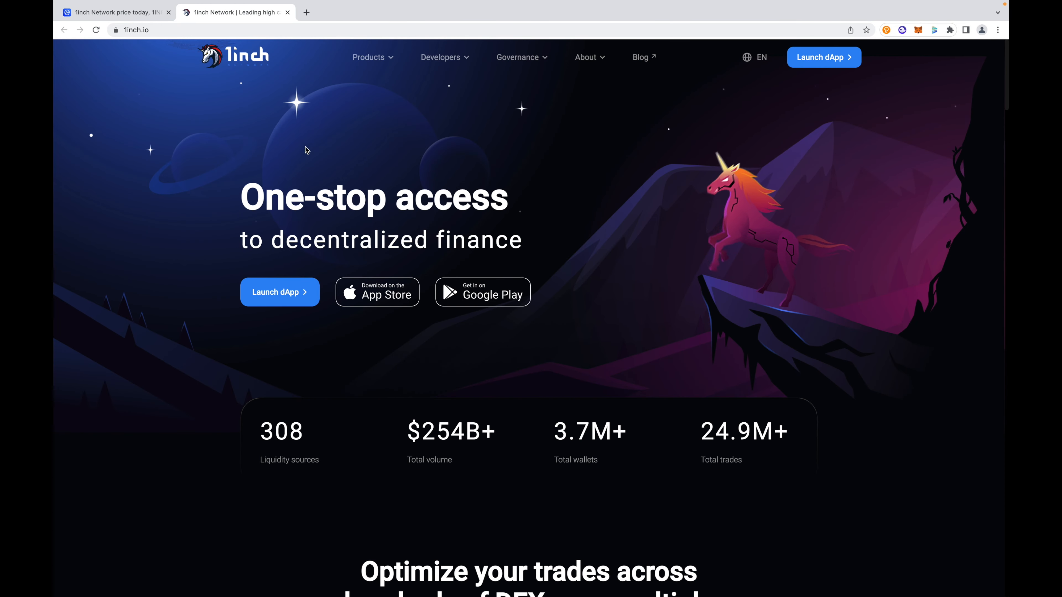
mouse_move(707, 105)
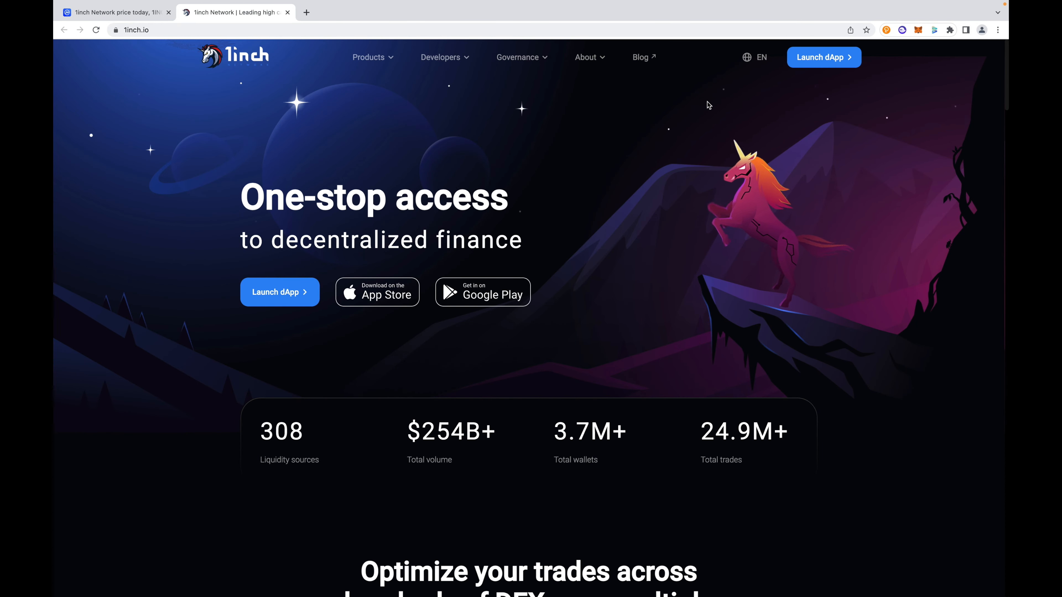
mouse_move(584, 201)
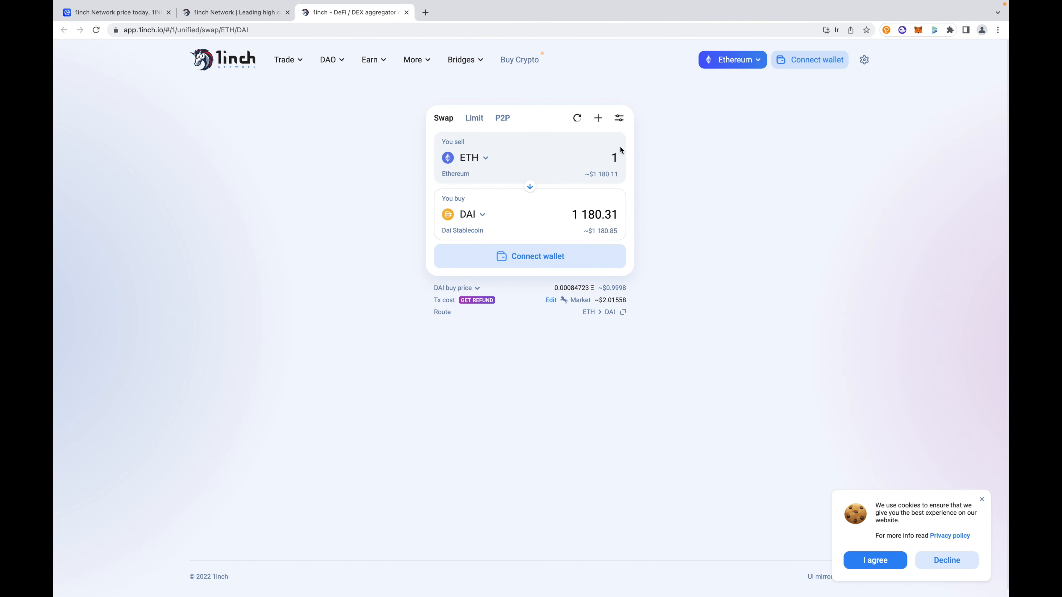
mouse_move(565, 118)
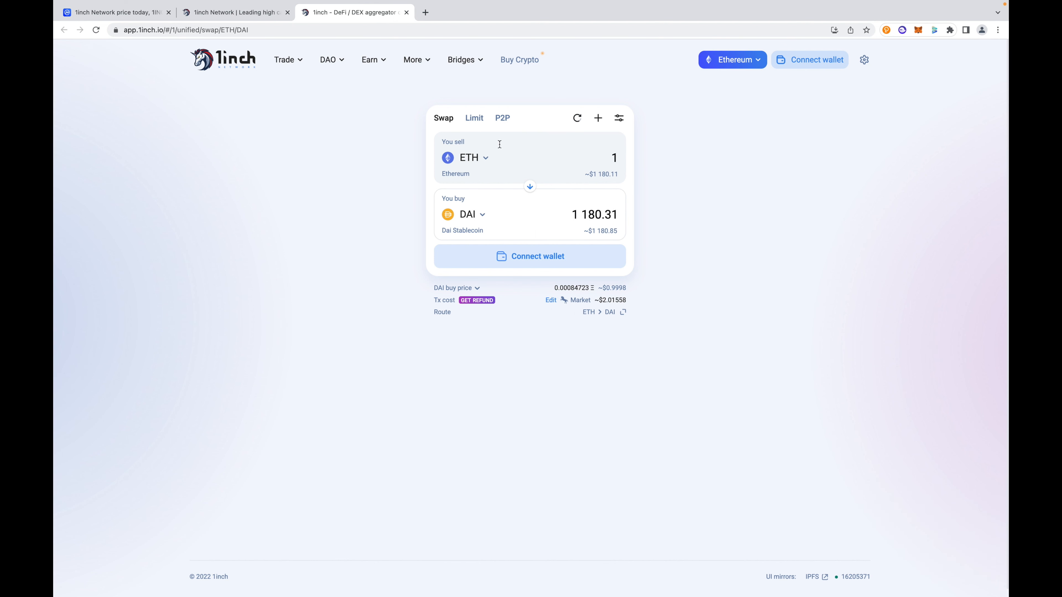
mouse_move(307, 162)
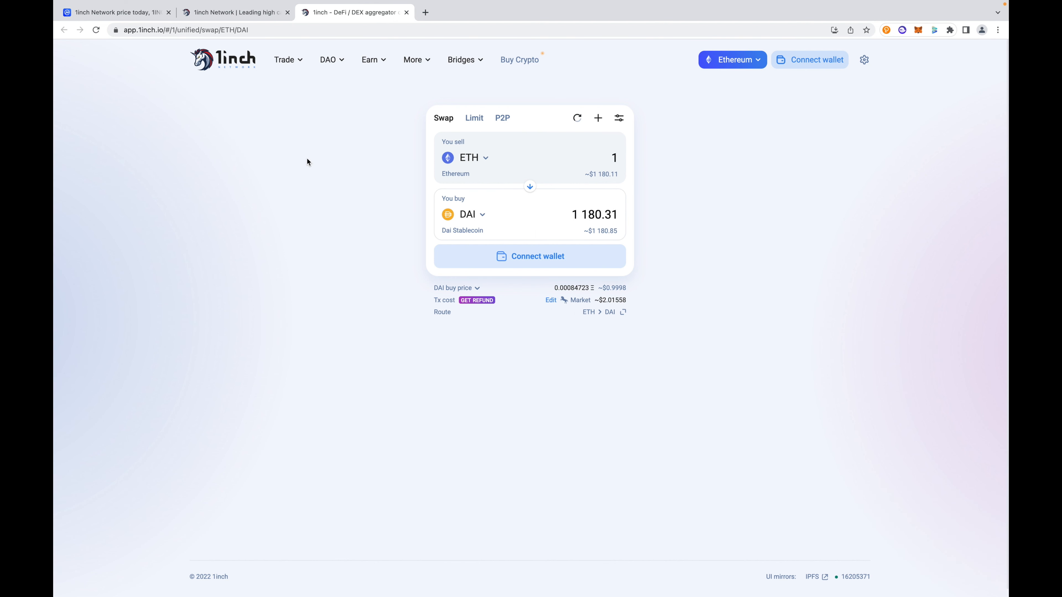
mouse_move(275, 74)
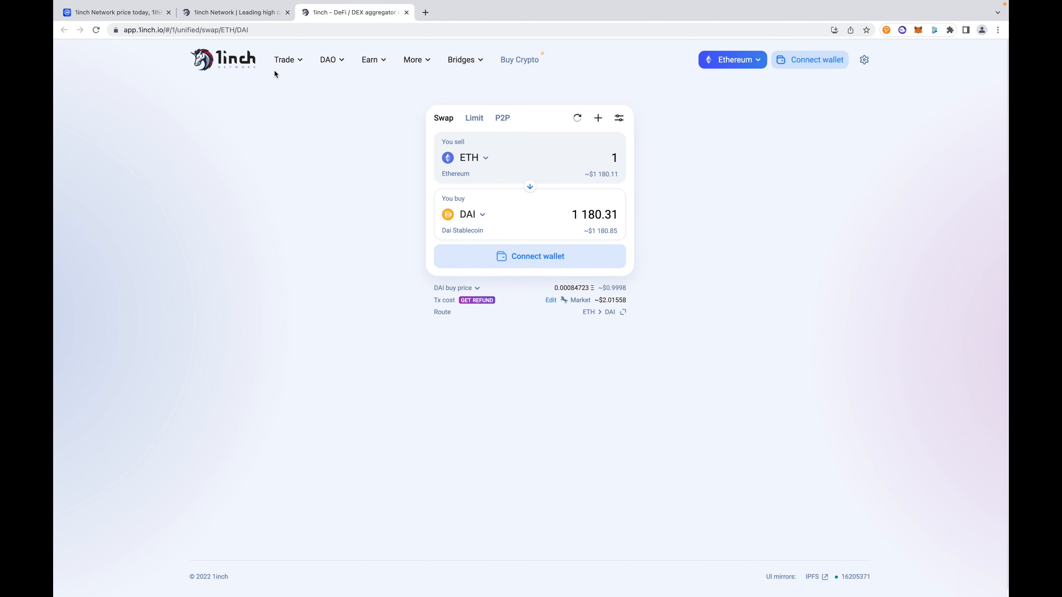
In 1inch global settings change the theme from Automatic to Dark.
left_click(283, 59)
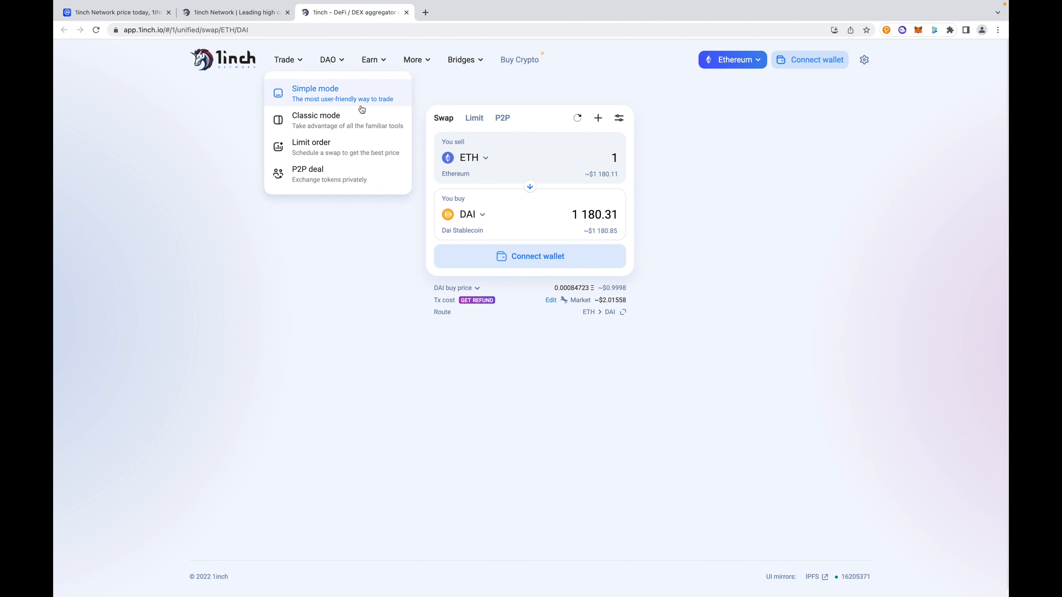
left_click(829, 79)
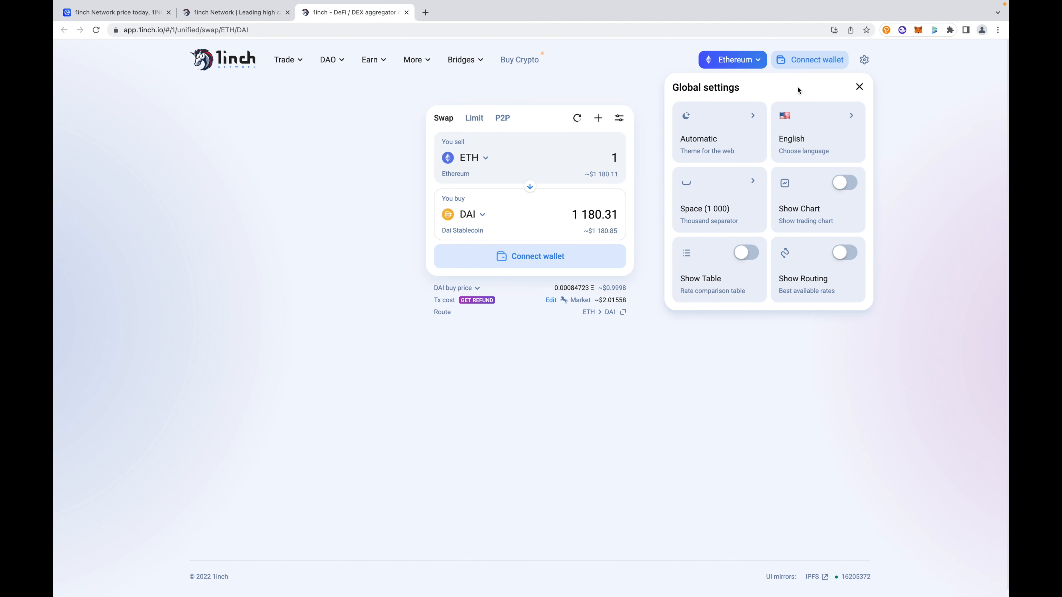
mouse_move(748, 135)
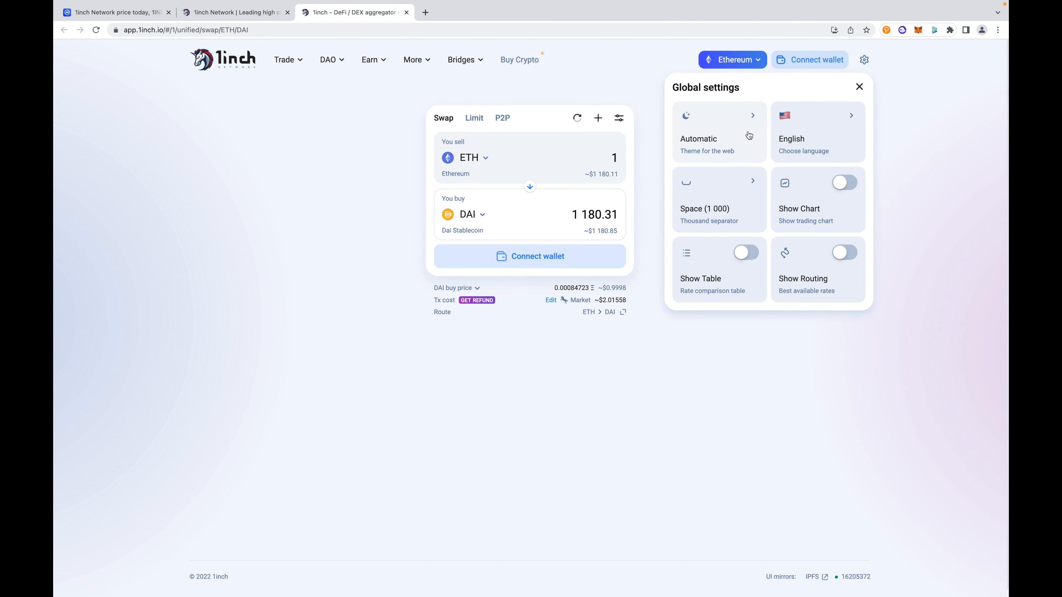
left_click(698, 139)
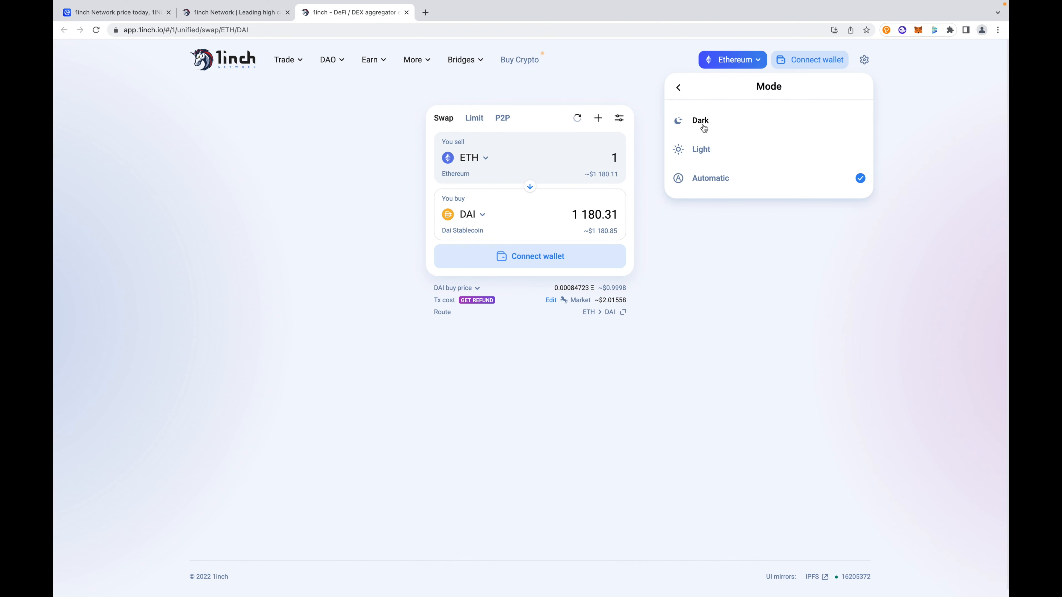
left_click(700, 120)
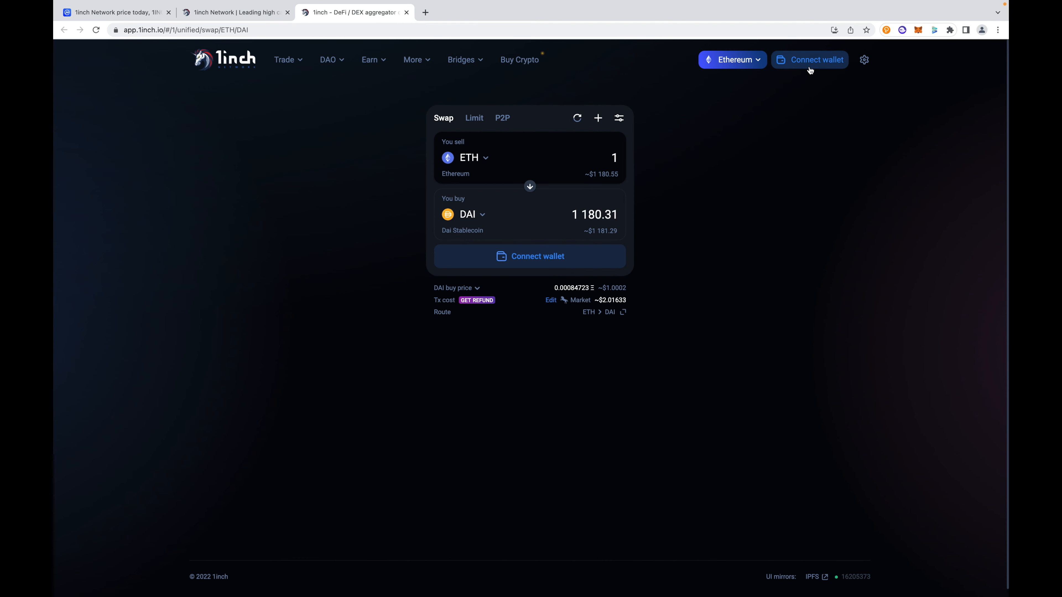
Connect a wallet: accept the terms, keep Ethereum and choose MetaMask.
left_click(808, 59)
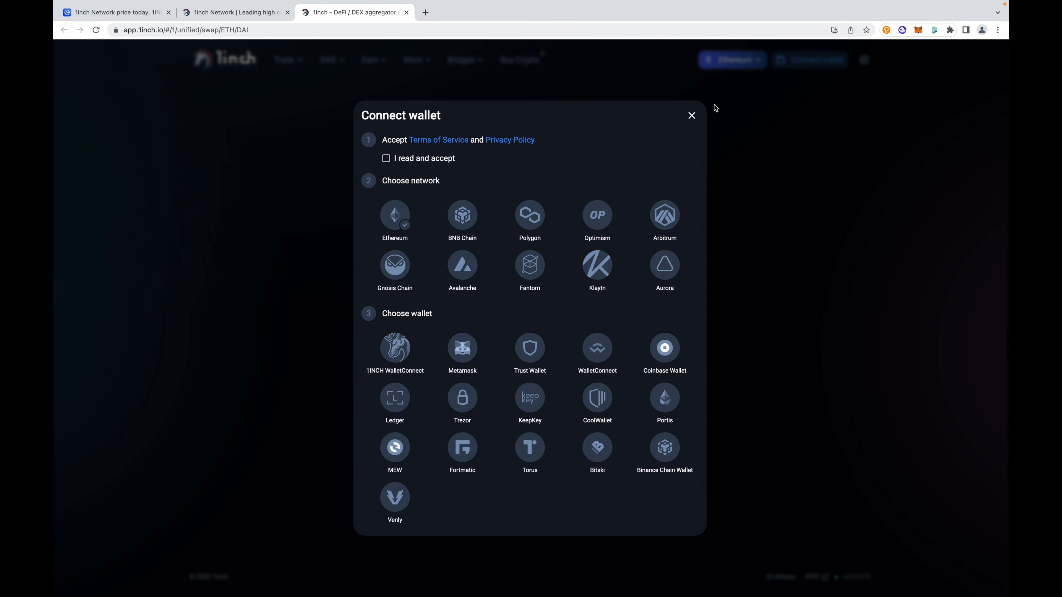
left_click(386, 158)
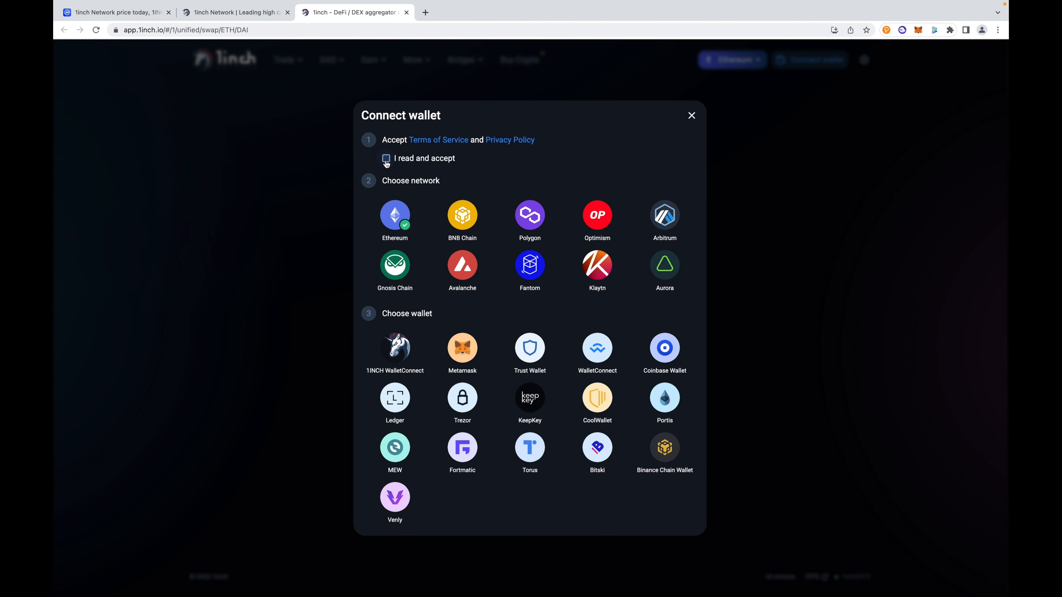
left_click(386, 158)
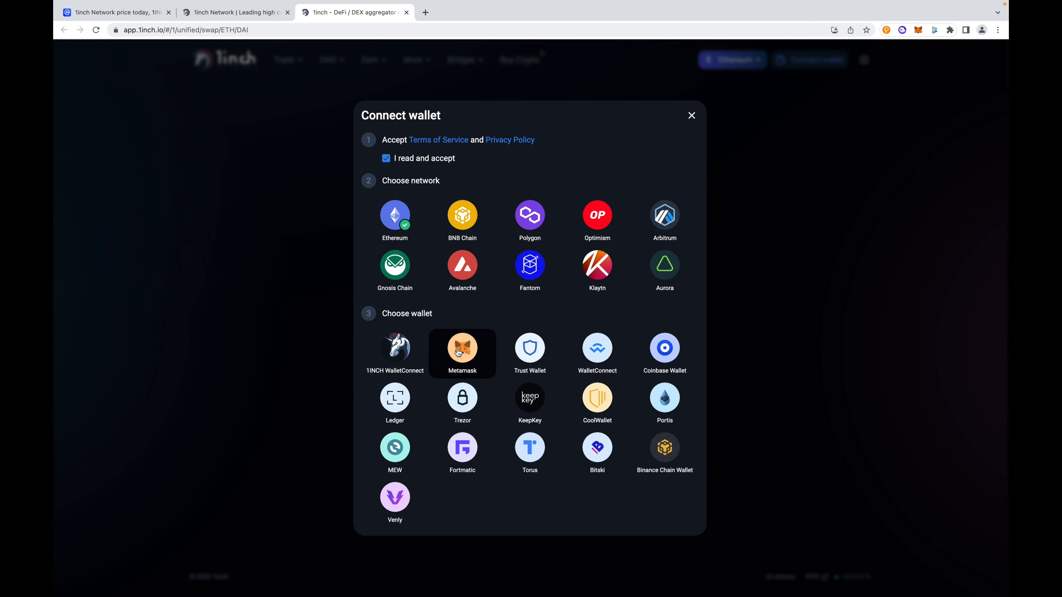
left_click(462, 347)
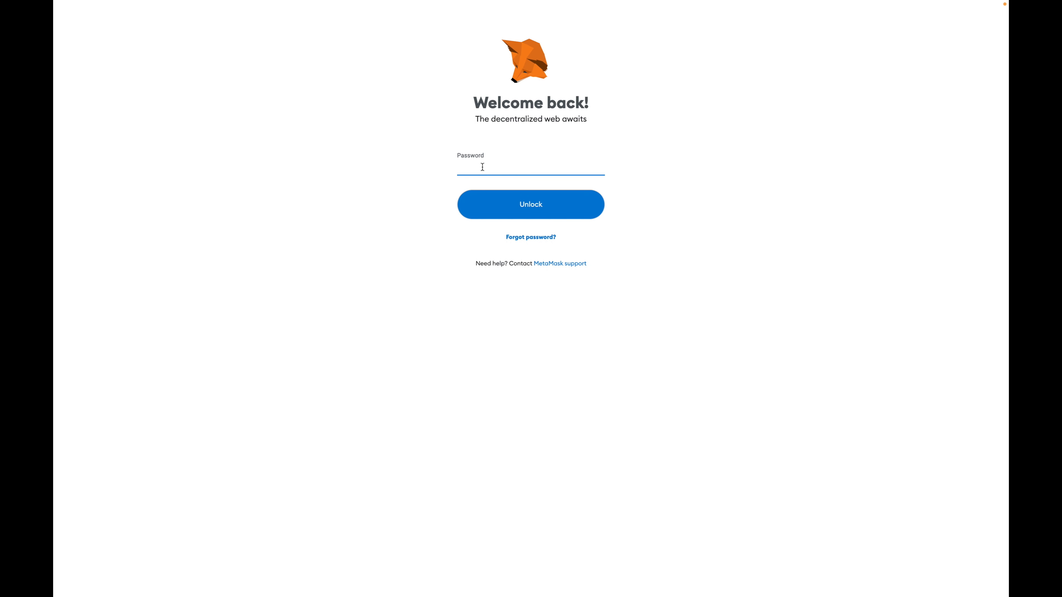
Unlock MetaMask and approve switching from Optimism to Ethereum Mainnet.
left_click(531, 204)
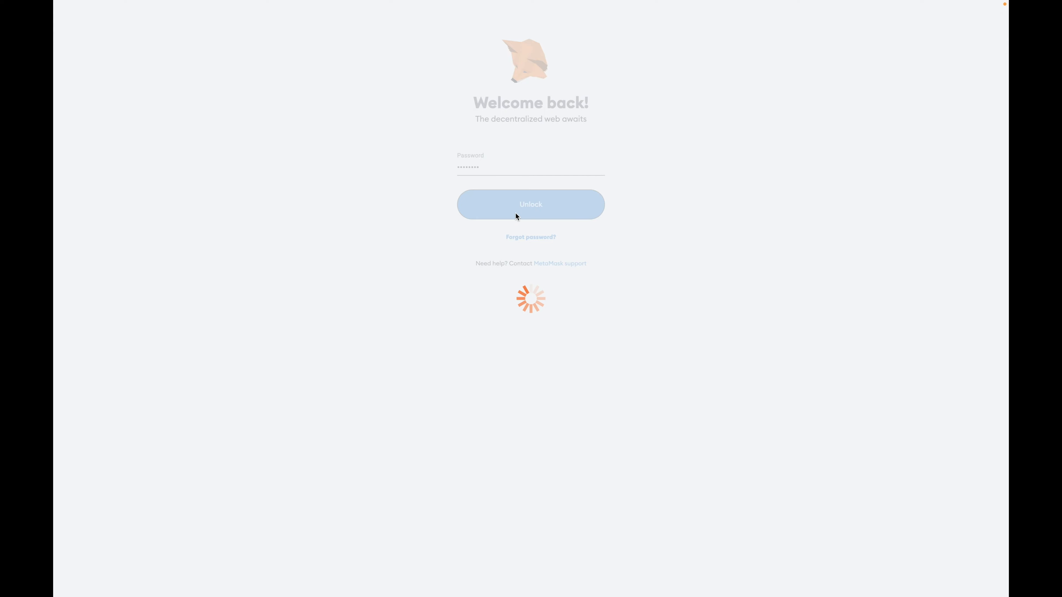
left_click(530, 204)
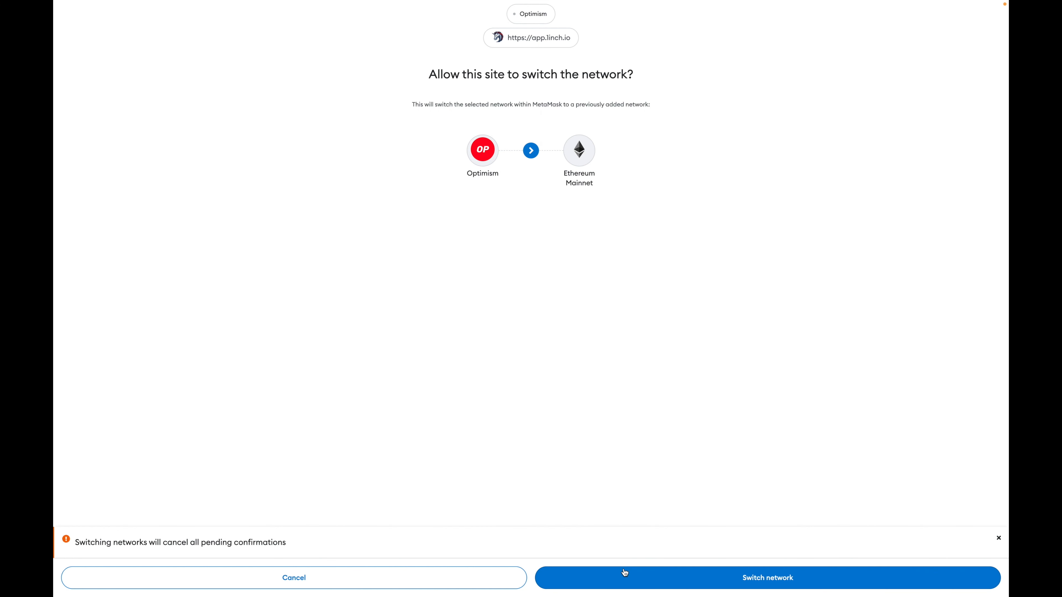
left_click(766, 578)
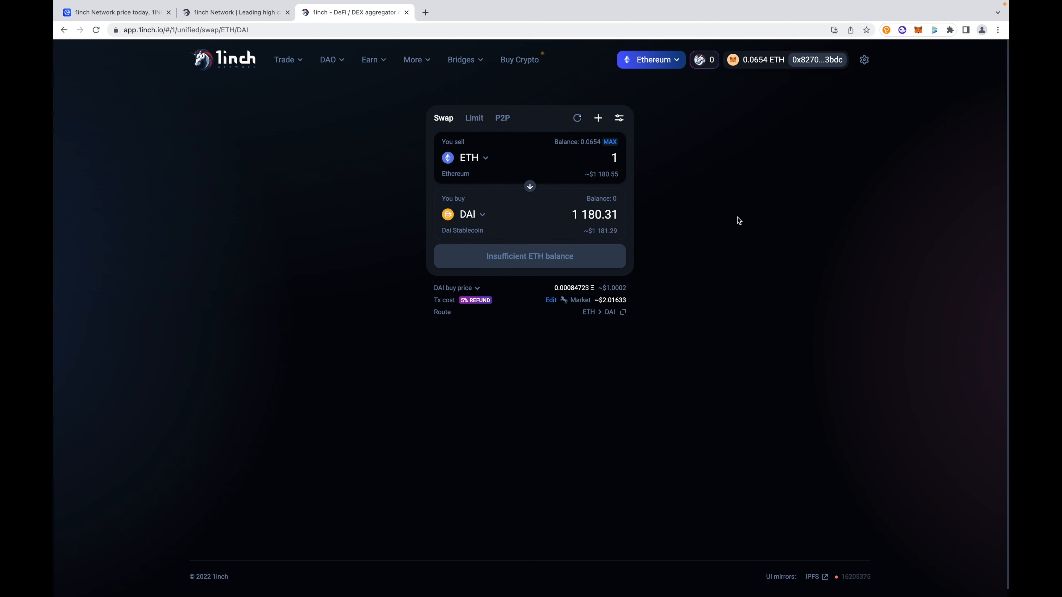
mouse_move(696, 174)
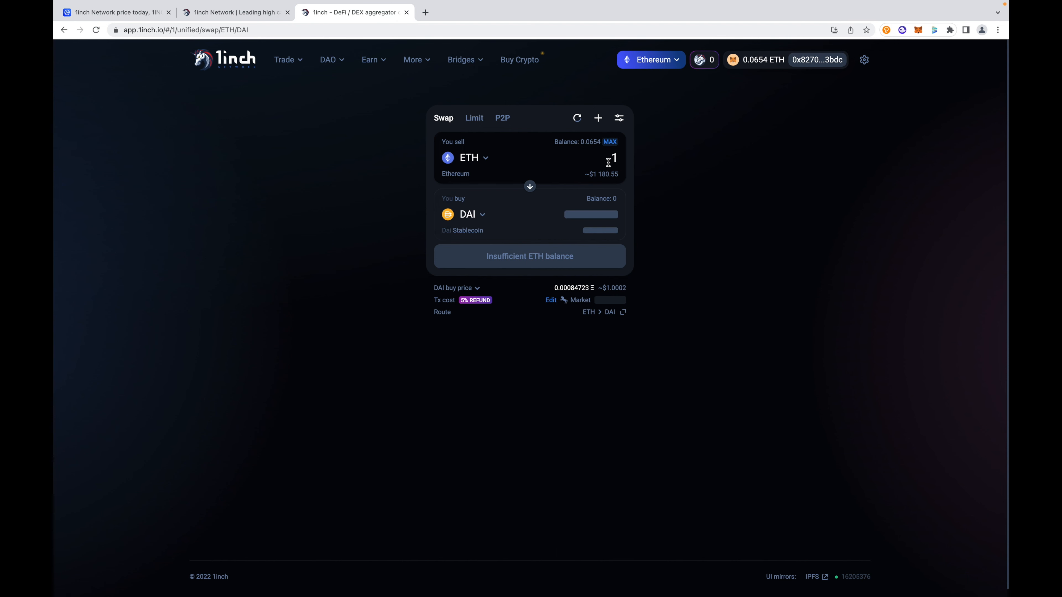
Sell 1 ETH and choose Chain Link (LINK) as the buy token, then move to a limit order.
type("1")
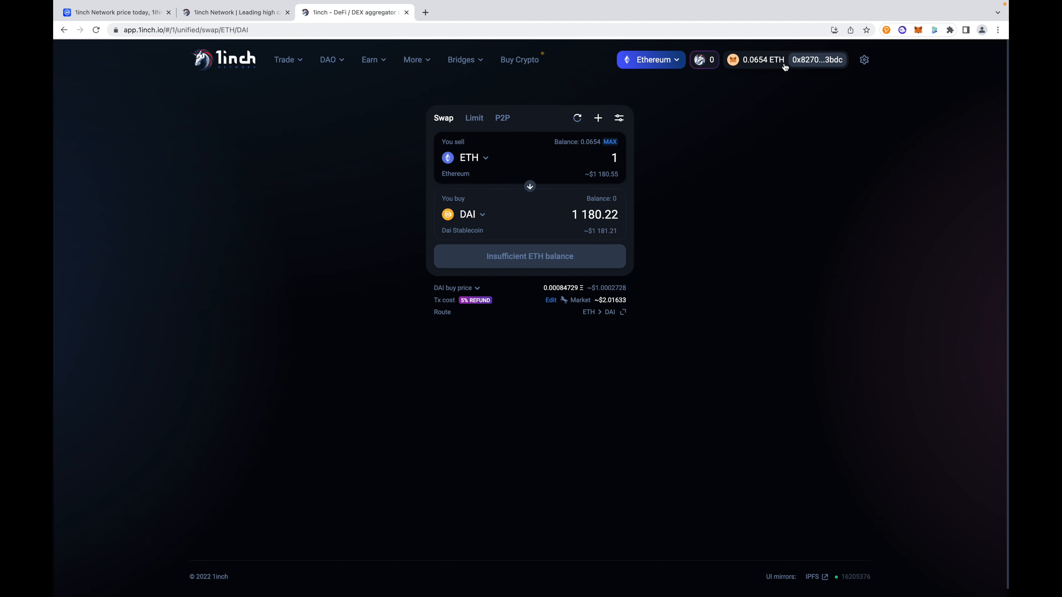
mouse_move(491, 166)
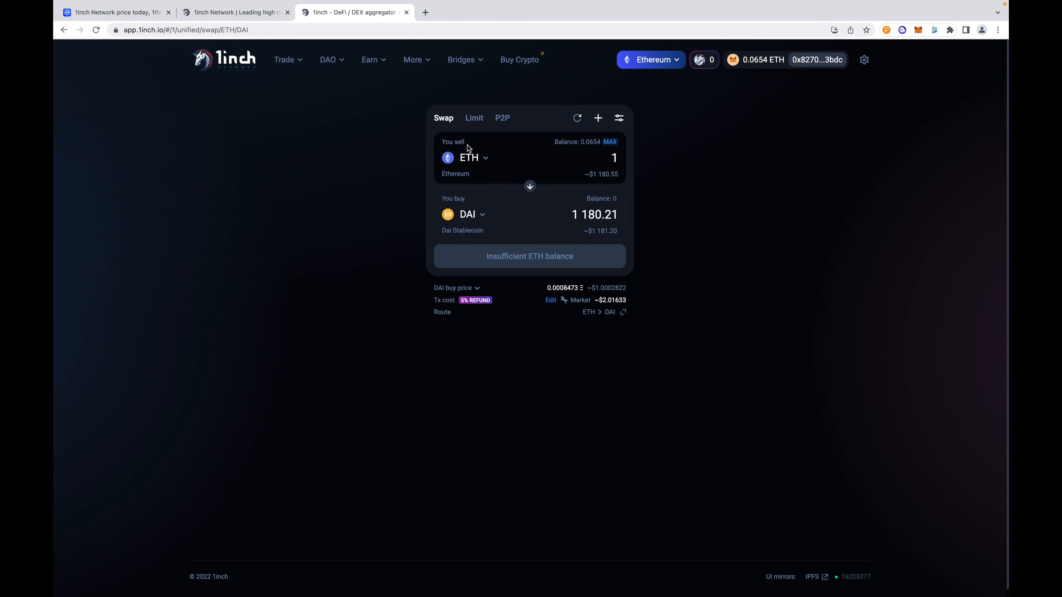
mouse_move(479, 172)
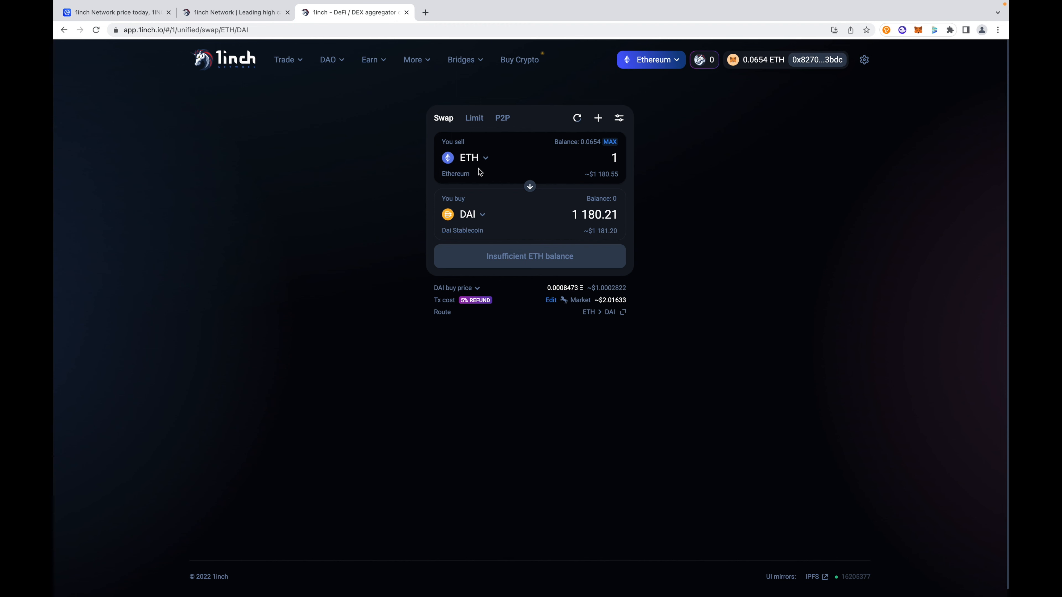
left_click(472, 214)
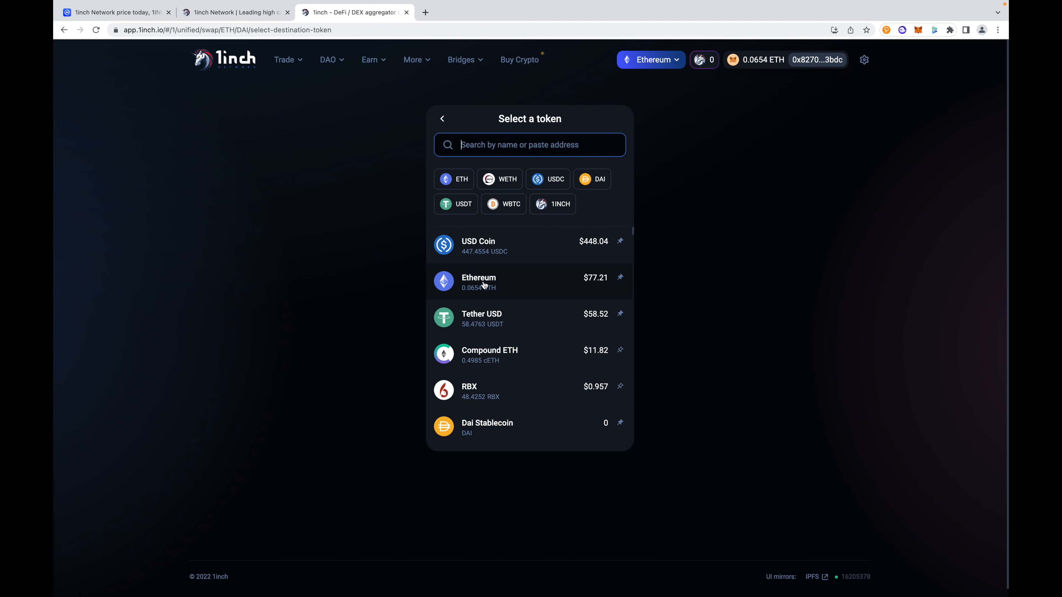
scroll("down", 3)
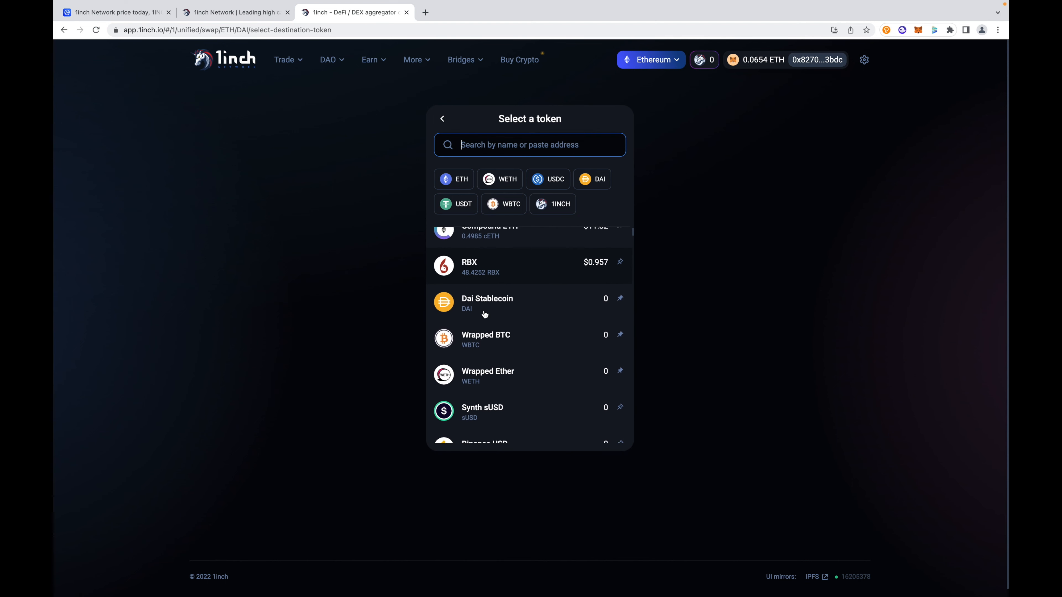
scroll("down", 3)
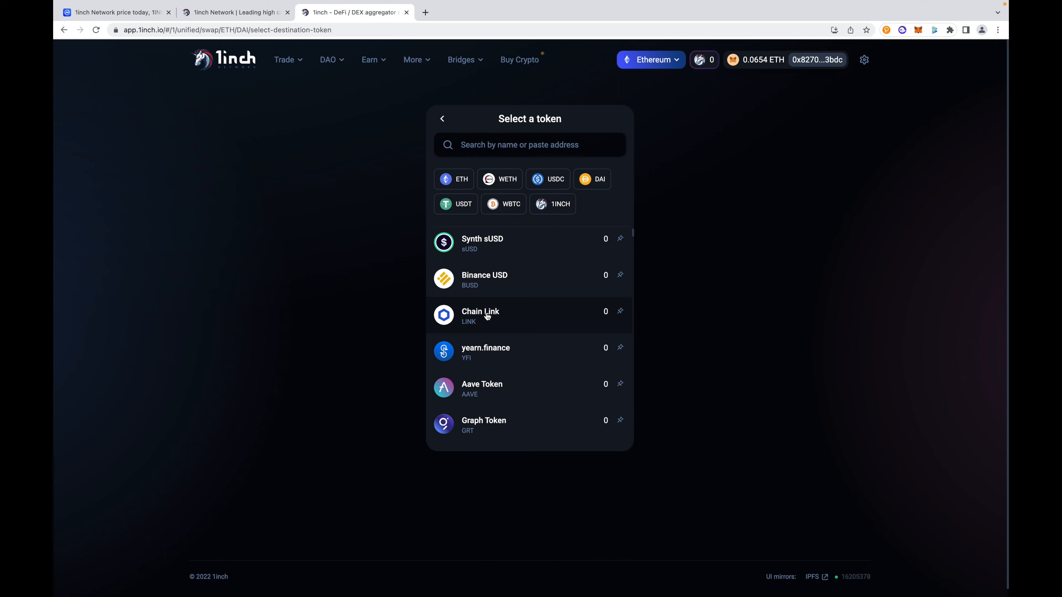
left_click(481, 316)
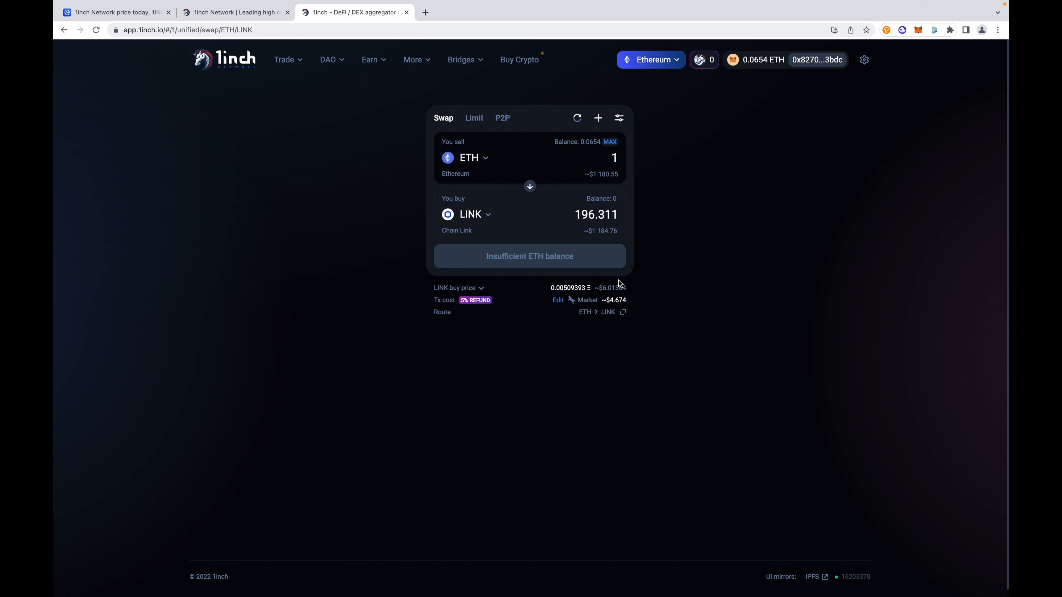
mouse_move(567, 158)
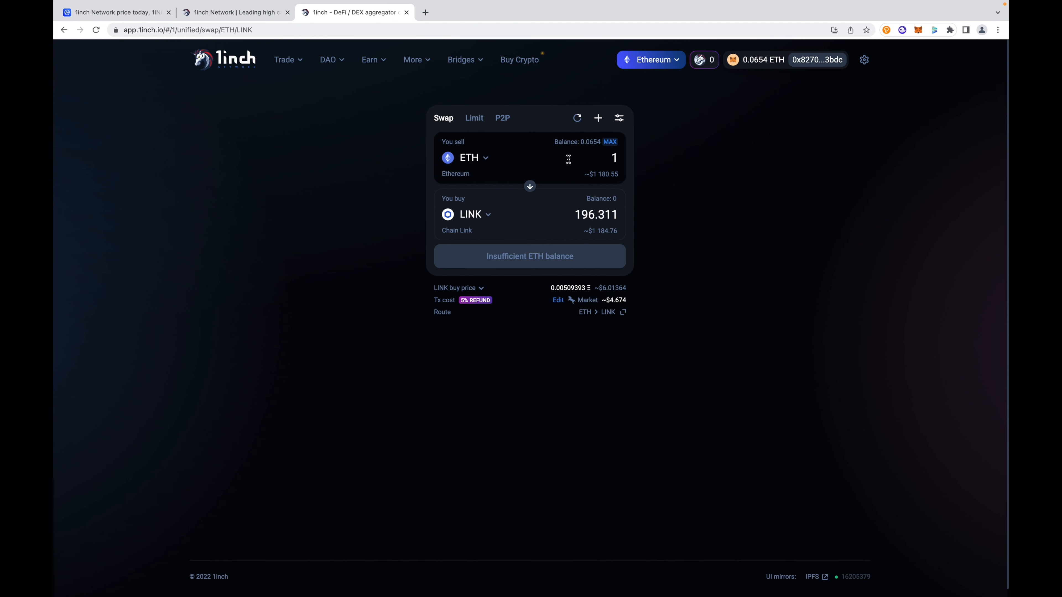
left_click(474, 118)
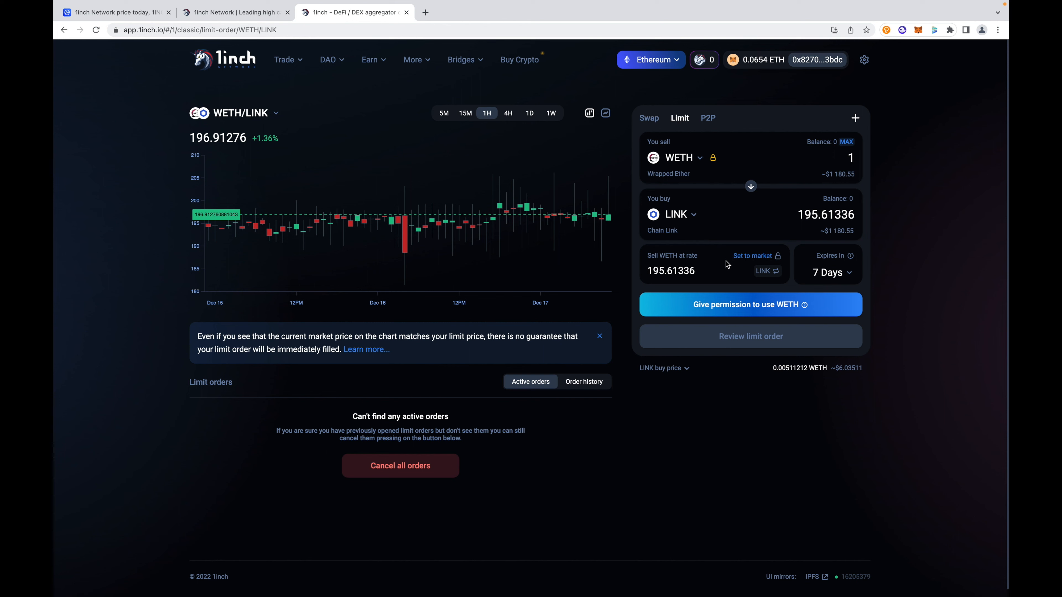
mouse_move(719, 265)
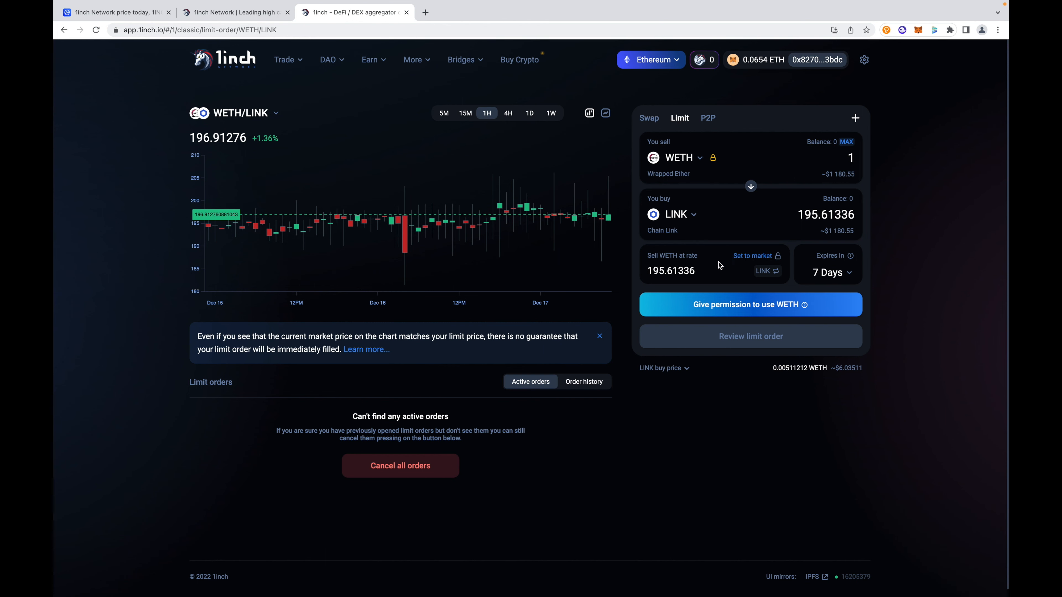
mouse_move(701, 261)
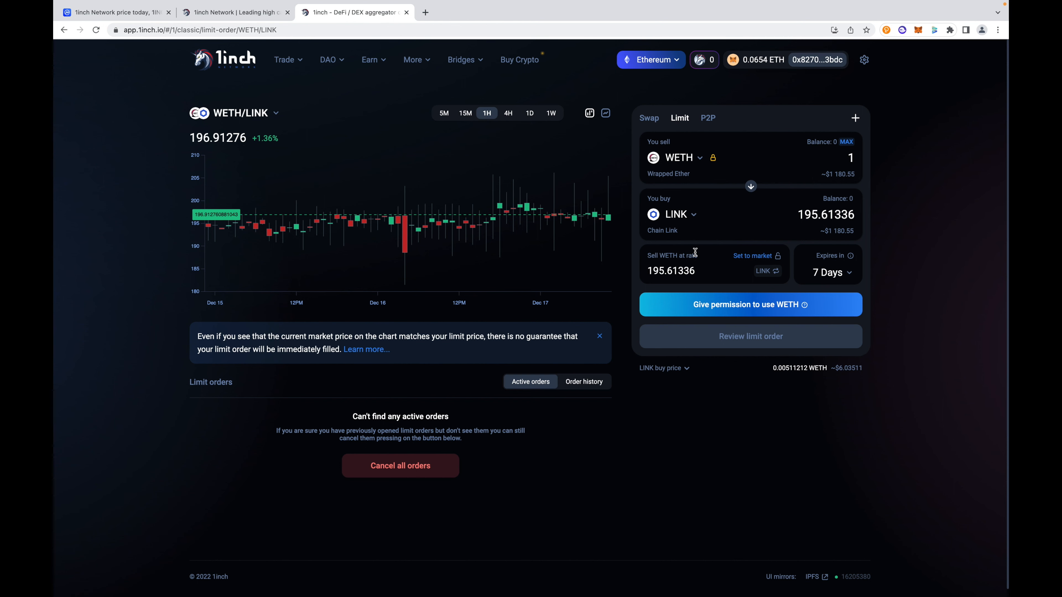
Change the sell token to USDC and flip the rate to price LINK in USDC.
left_click(827, 272)
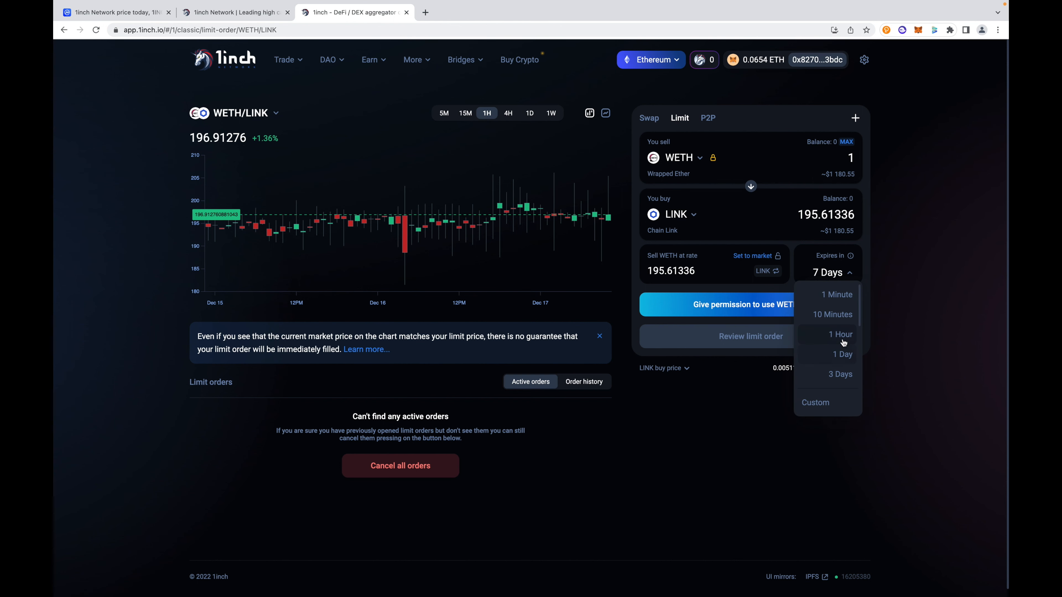
mouse_move(842, 374)
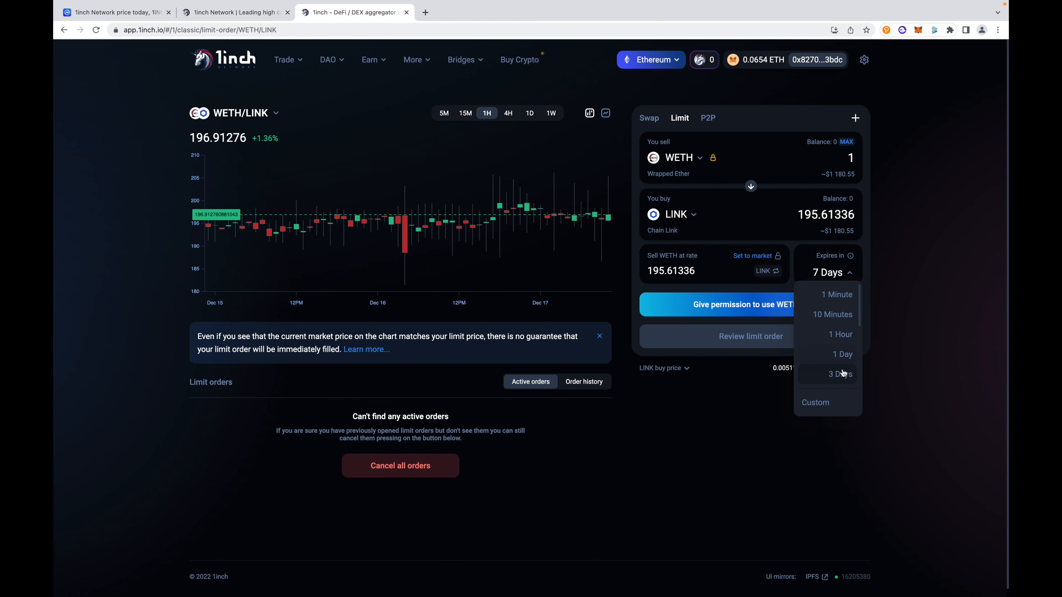
scroll("down", 3)
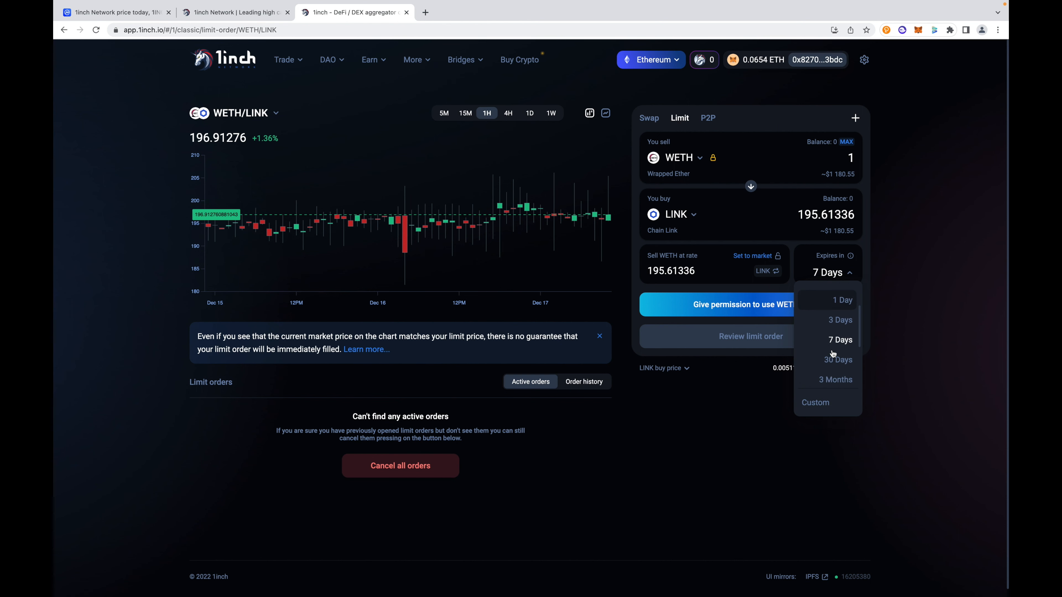
scroll("down", 3)
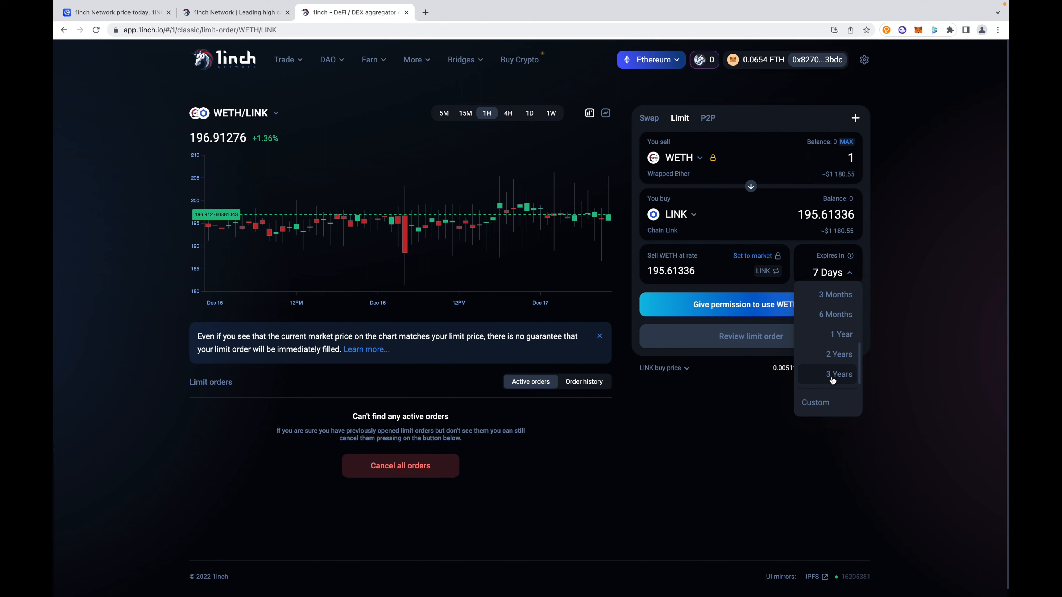
mouse_move(891, 257)
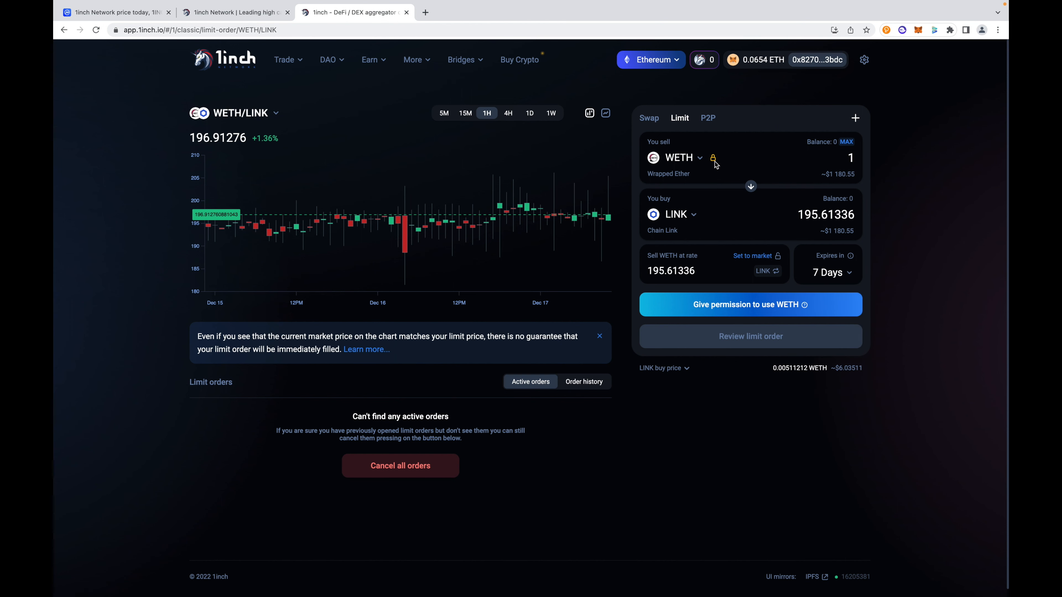
left_click(677, 157)
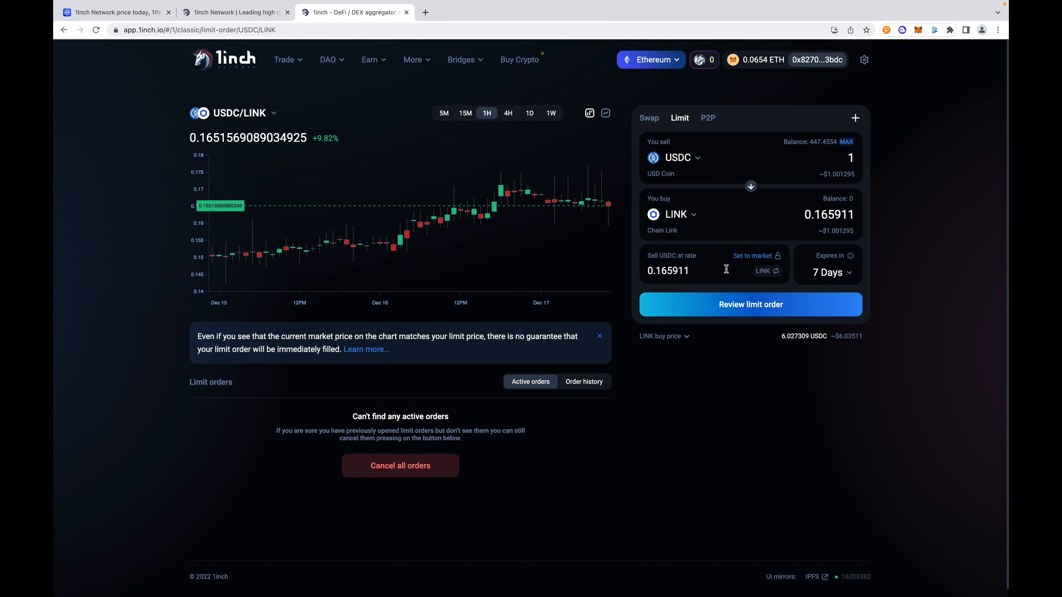
left_click(774, 271)
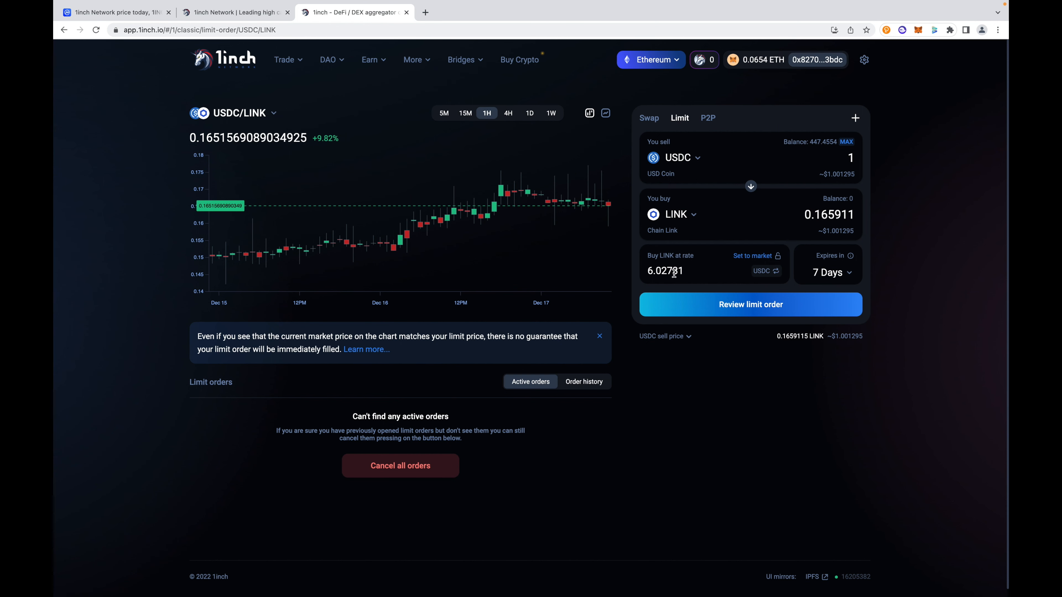
mouse_move(748, 260)
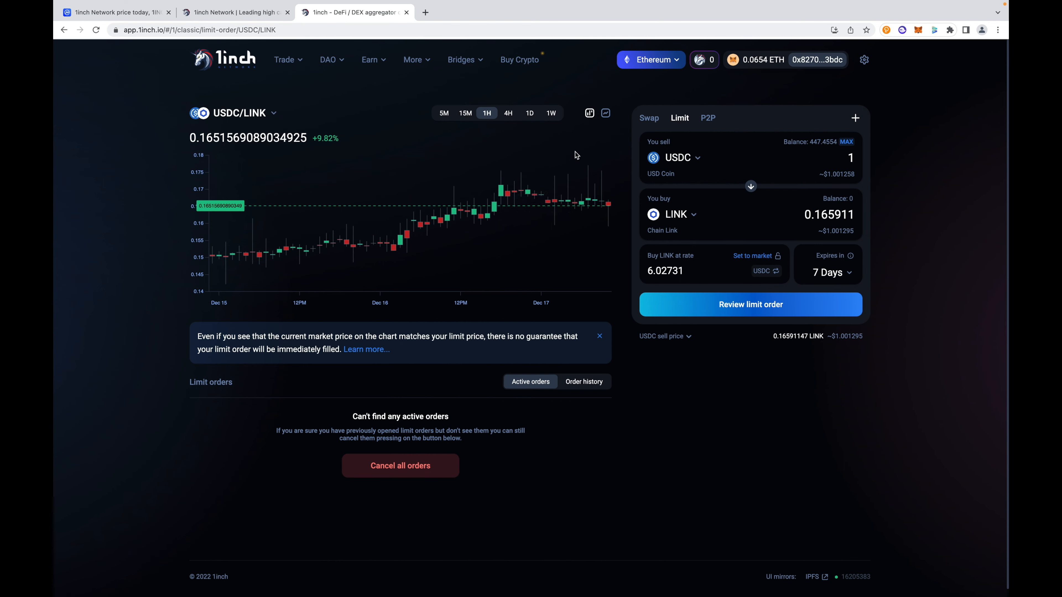
Set the limit price to 3 USDC with 6 Months expiry and submit the order for review.
left_click(663, 272)
type("2.98")
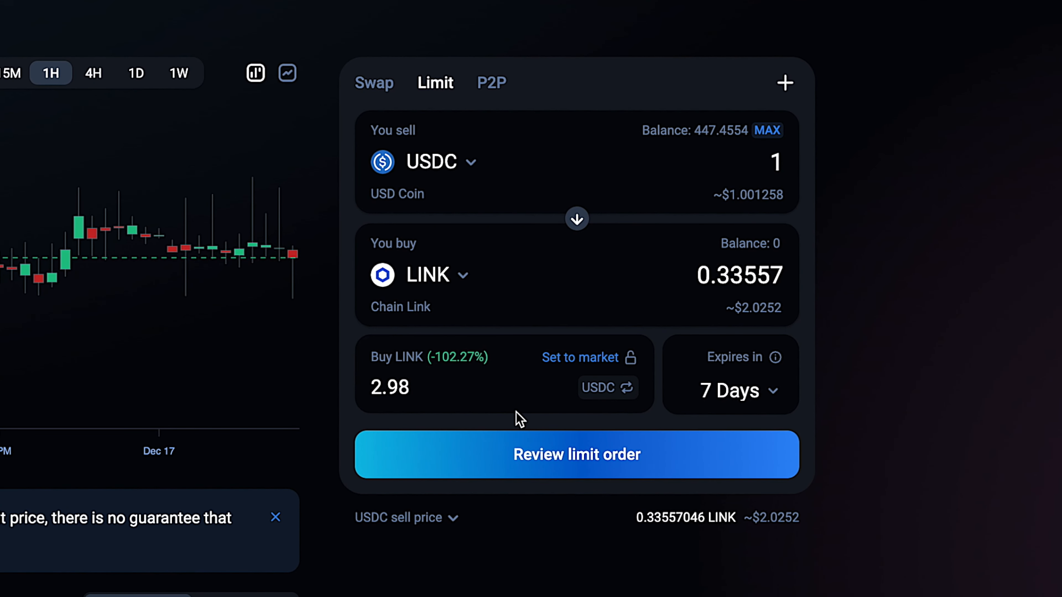
type("3.00")
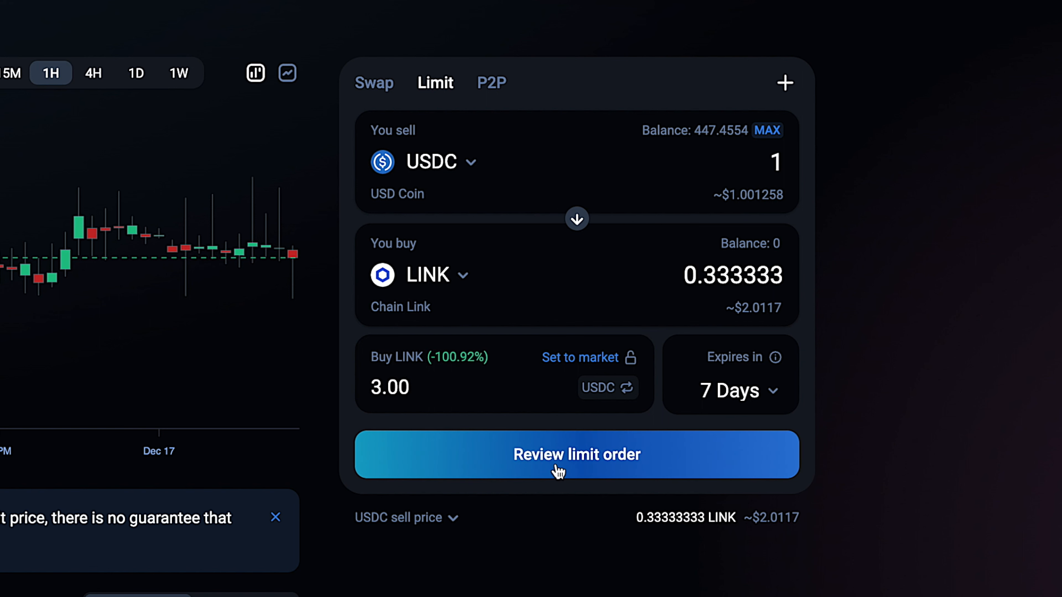
mouse_move(565, 464)
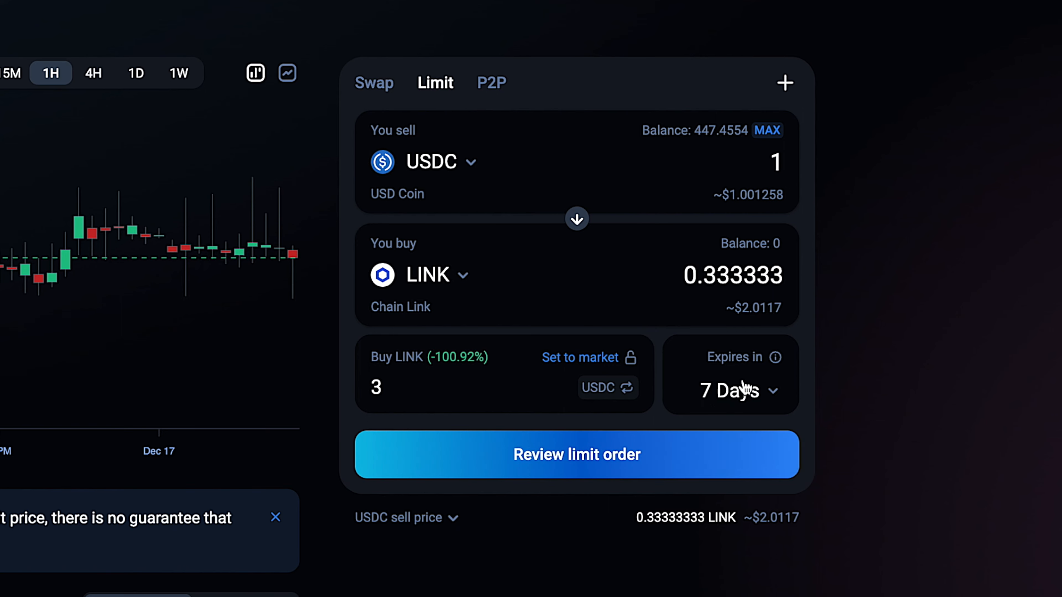
left_click(730, 392)
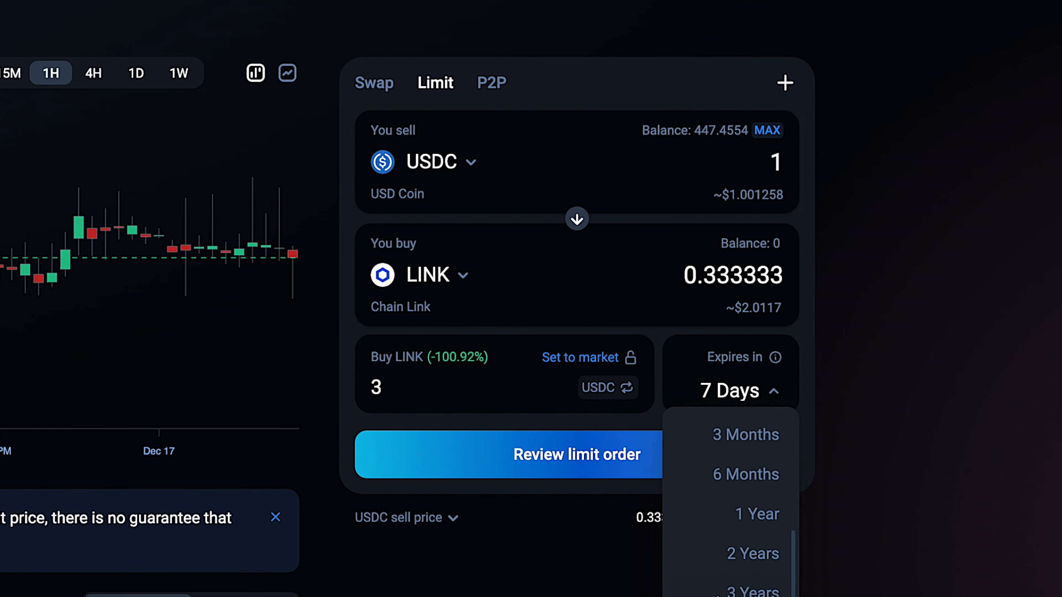
left_click(745, 473)
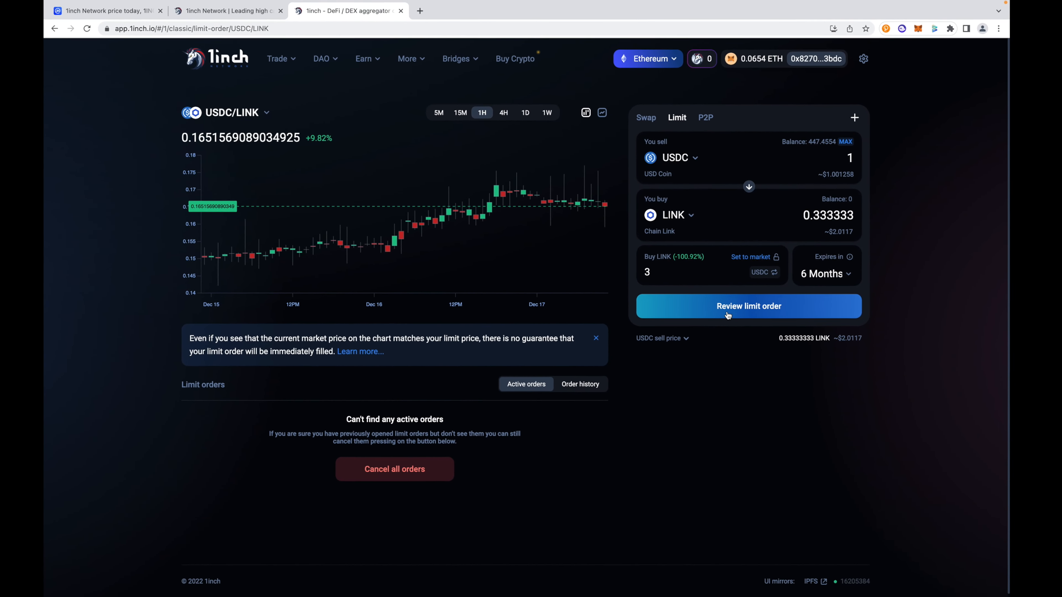
left_click(748, 305)
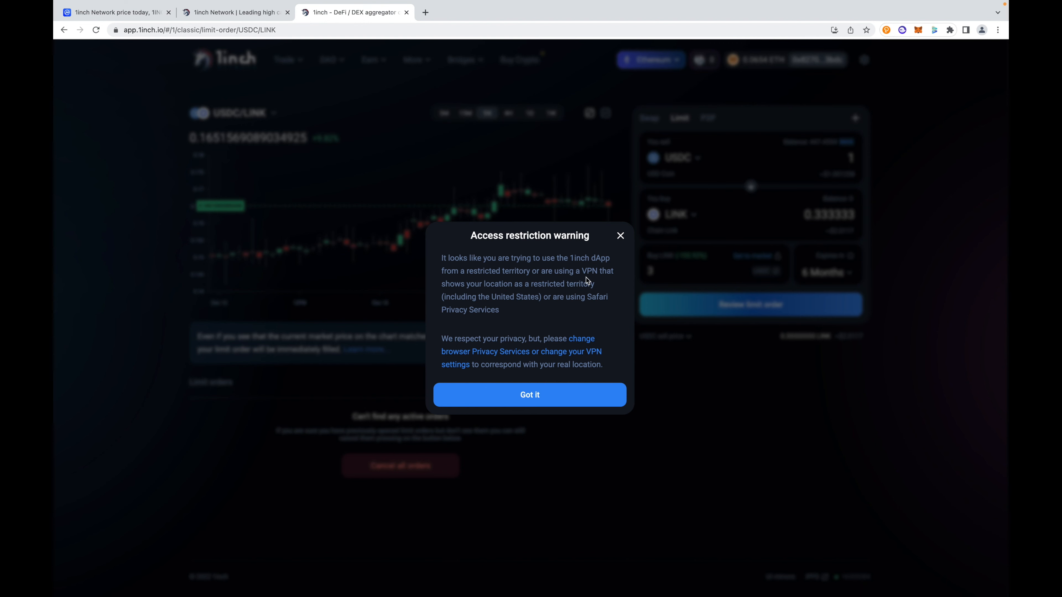
mouse_move(516, 329)
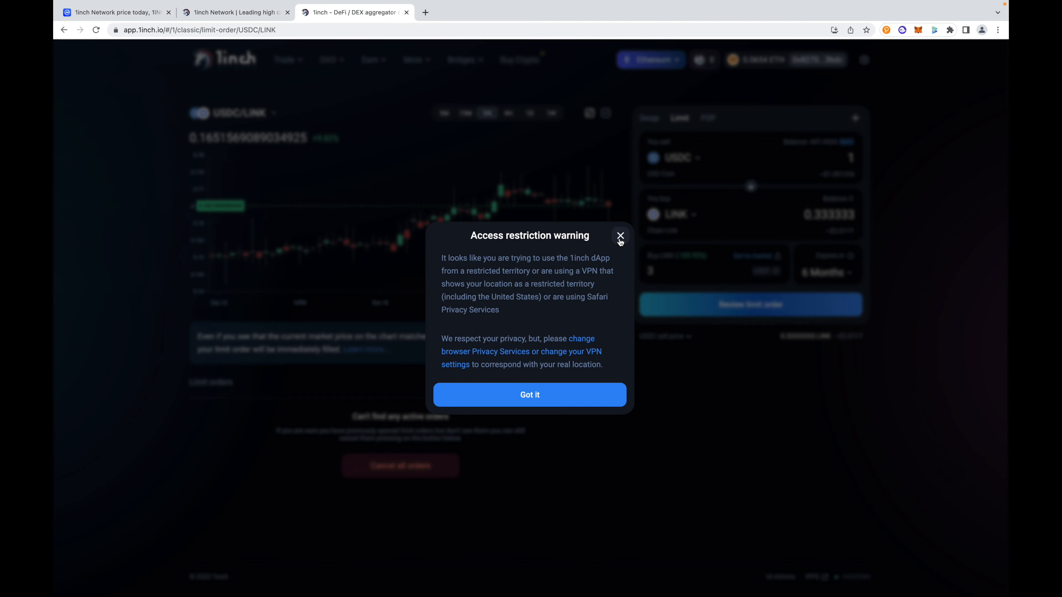
left_click(619, 236)
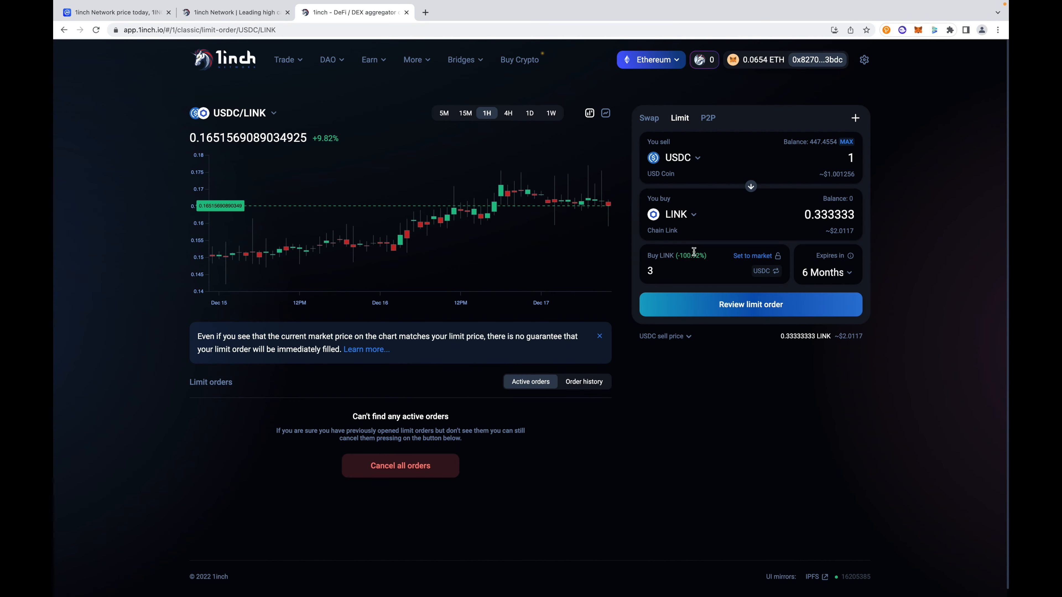
mouse_move(688, 294)
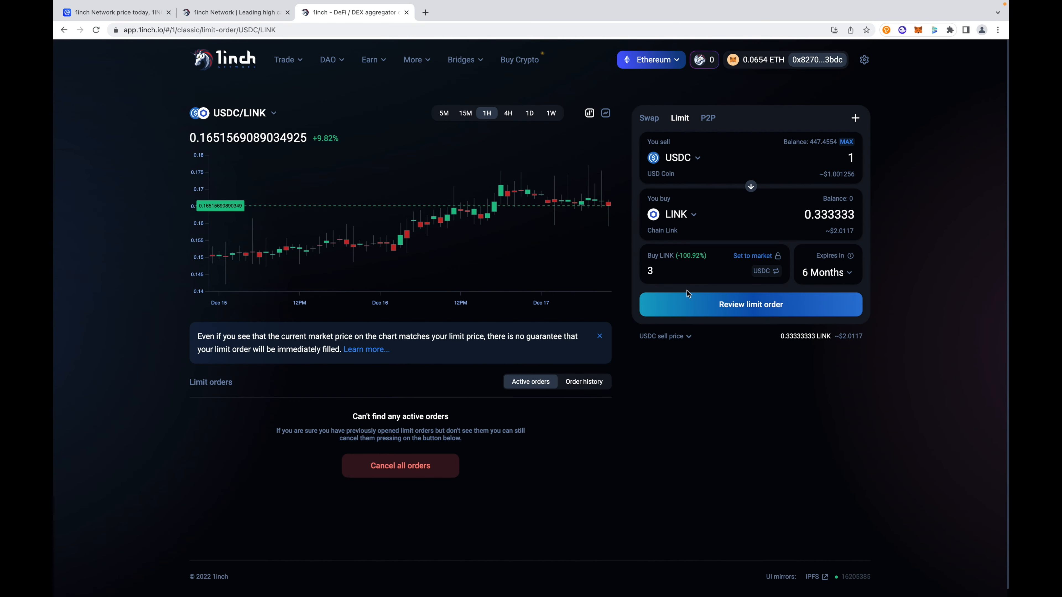
mouse_move(703, 315)
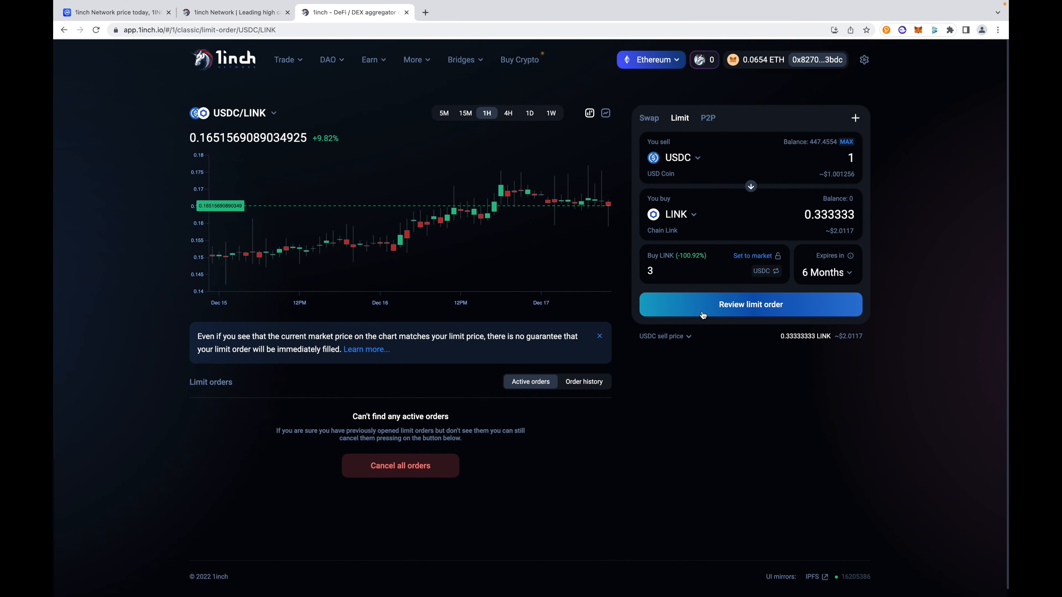
mouse_move(732, 368)
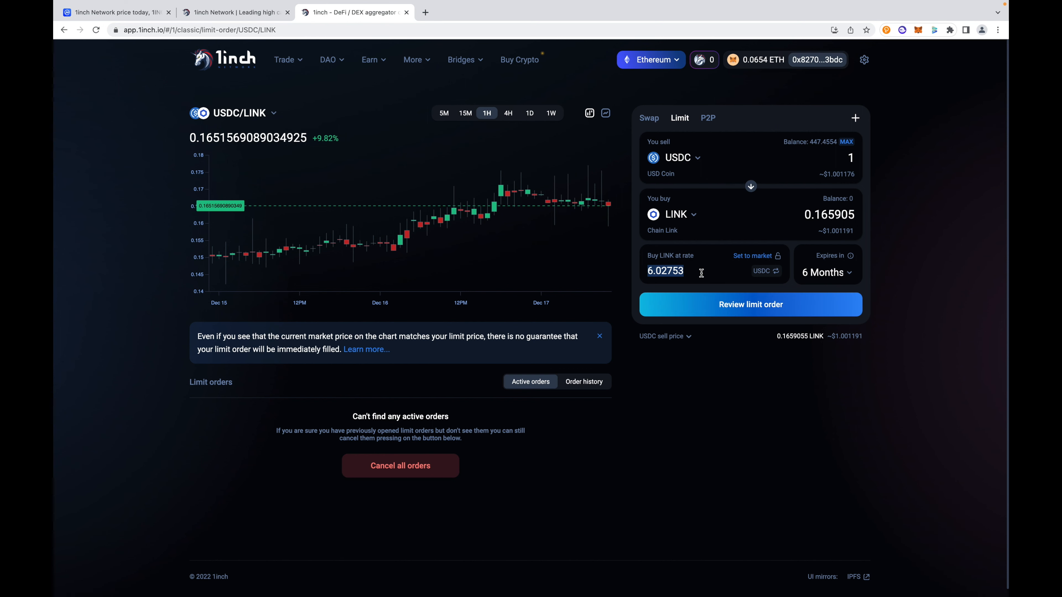
type("3.00")
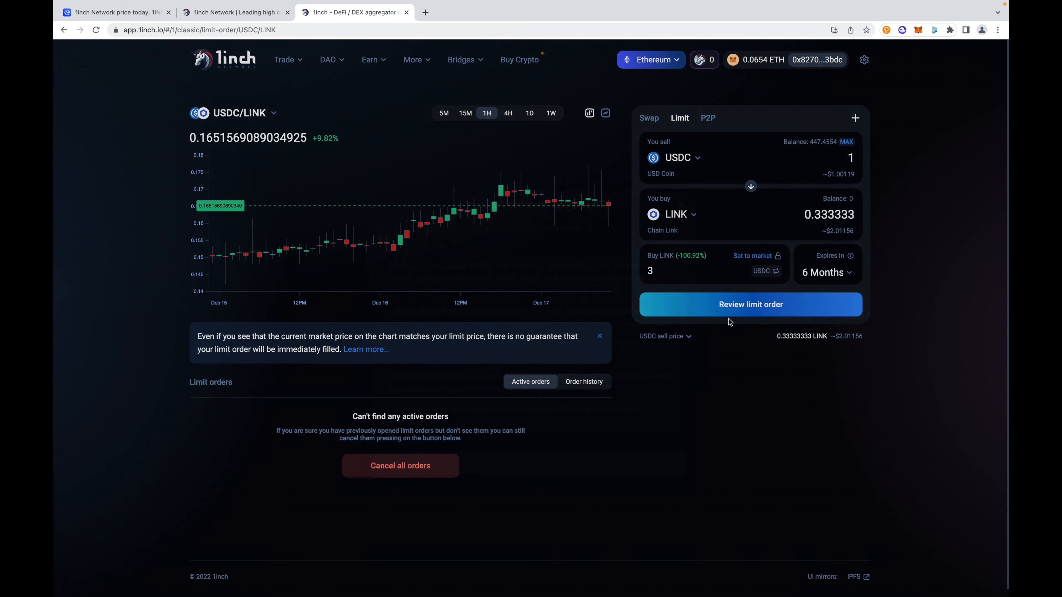
Submit the limit order for review and return to the Limit form for USDC to LINK.
left_click(750, 304)
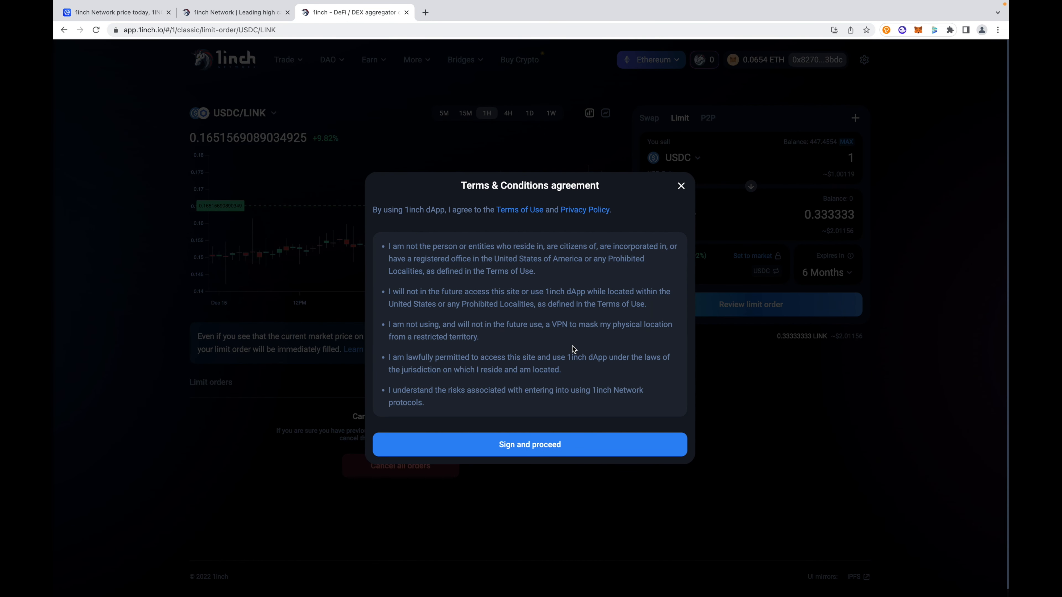
mouse_move(483, 340)
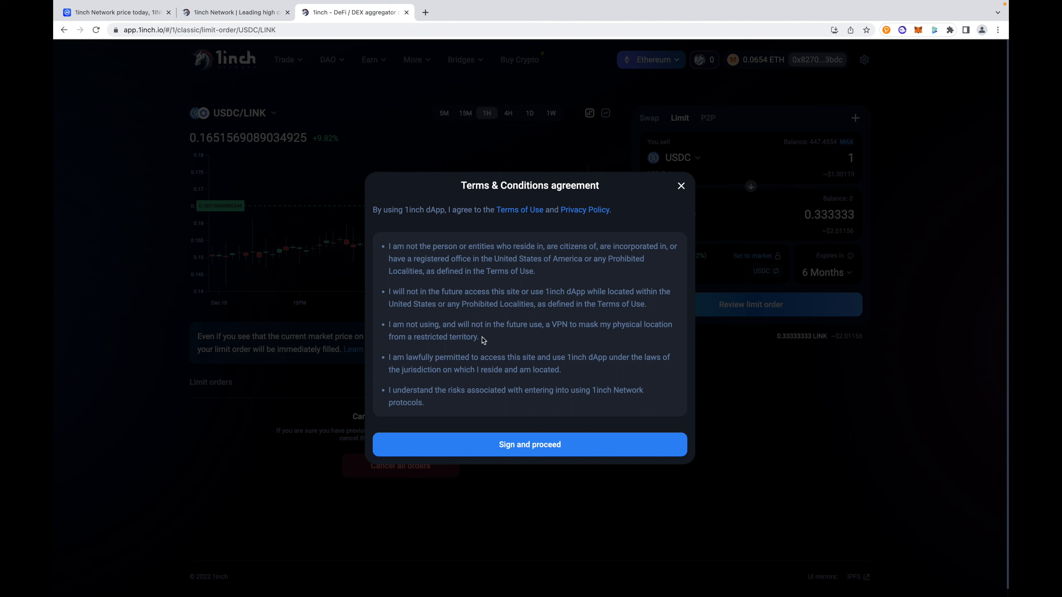
mouse_move(461, 349)
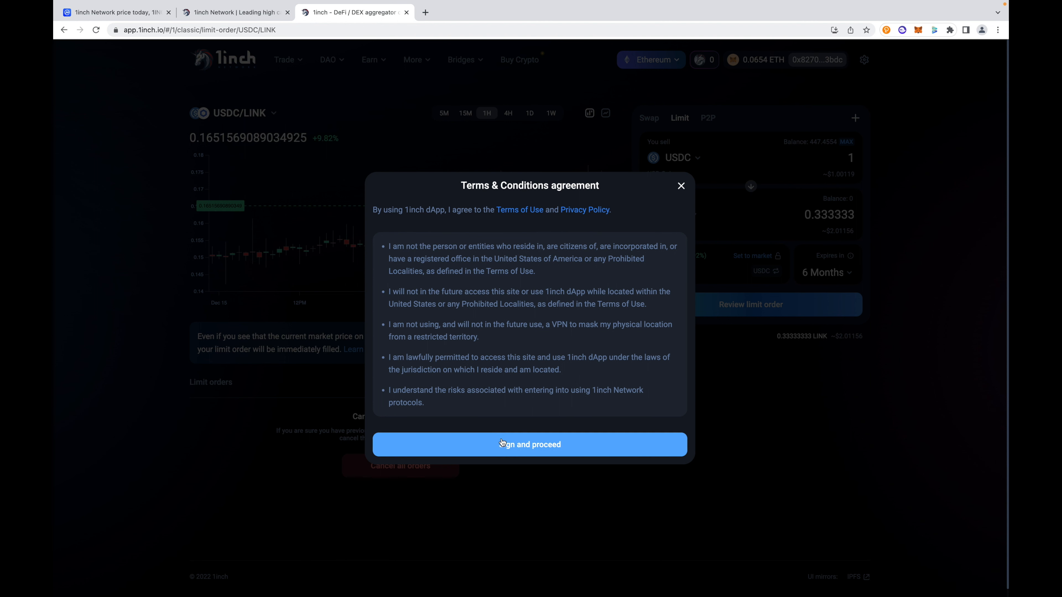
mouse_move(579, 449)
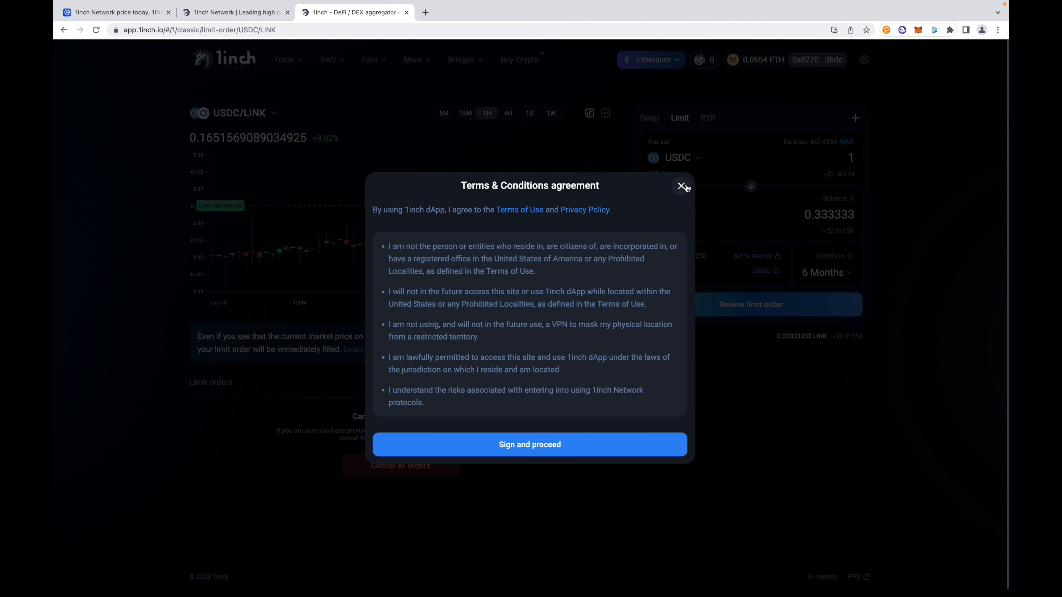
left_click(682, 187)
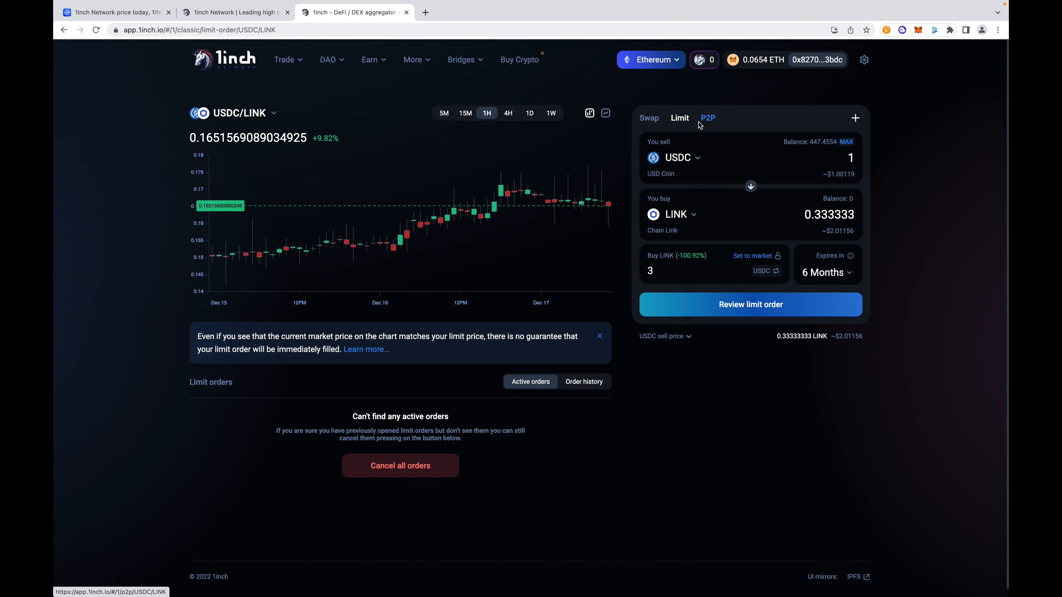
Switch to a market swap with the chart hidden, selling 10 USDC for Telcoin (TEL).
left_click(648, 118)
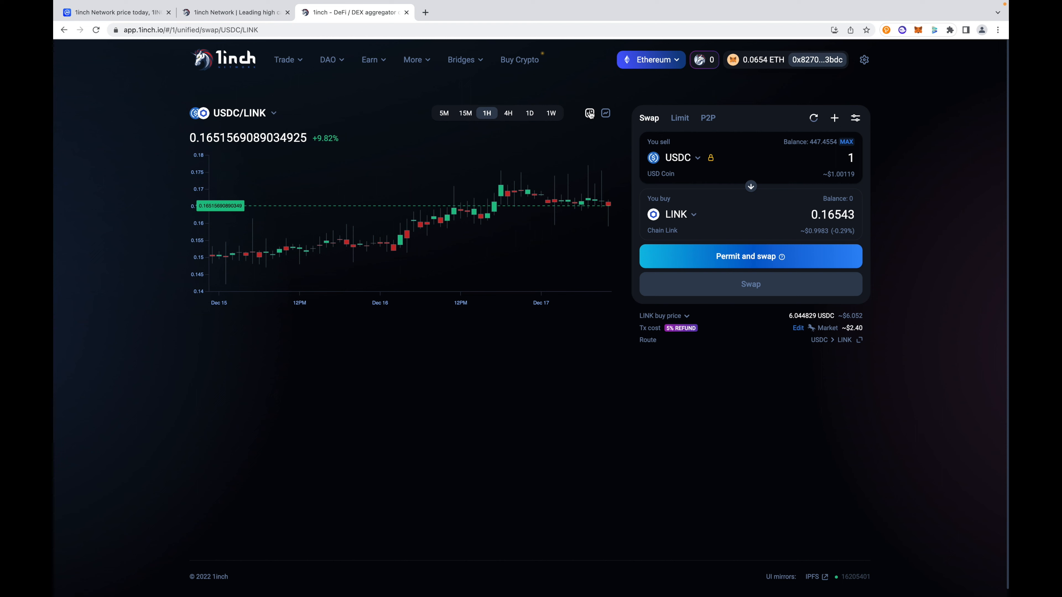
left_click(285, 60)
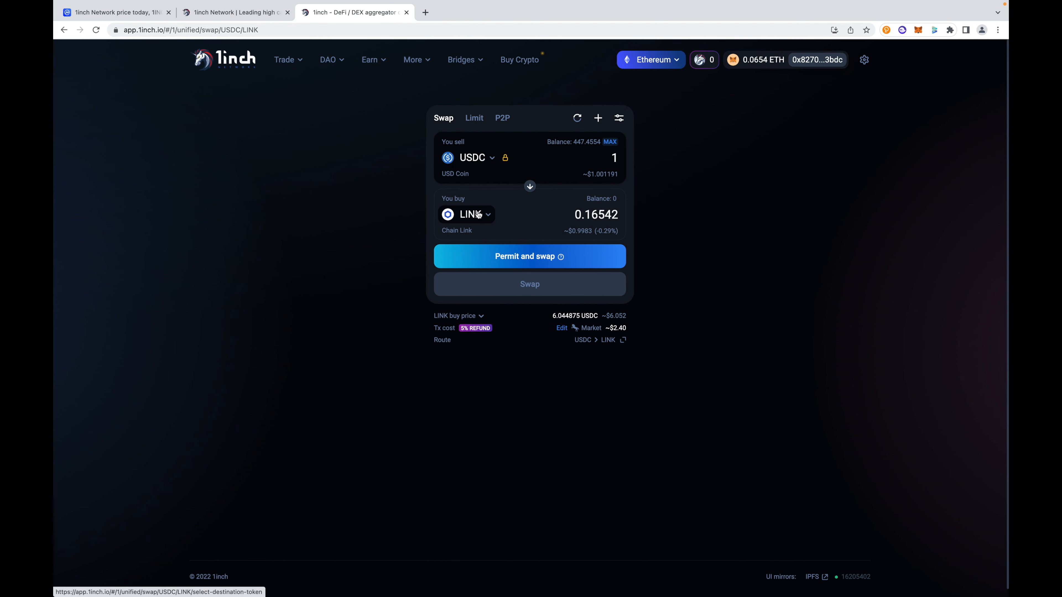
left_click(467, 214)
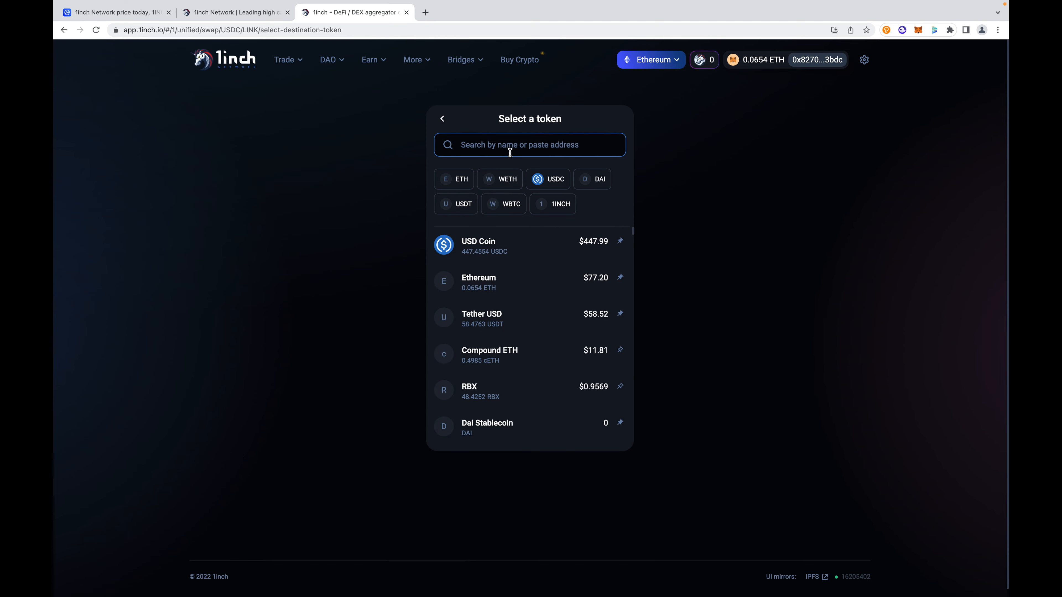
type("tel")
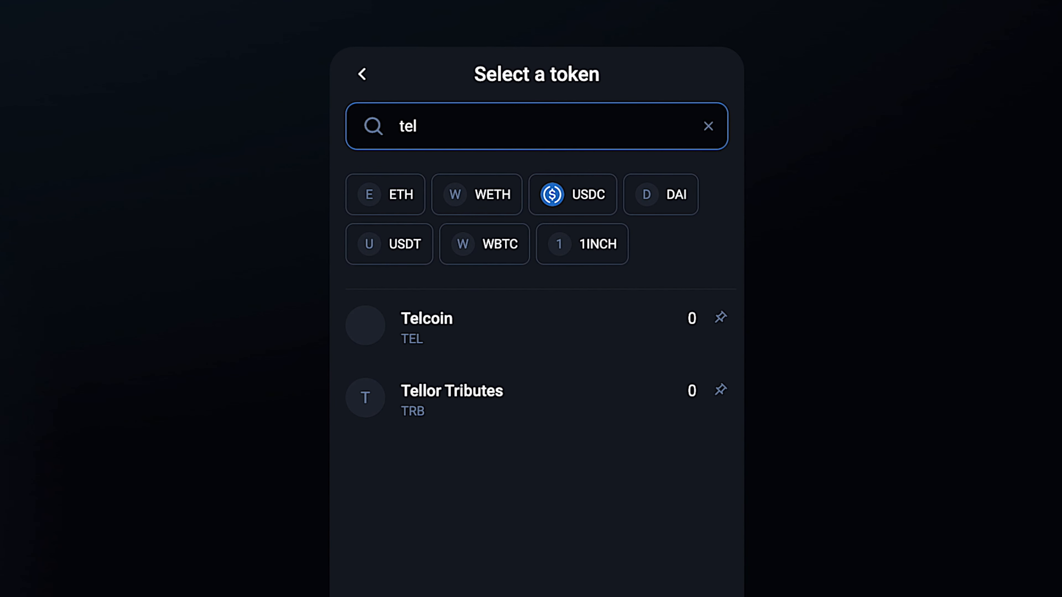
mouse_move(462, 333)
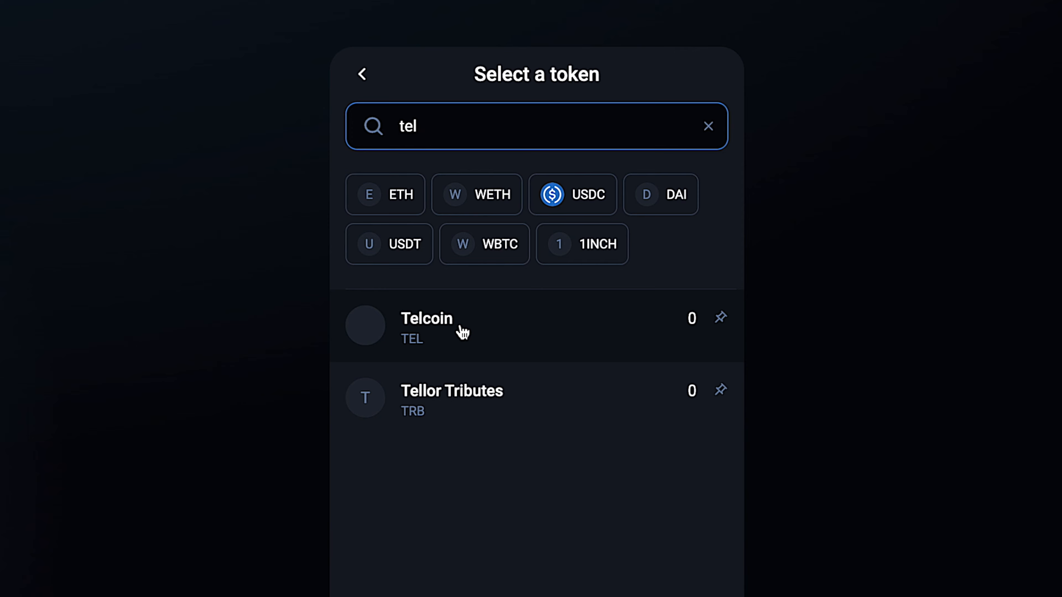
left_click(426, 325)
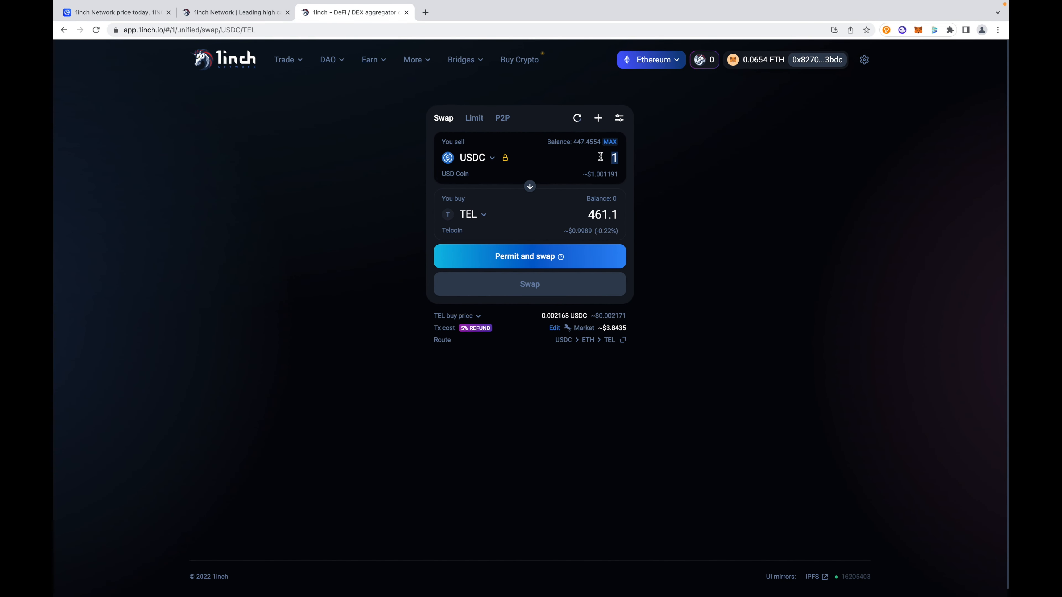
type("0")
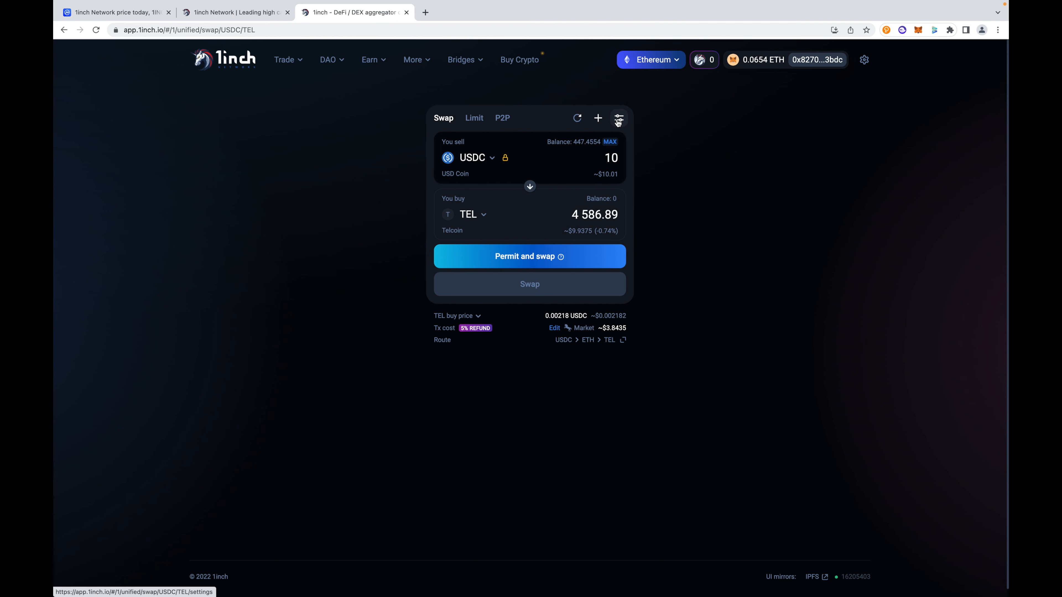
View the swap settings showing Market gas price and auto 1% slippage.
left_click(617, 120)
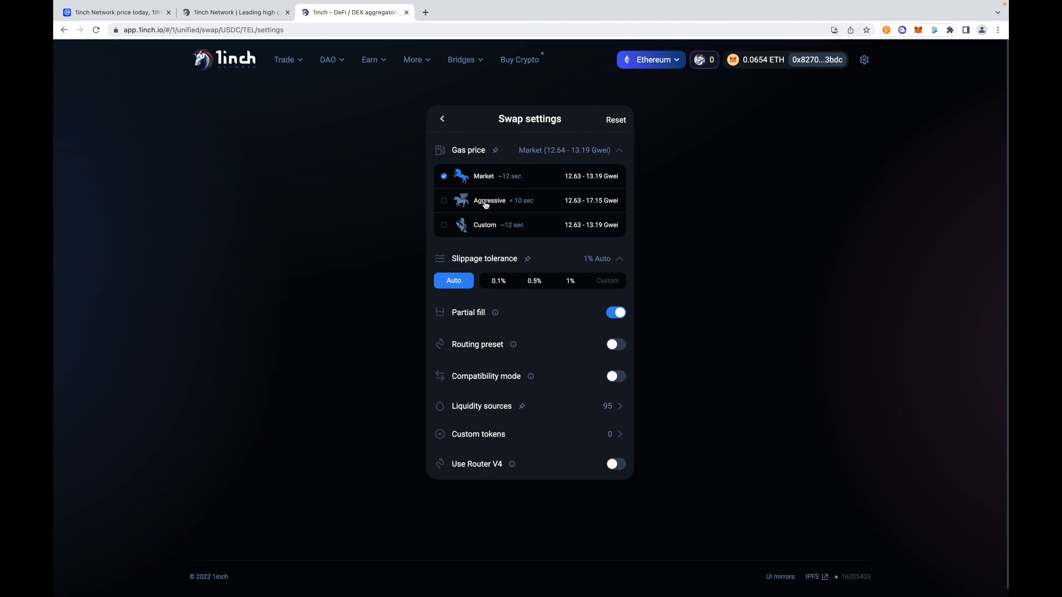
mouse_move(476, 165)
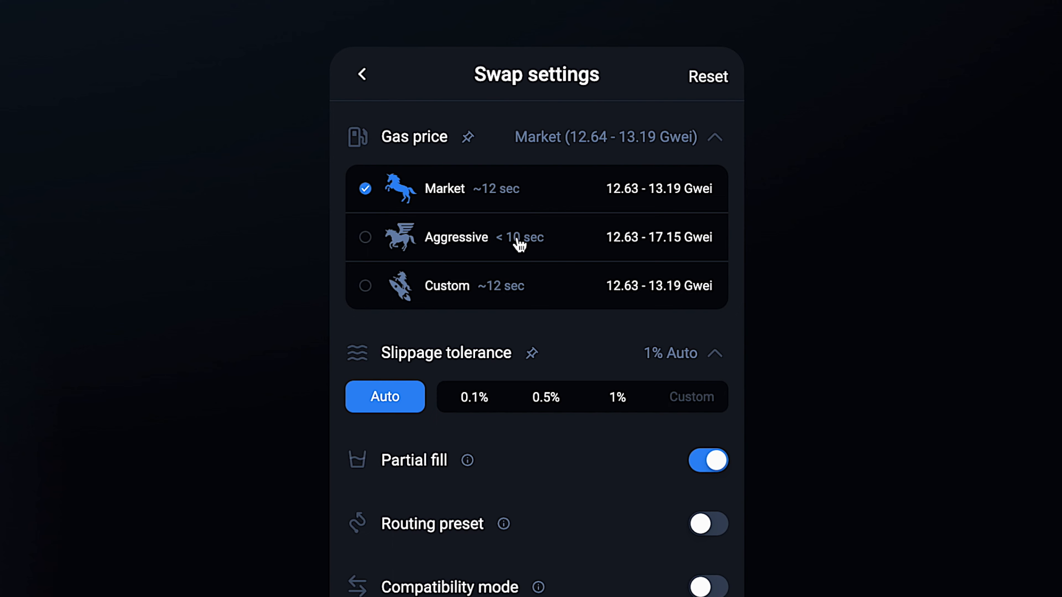
mouse_move(548, 291)
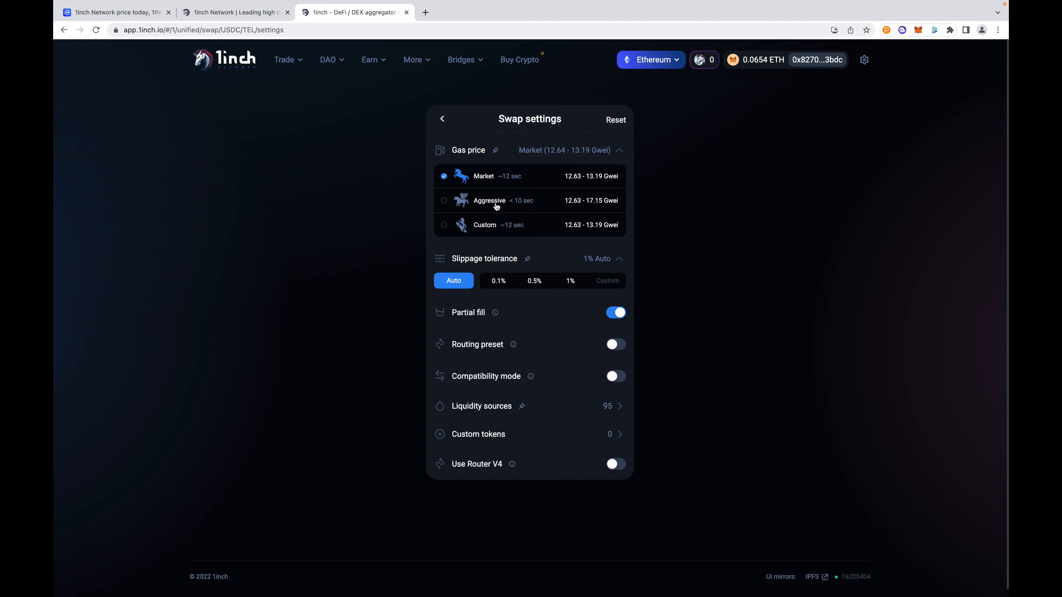
mouse_move(502, 332)
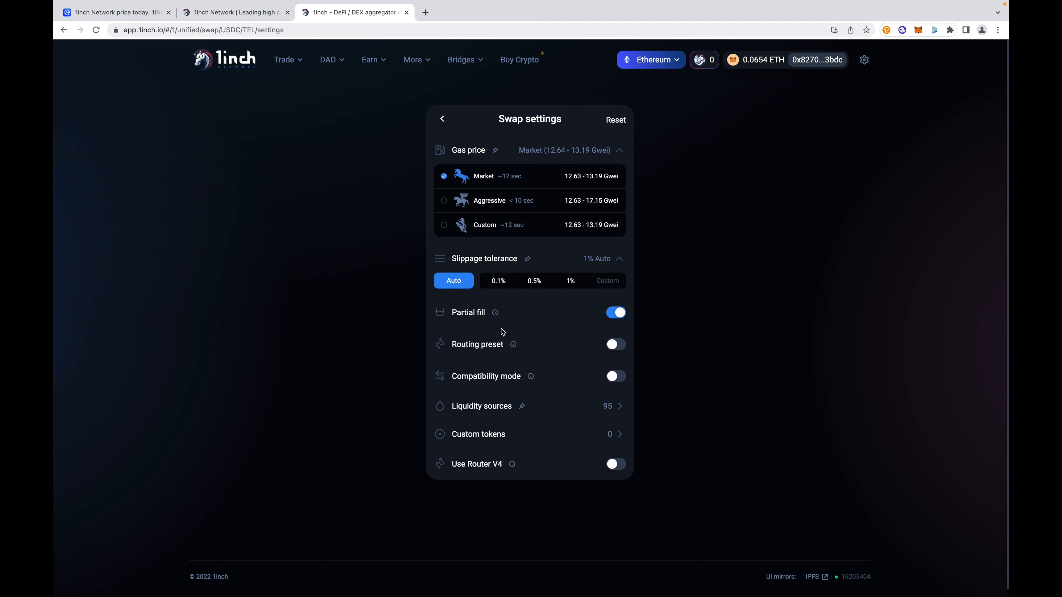
mouse_move(540, 329)
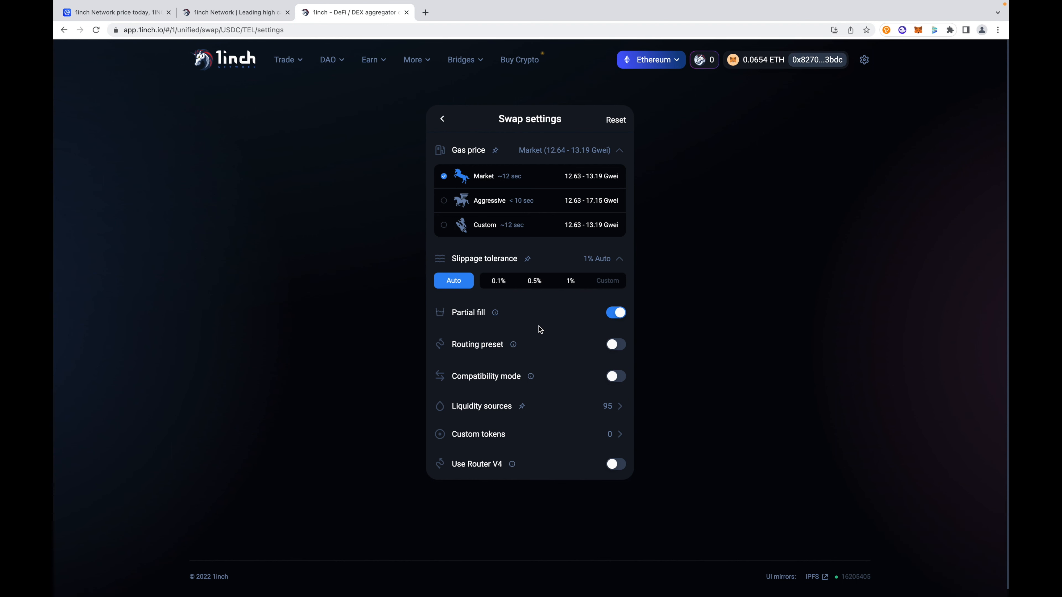
mouse_move(456, 132)
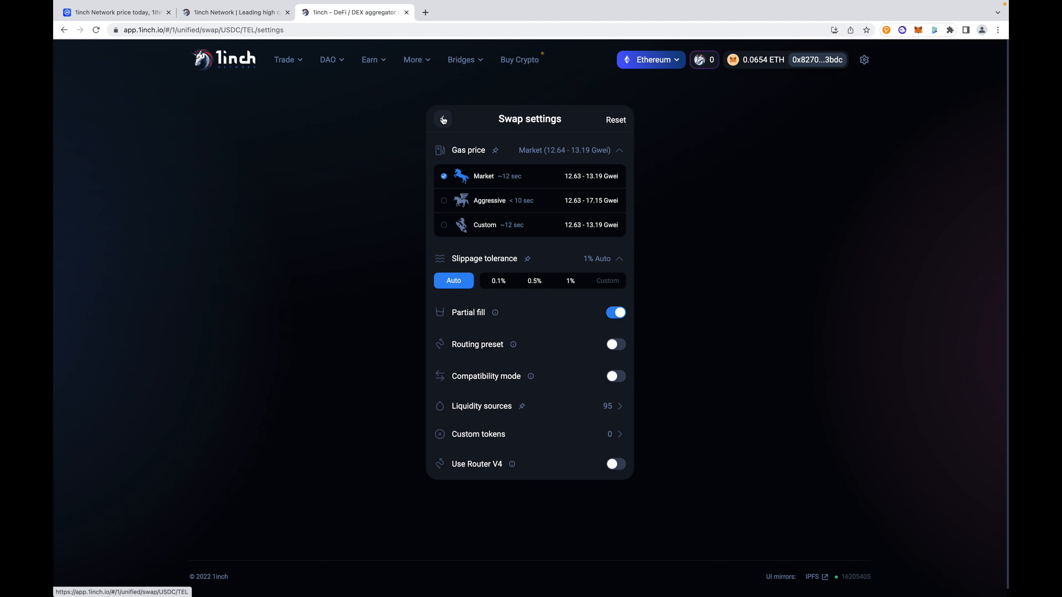
left_click(443, 120)
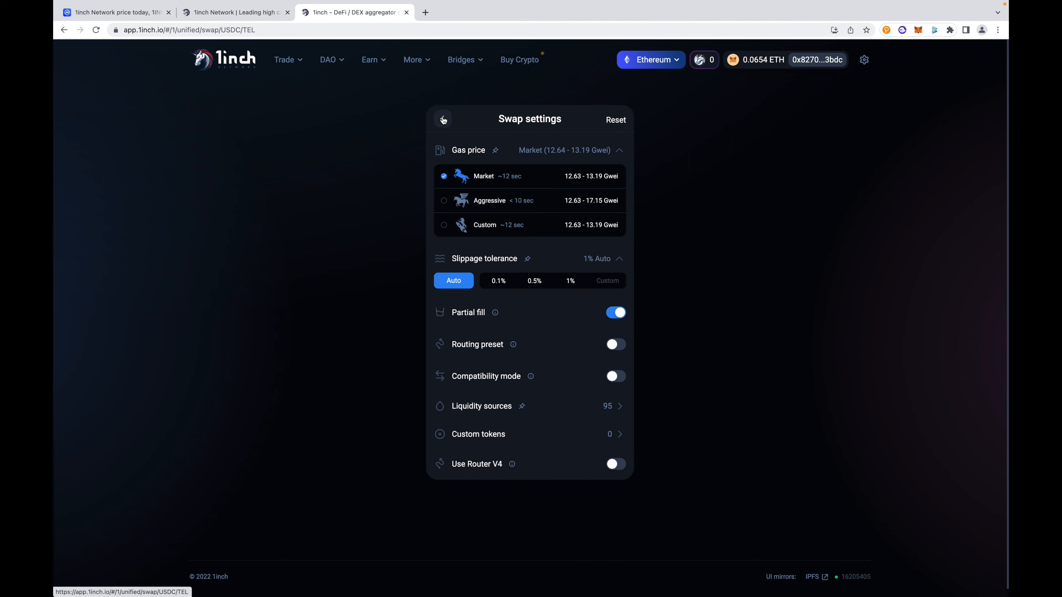
Set the thousand separator to Comma in global settings so TEL reads 4,586.89.
left_click(443, 120)
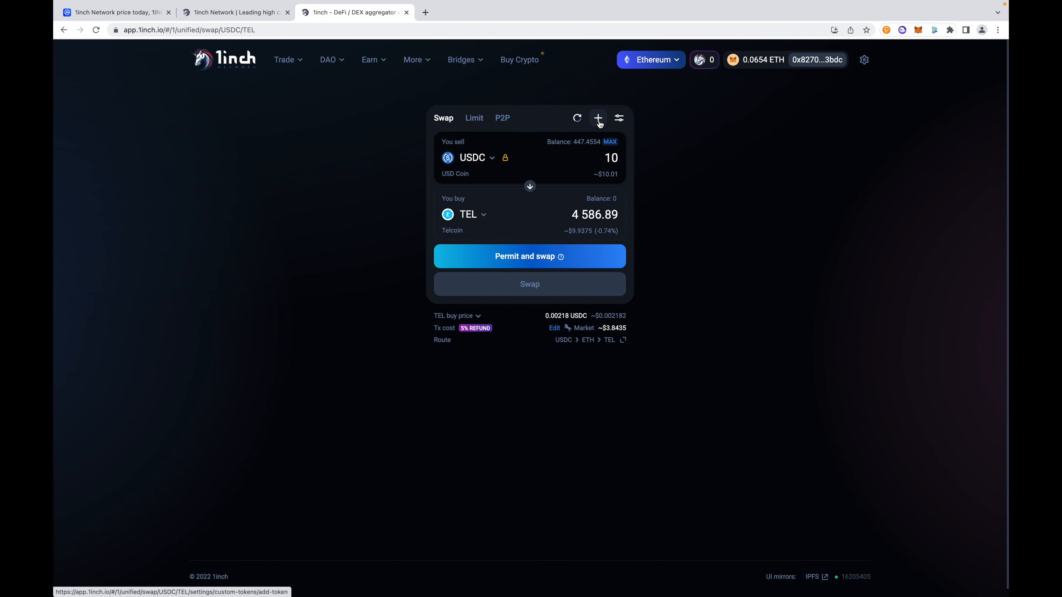
mouse_move(864, 60)
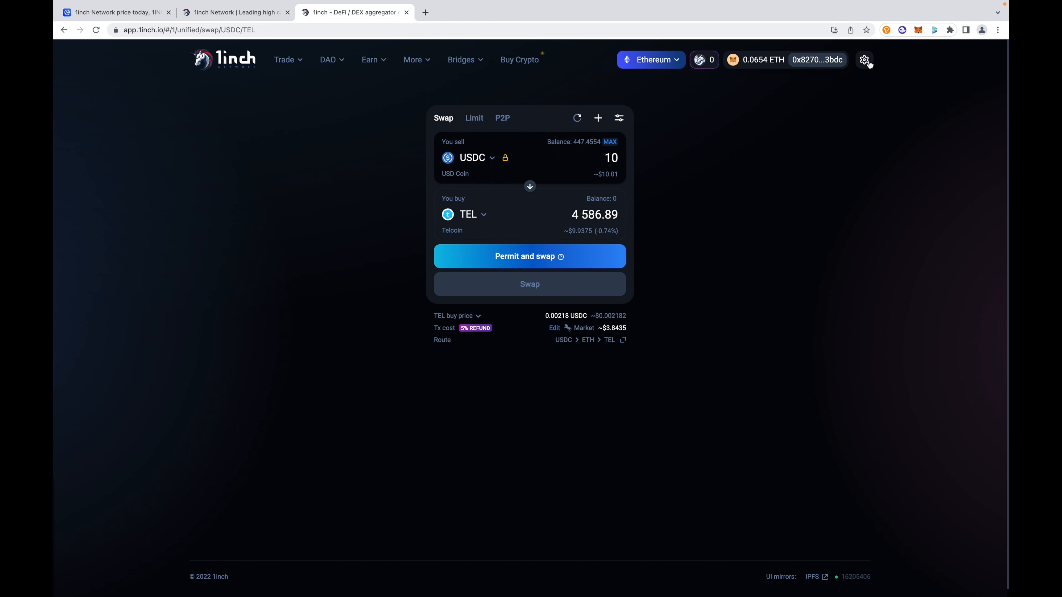
left_click(864, 60)
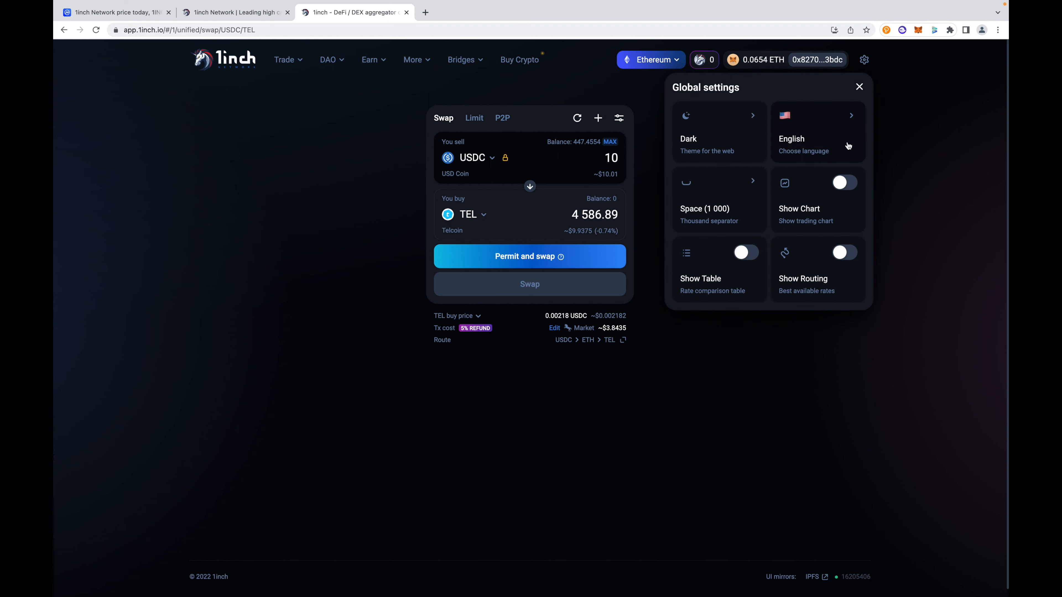
mouse_move(765, 233)
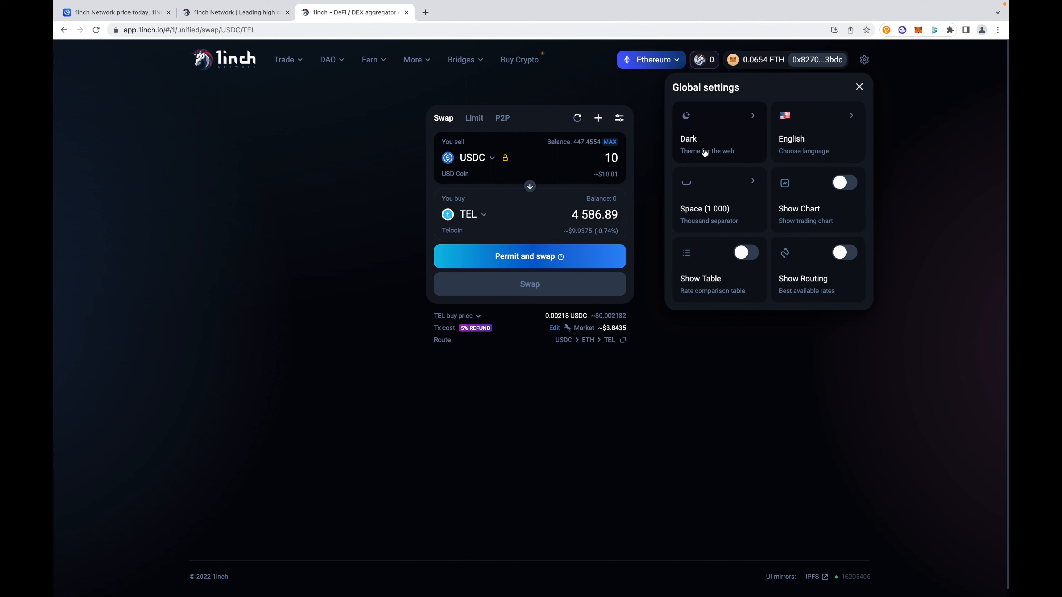
mouse_move(718, 199)
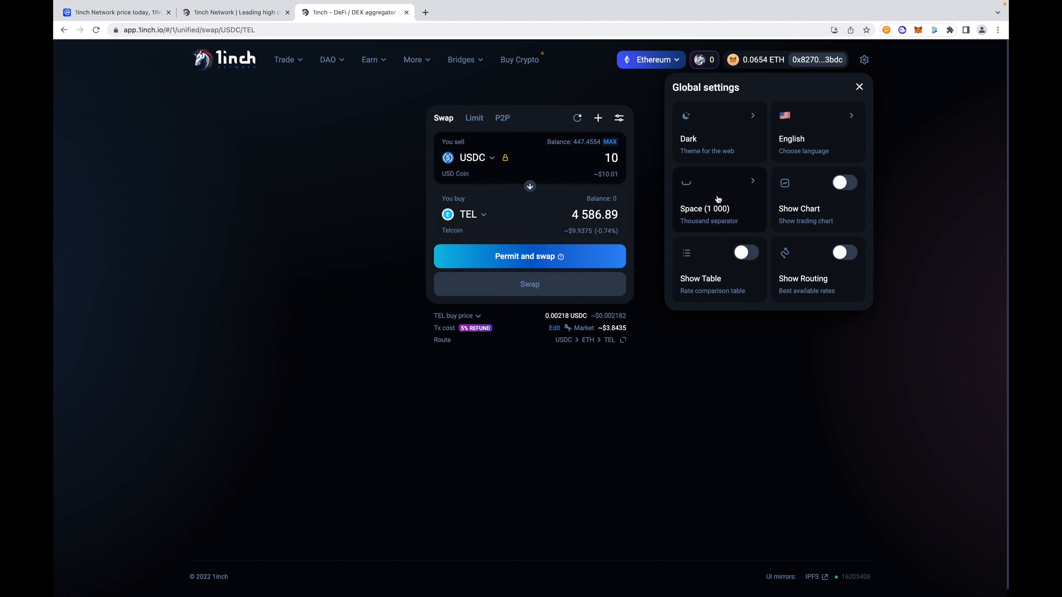
left_click(704, 209)
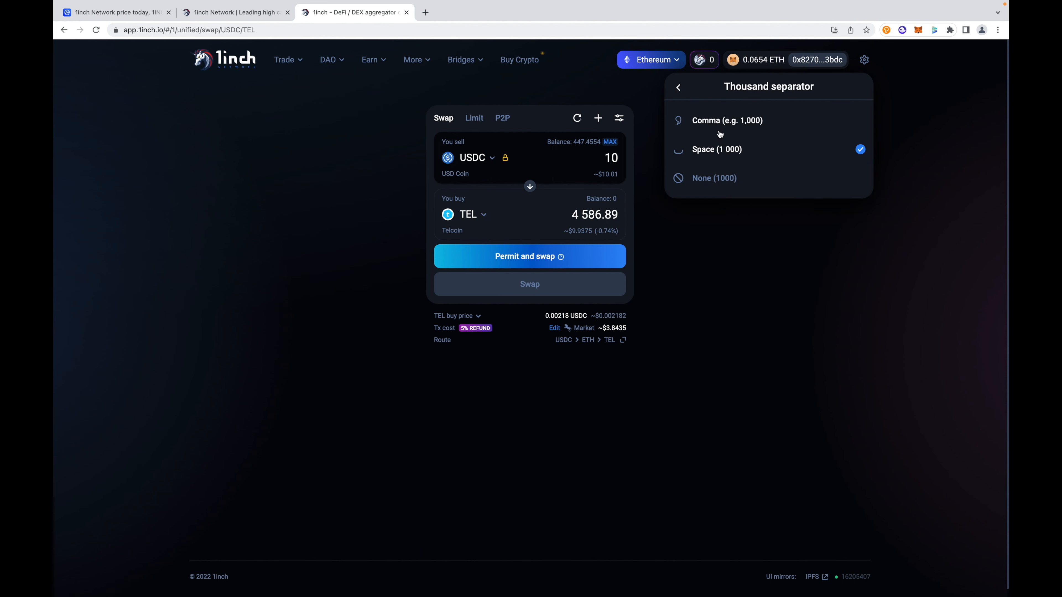
left_click(678, 88)
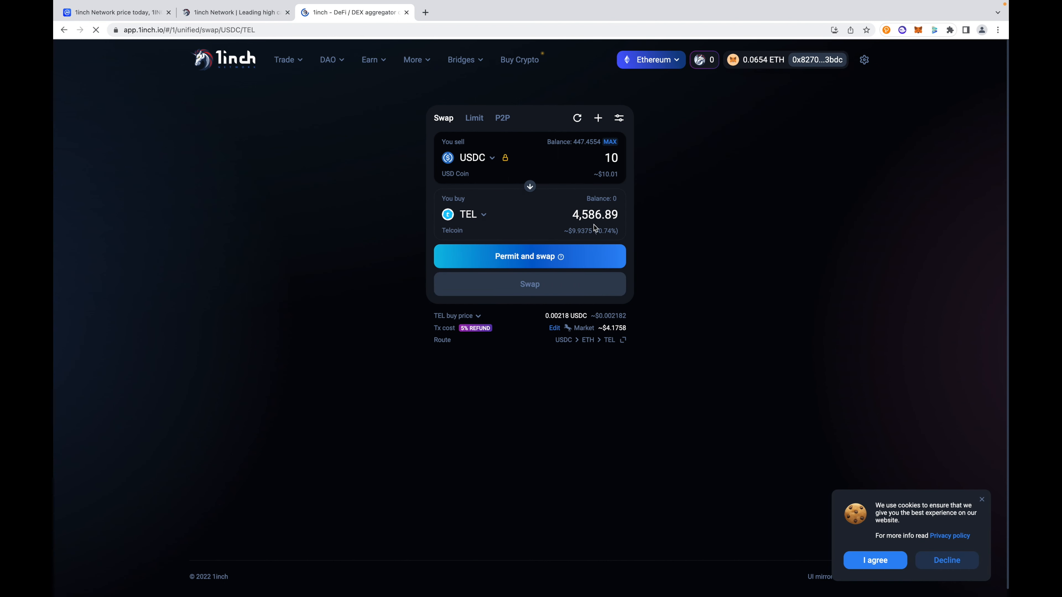
left_click(864, 60)
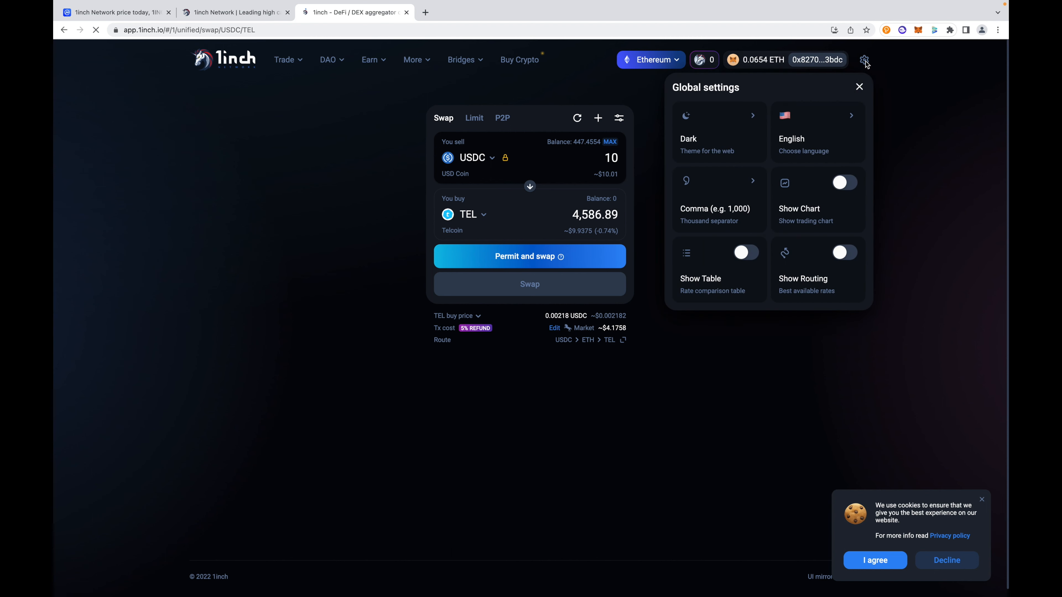
mouse_move(707, 253)
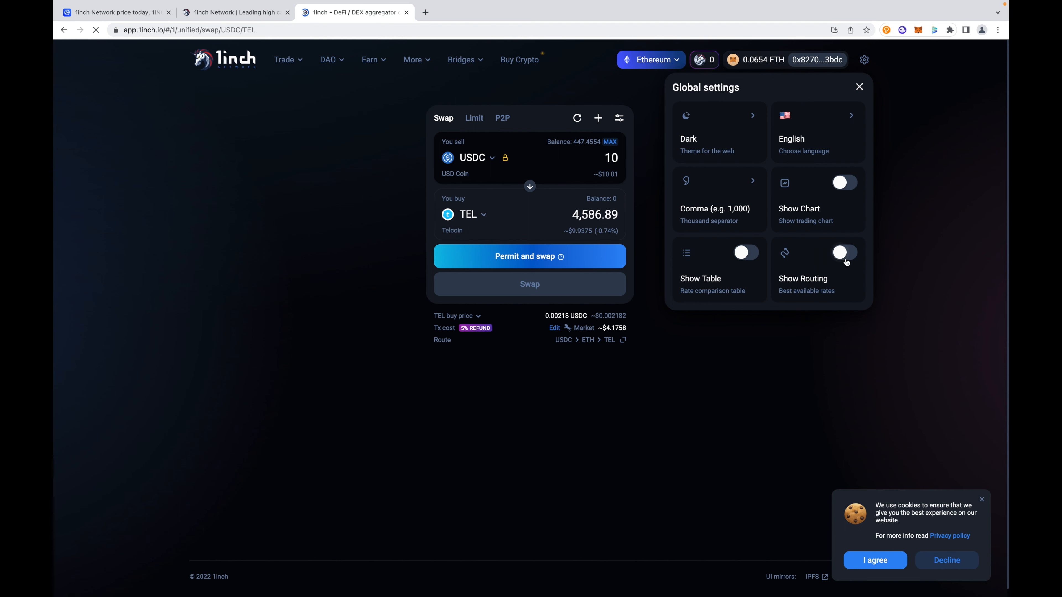
Toggle Show Routing on and back off, then enable Show Table to compare 1inch against Uniswap V2 and V3.
left_click(845, 253)
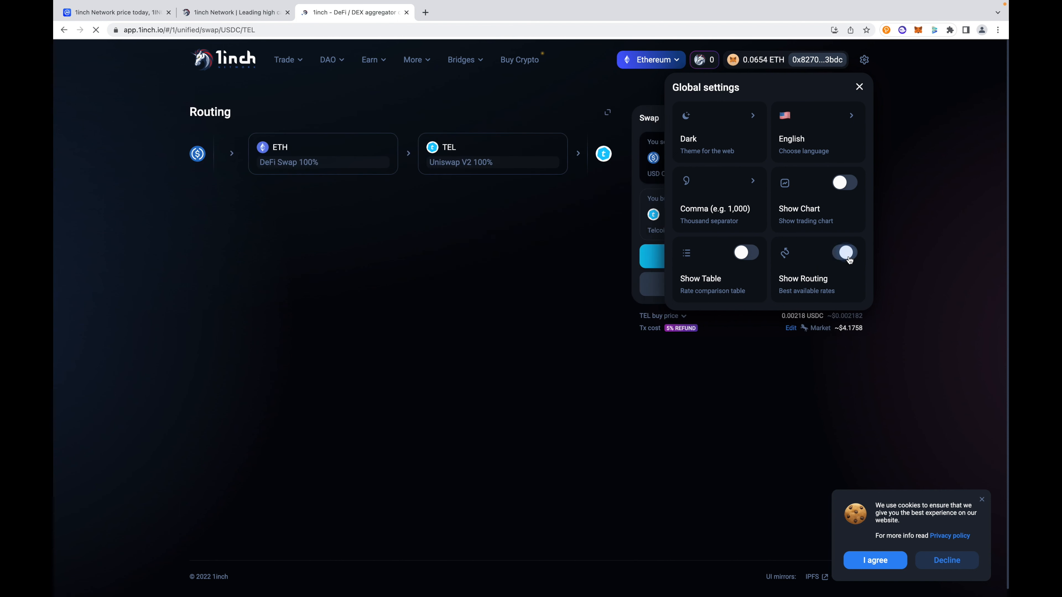
left_click(844, 253)
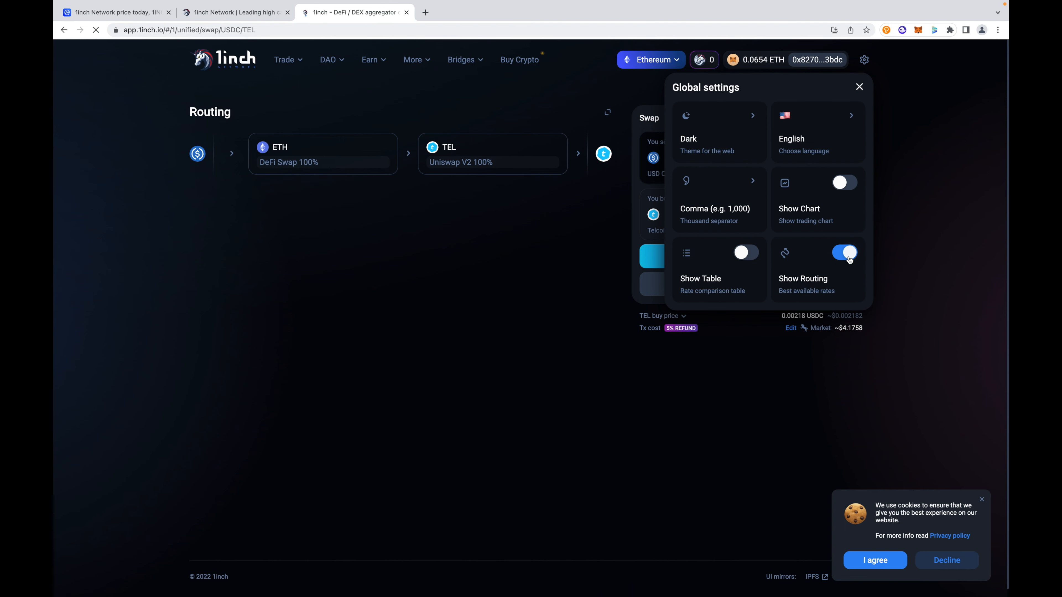
left_click(844, 253)
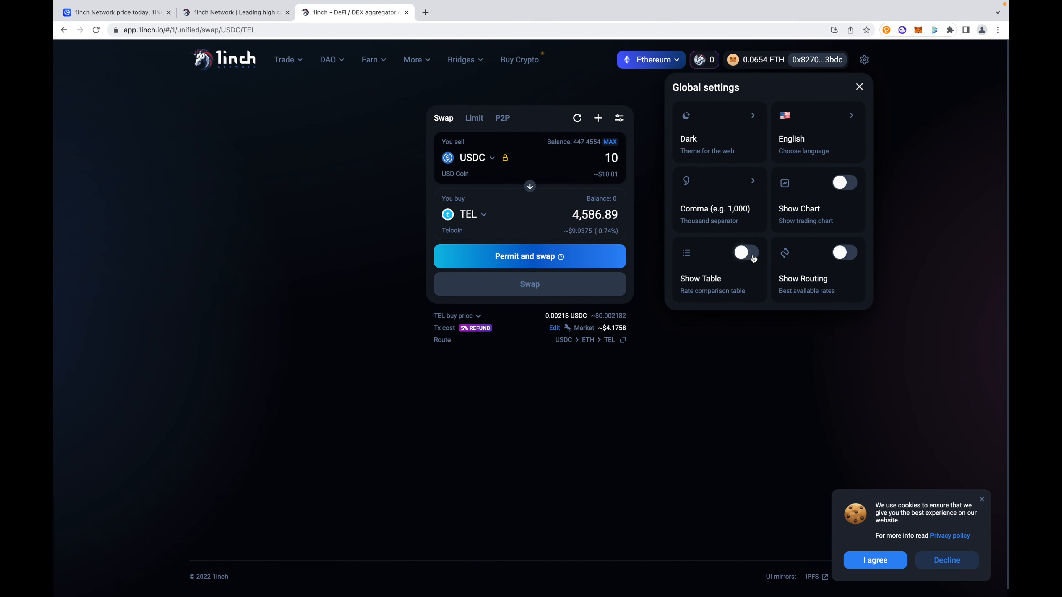
left_click(745, 253)
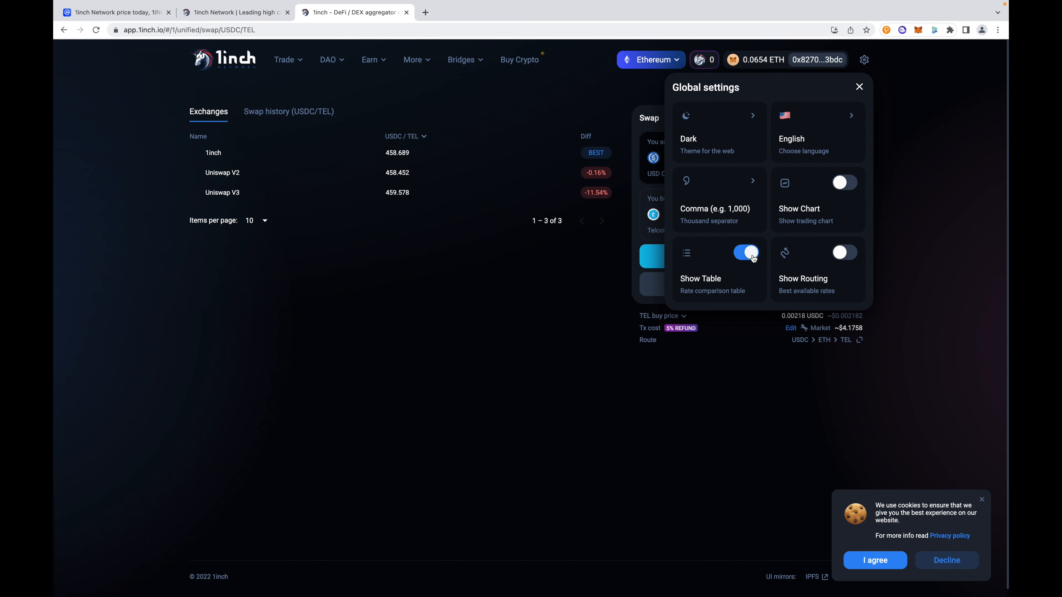
mouse_move(718, 251)
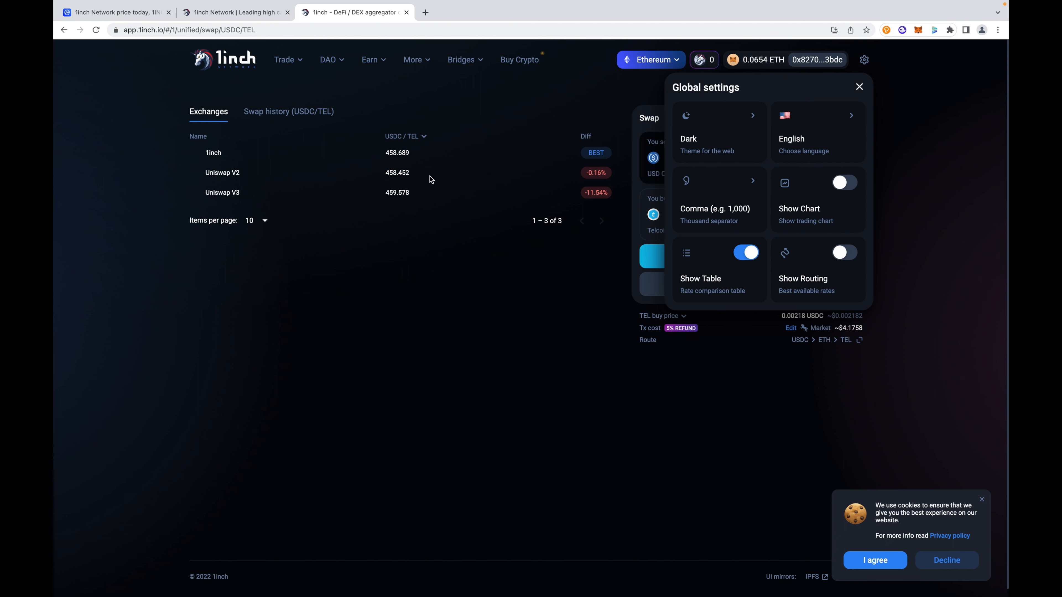
mouse_move(546, 254)
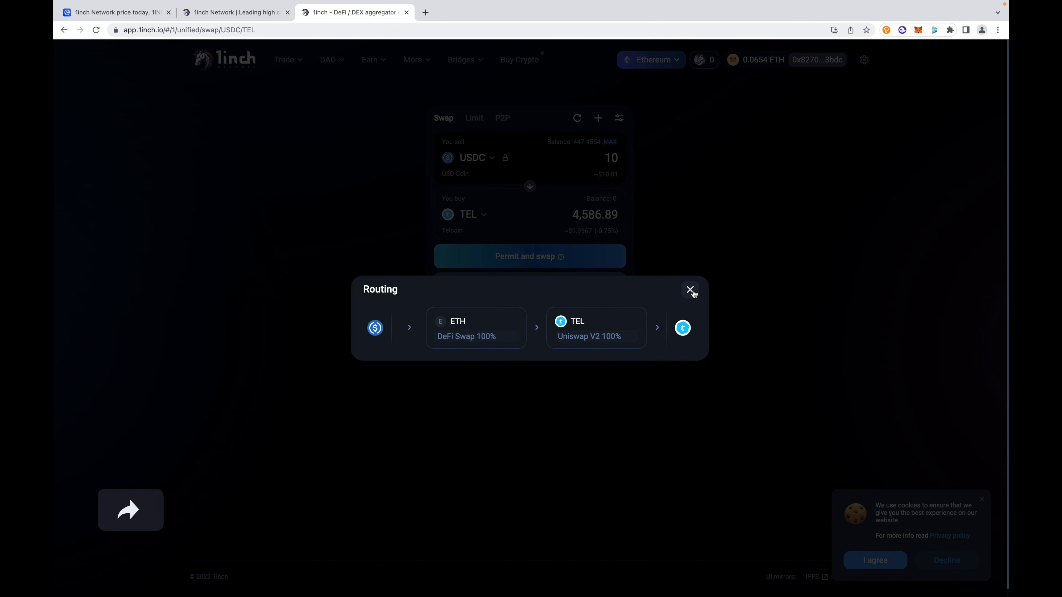
Close the routing overview and change the You sell amount from 10 to 50 USDC.
left_click(691, 290)
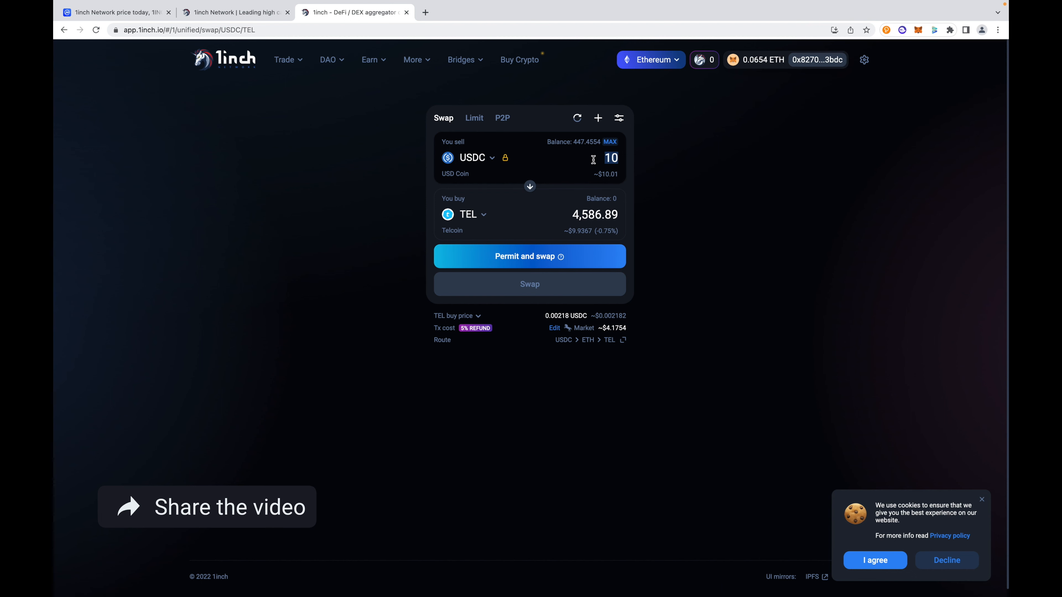
type("50")
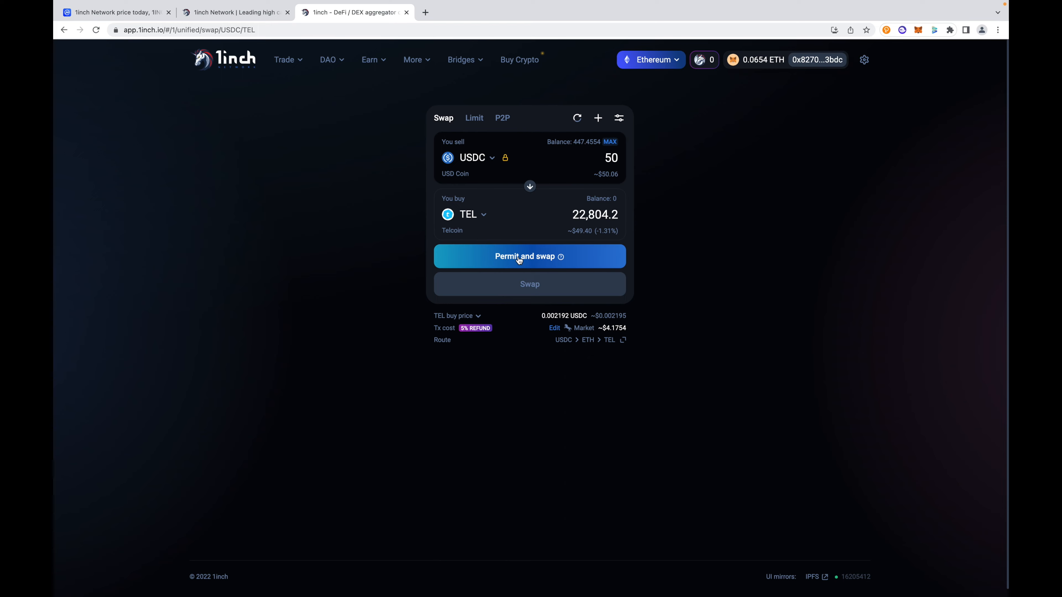
Start Permit and swap for 50 USDC, sign the USDC permit, accept the terms and sign the agreement in MetaMask.
left_click(530, 256)
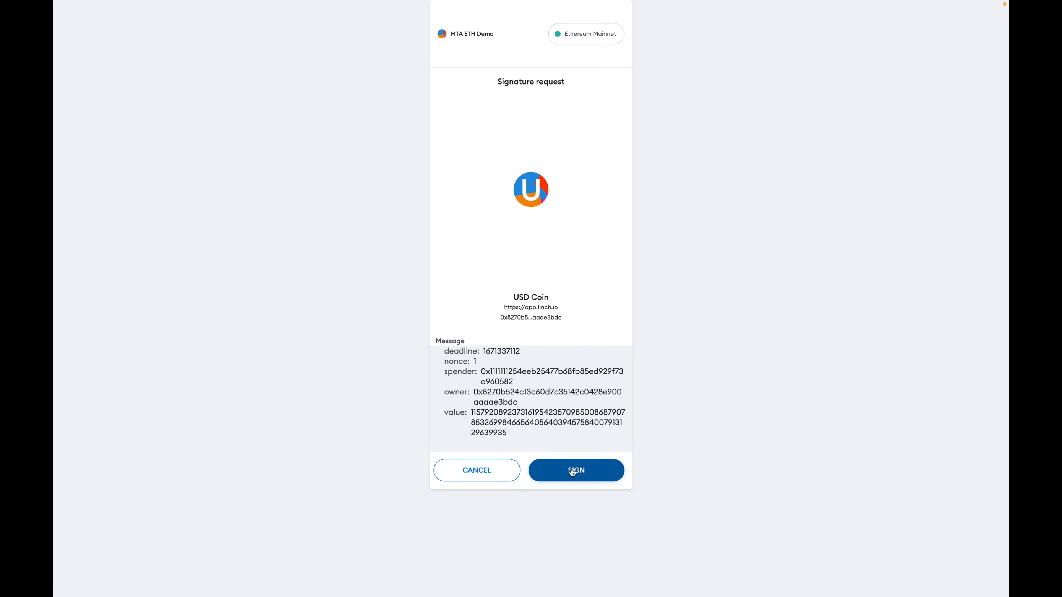
left_click(575, 470)
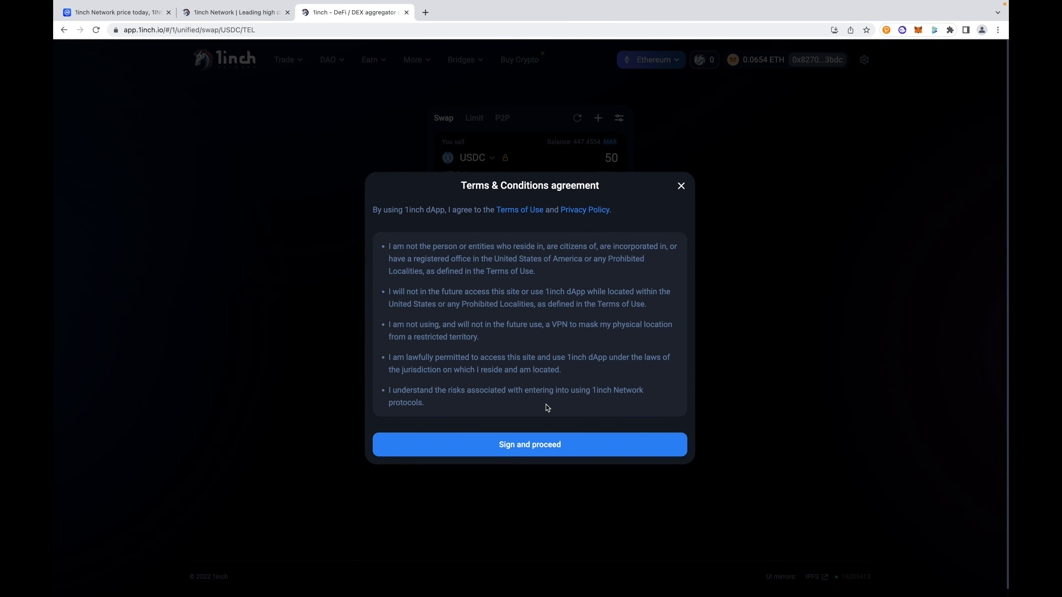
left_click(529, 444)
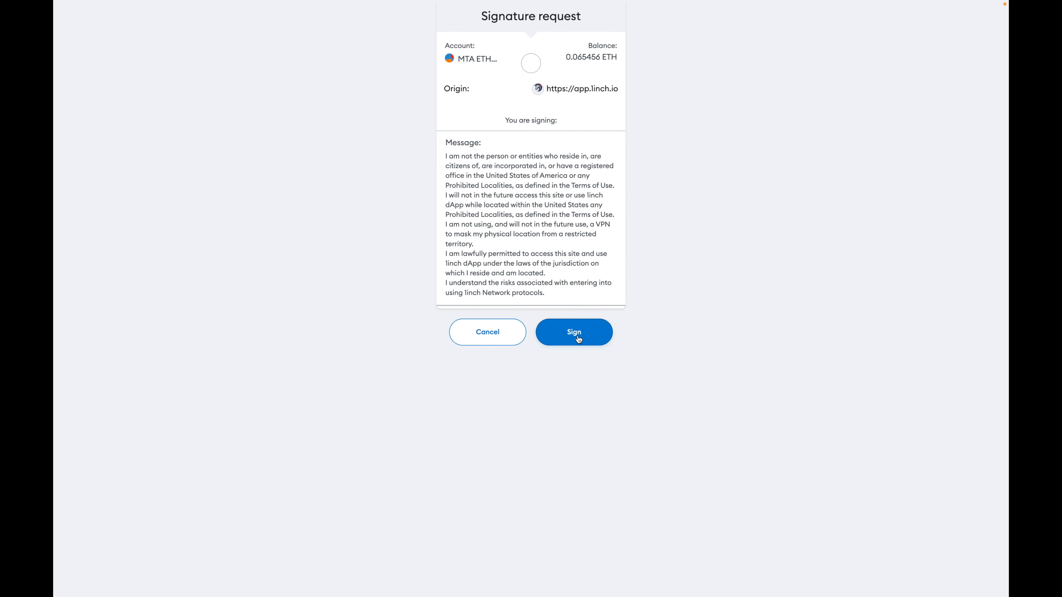
left_click(574, 331)
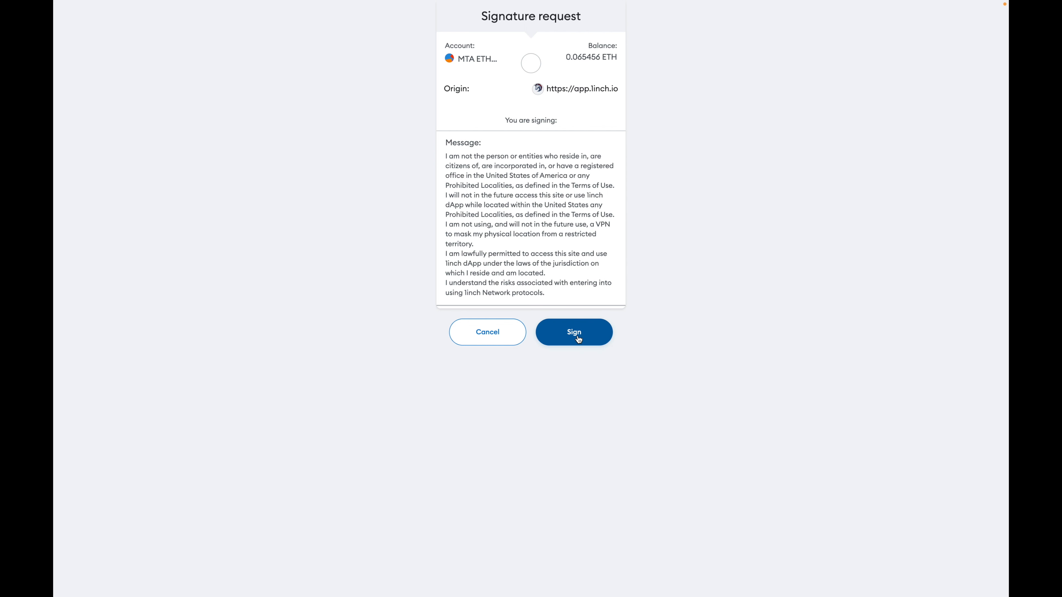
left_click(574, 332)
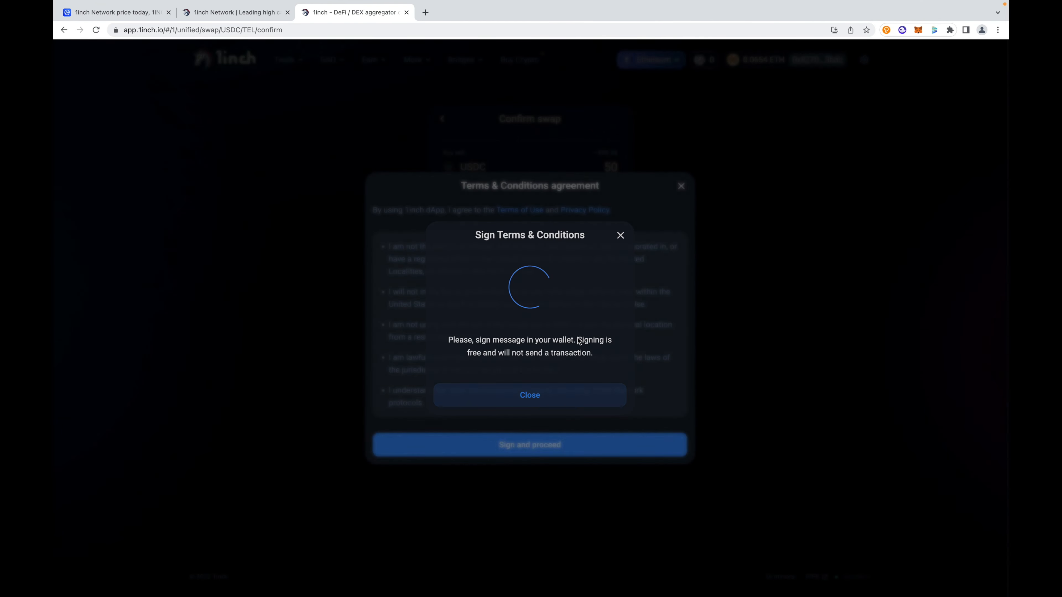
Confirm the 50 USDC for 22,804.26 TEL swap, bringing up the MetaMask transaction with ~$4.07 gas.
left_click(528, 395)
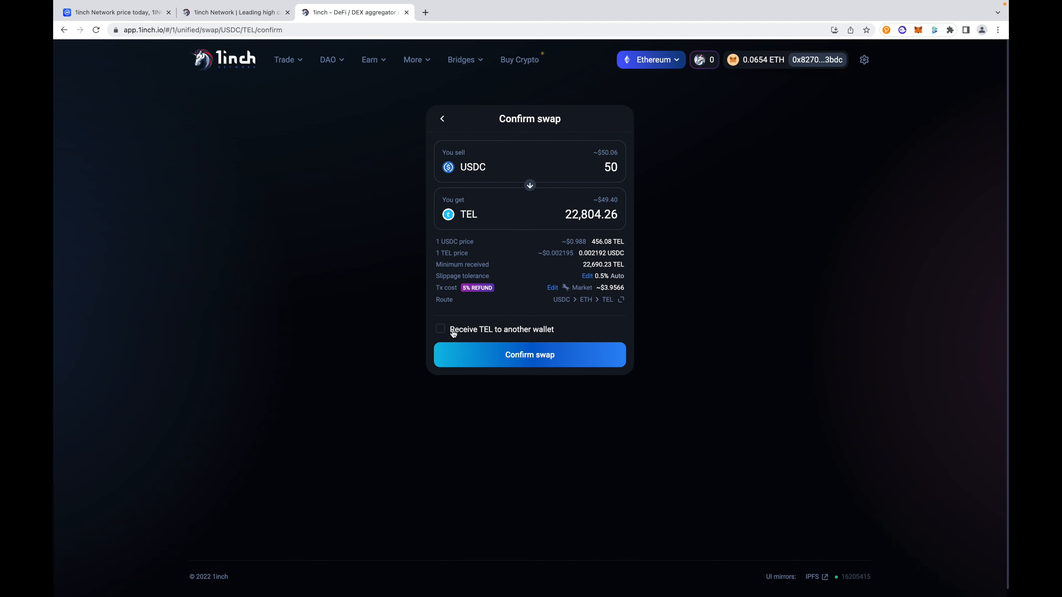
mouse_move(489, 347)
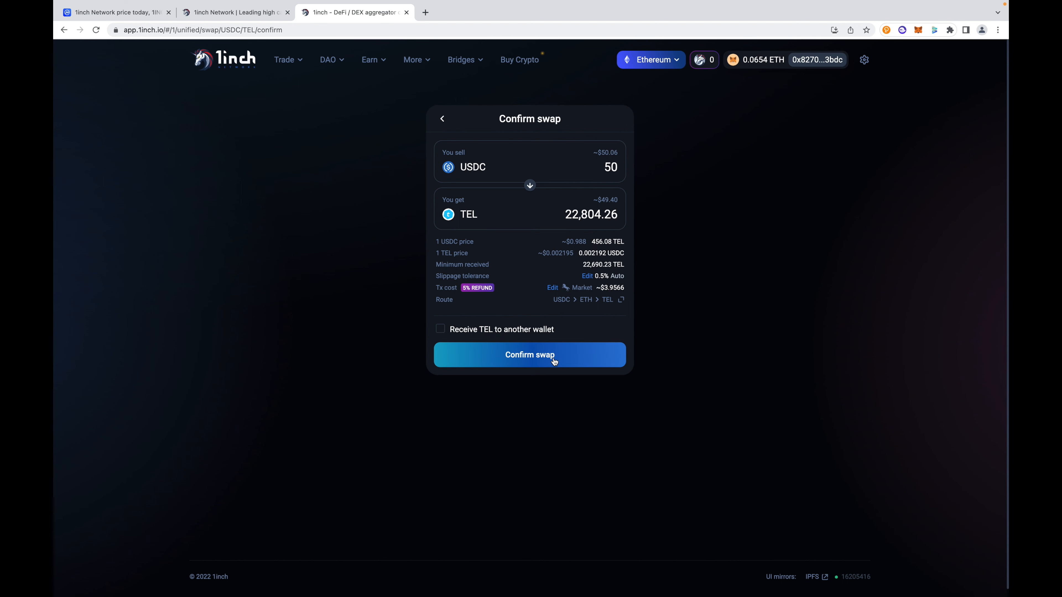
left_click(530, 354)
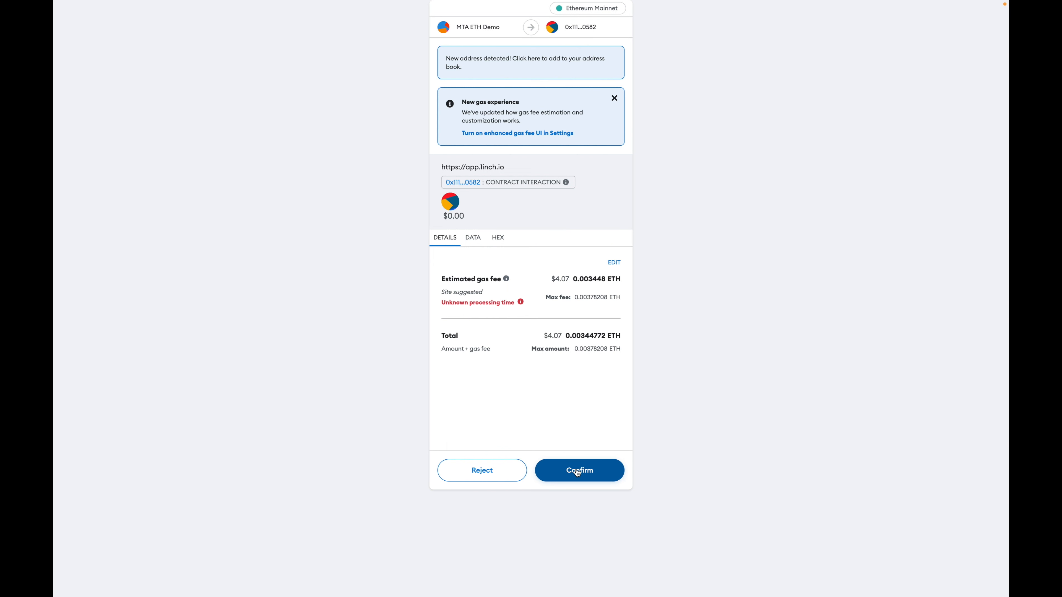
Confirm the swap transaction in MetaMask and dismiss 1inch's Transaction sent notice.
left_click(579, 470)
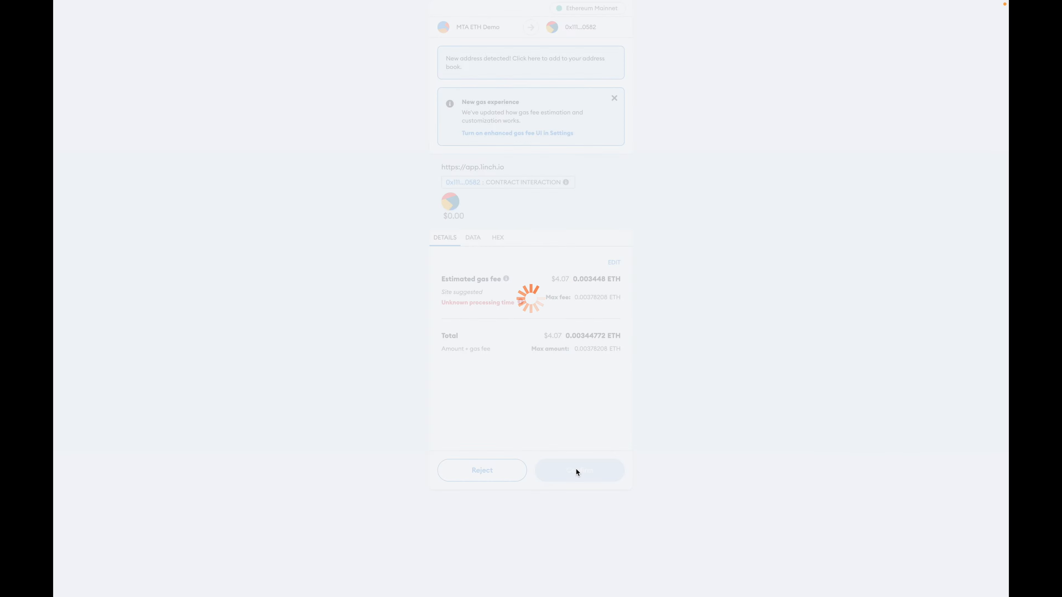
left_click(579, 470)
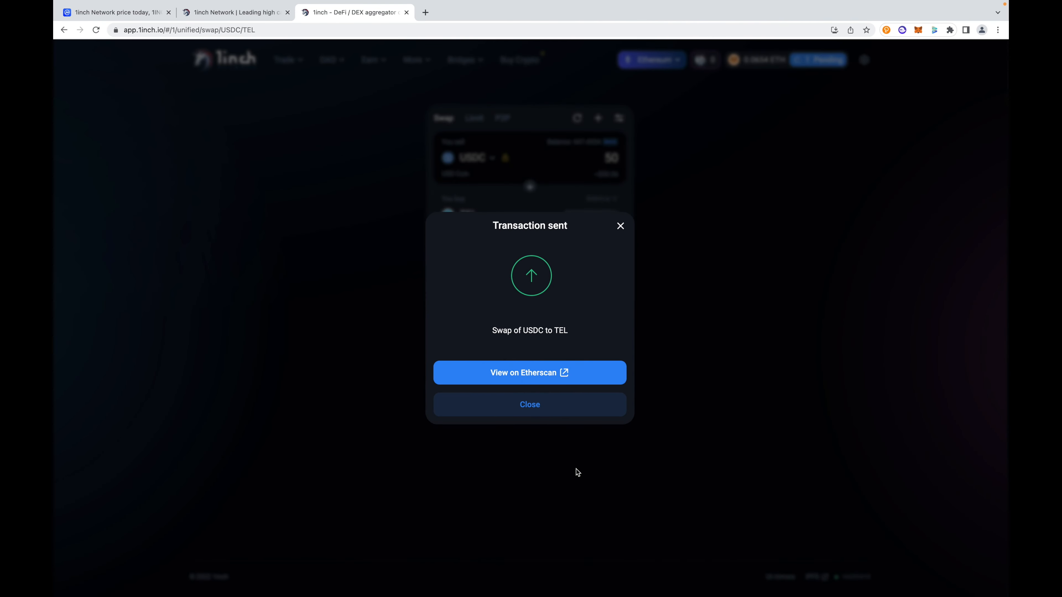
mouse_move(521, 322)
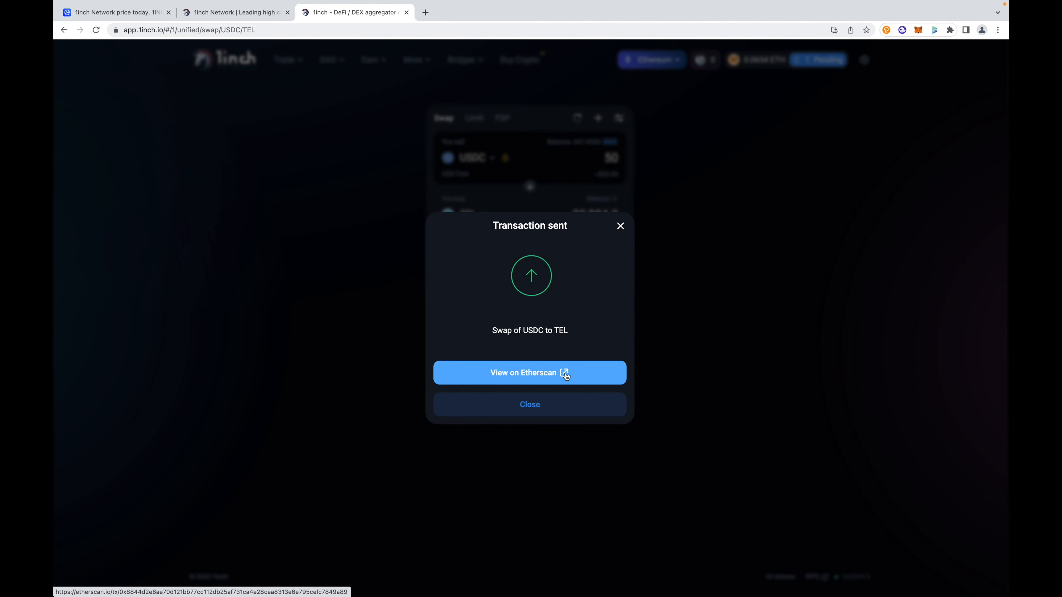
mouse_move(578, 372)
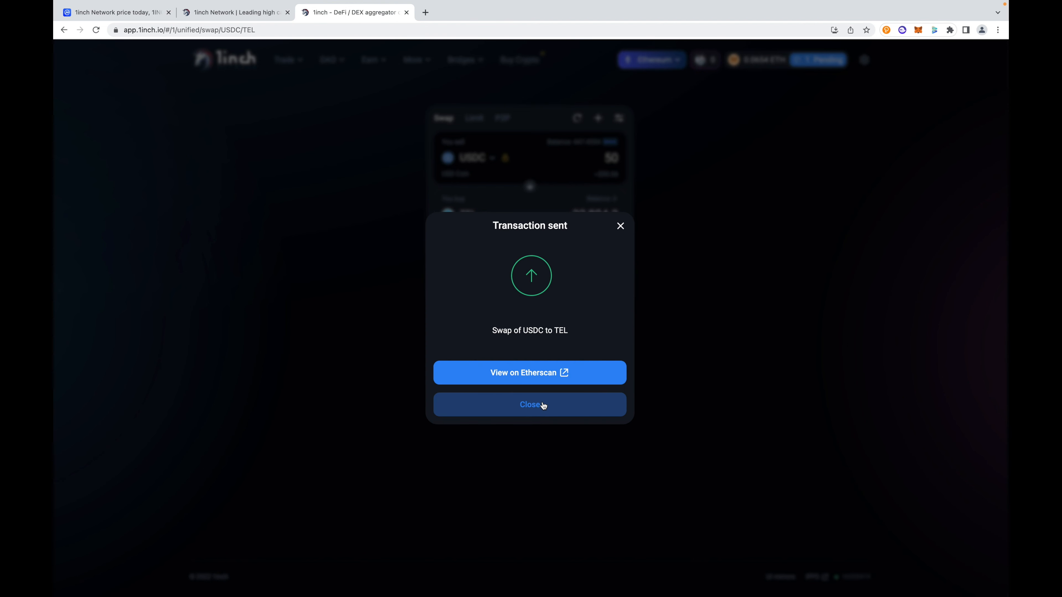
left_click(530, 404)
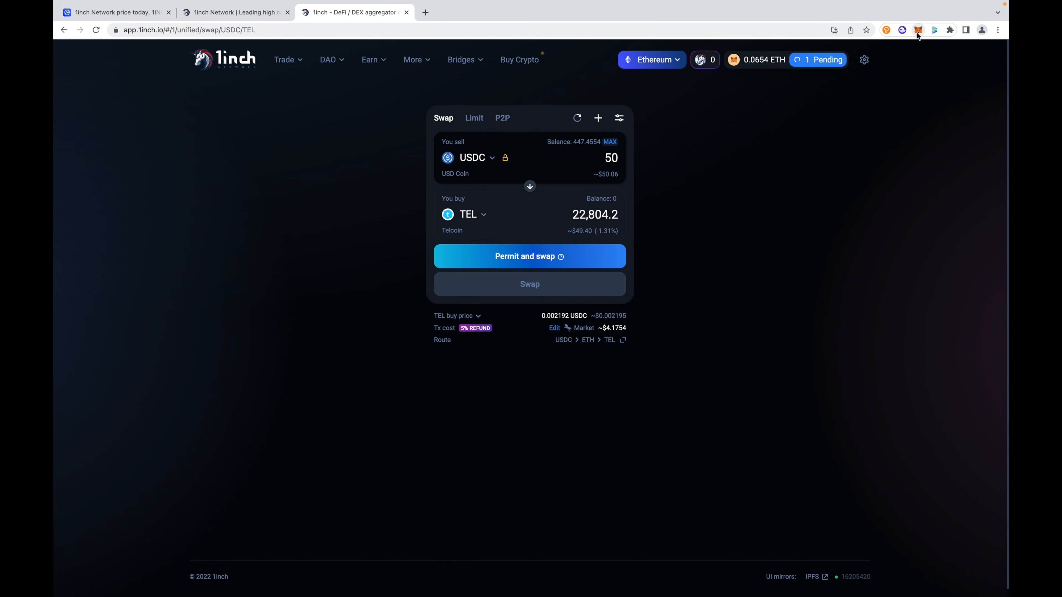
mouse_move(810, 67)
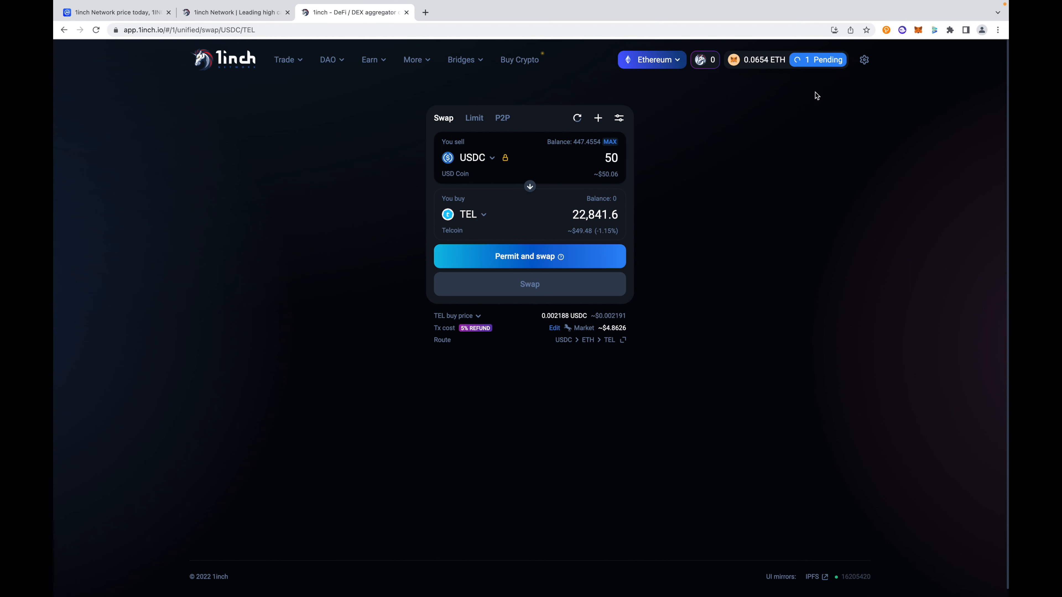
Open MetaMask and Import All on the new token found dialog, adding 22,804.26 TEL to assets.
left_click(918, 30)
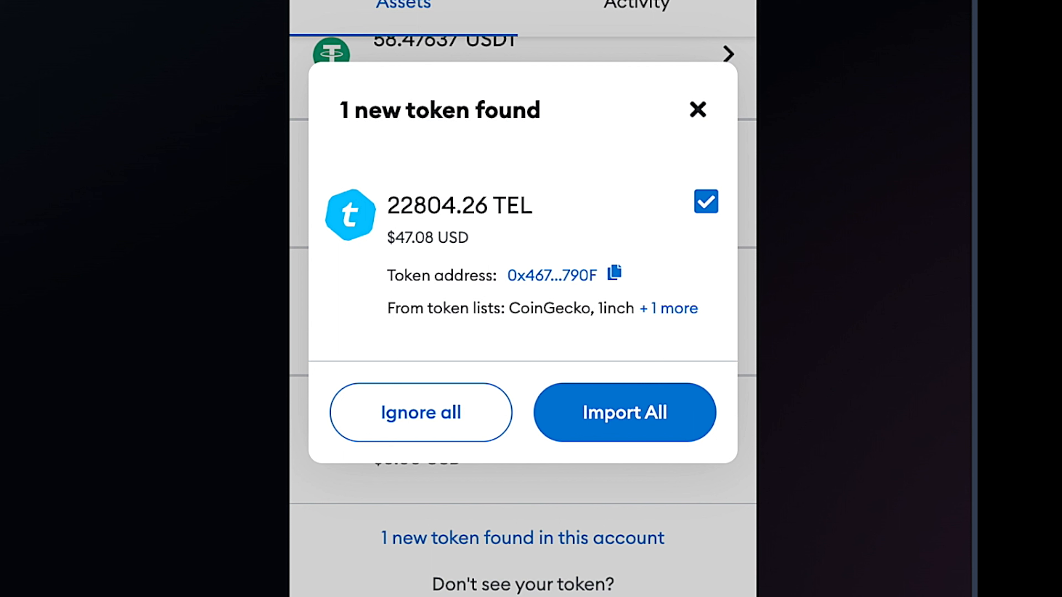
mouse_move(455, 417)
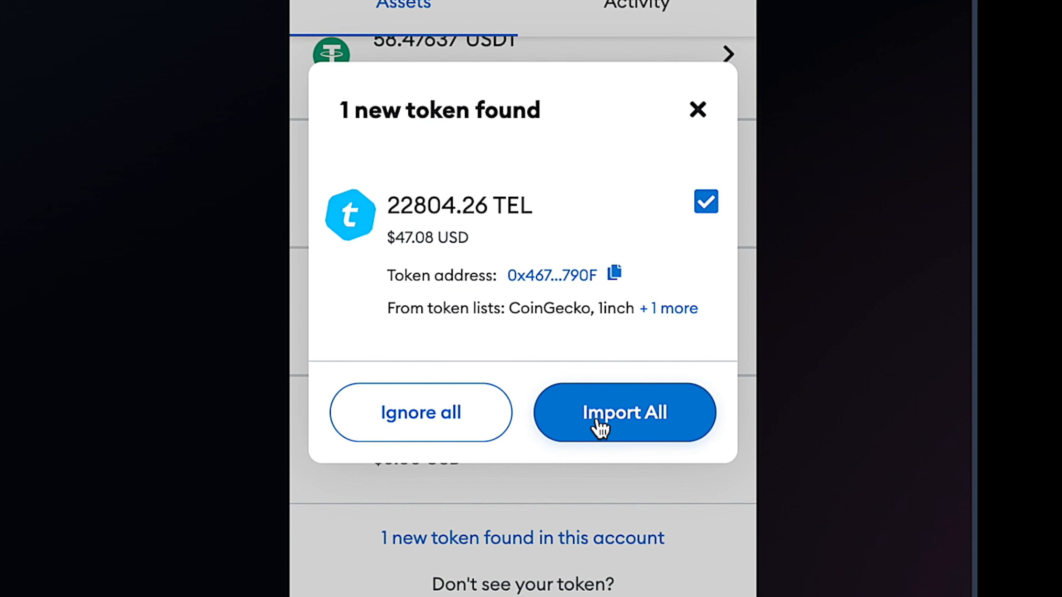
left_click(623, 413)
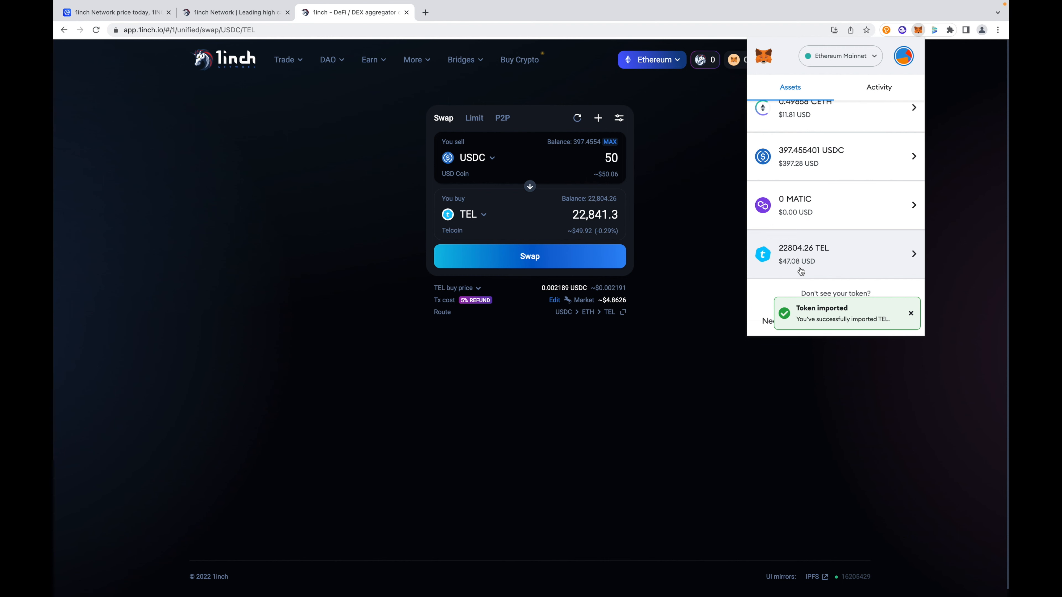
mouse_move(912, 316)
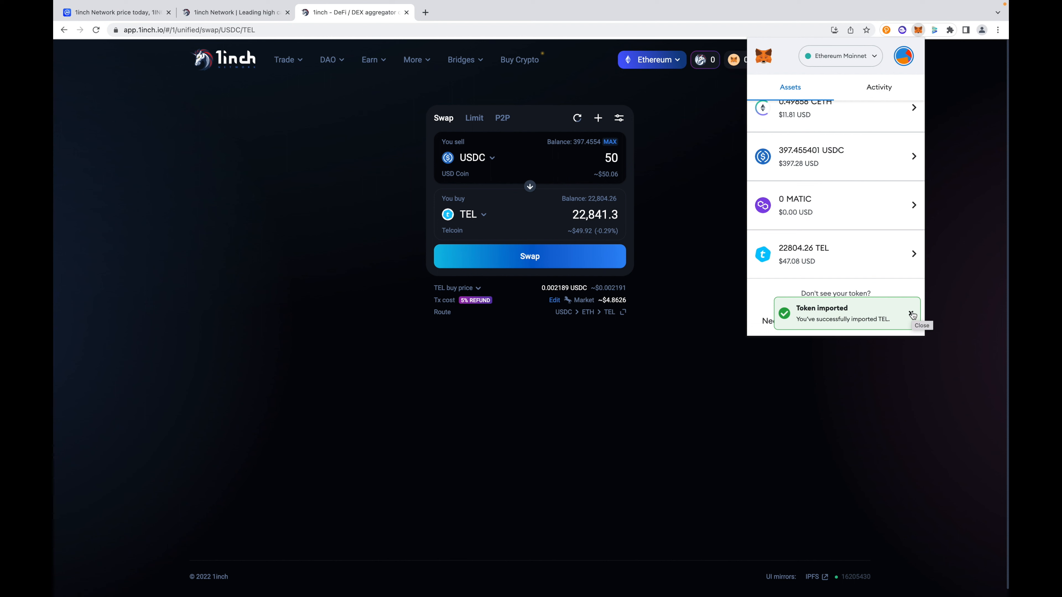
Dismiss the Token imported toast, leaving assets showing 397.455401 USDC and 22,804.26 TEL.
left_click(913, 314)
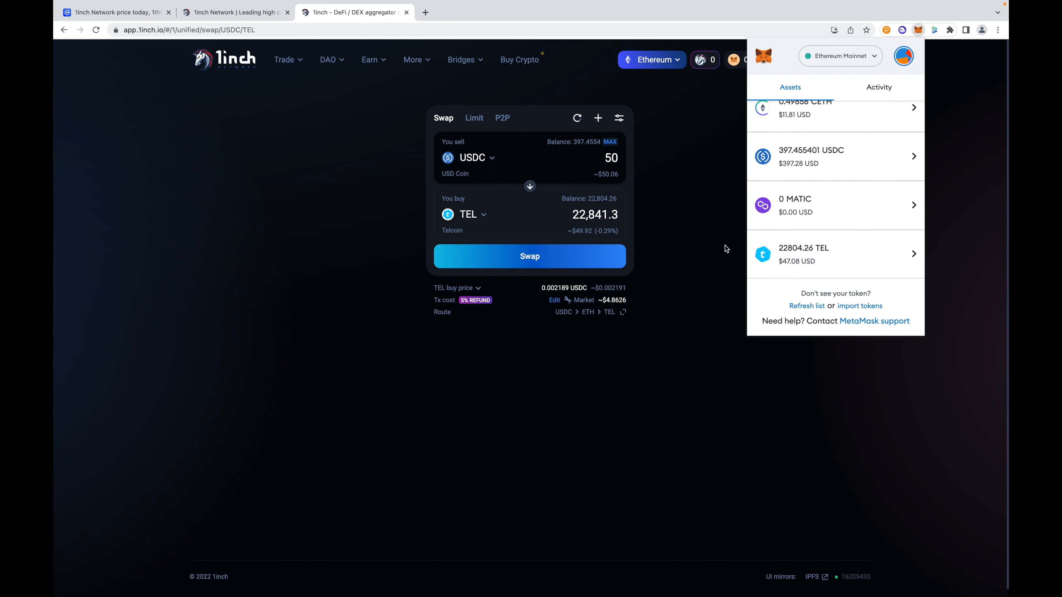
mouse_move(613, 222)
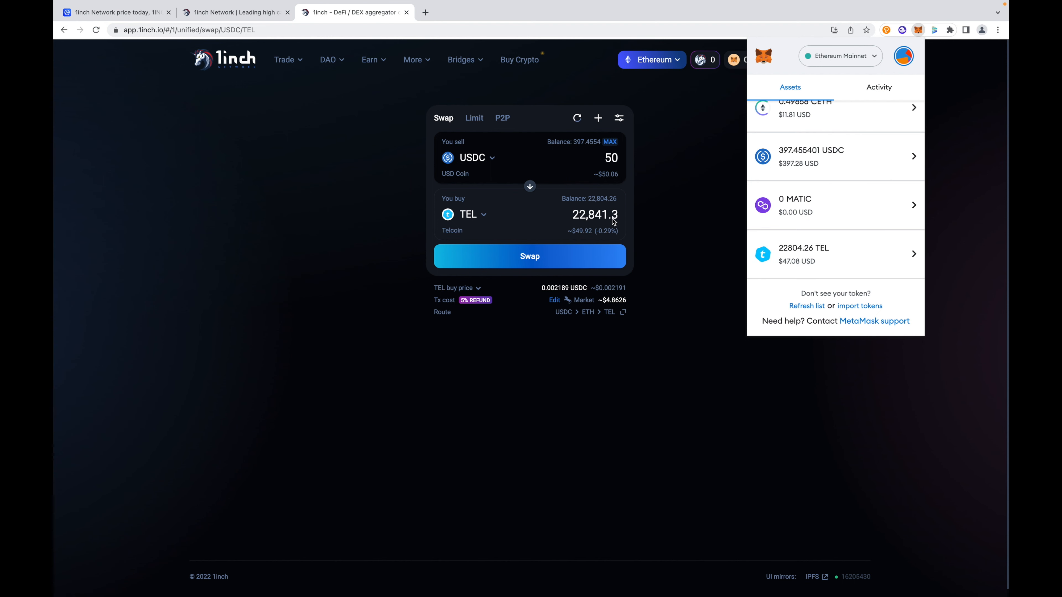
mouse_move(709, 221)
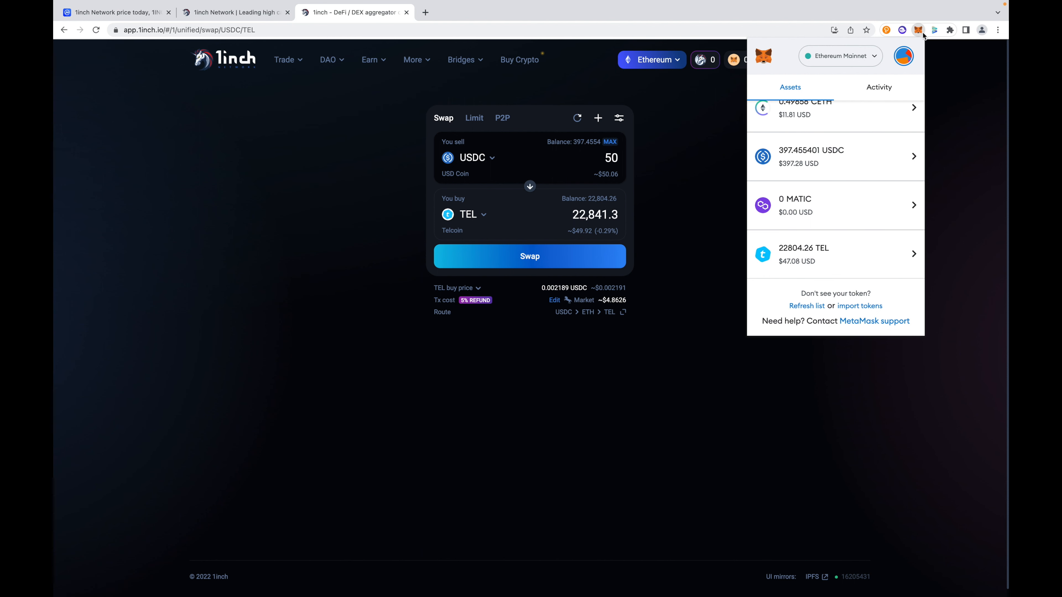
mouse_move(918, 30)
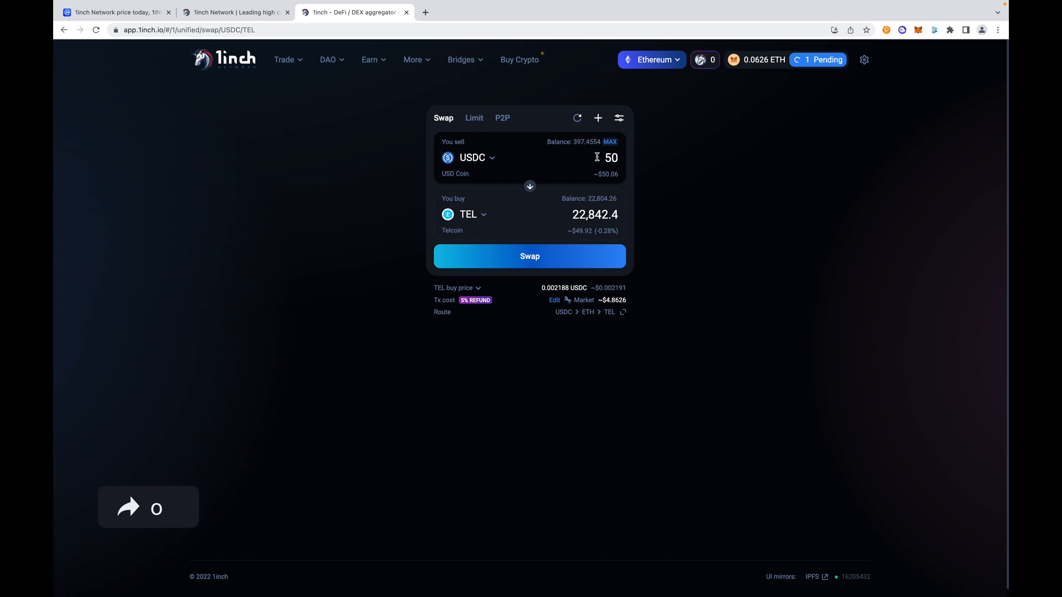
mouse_move(686, 114)
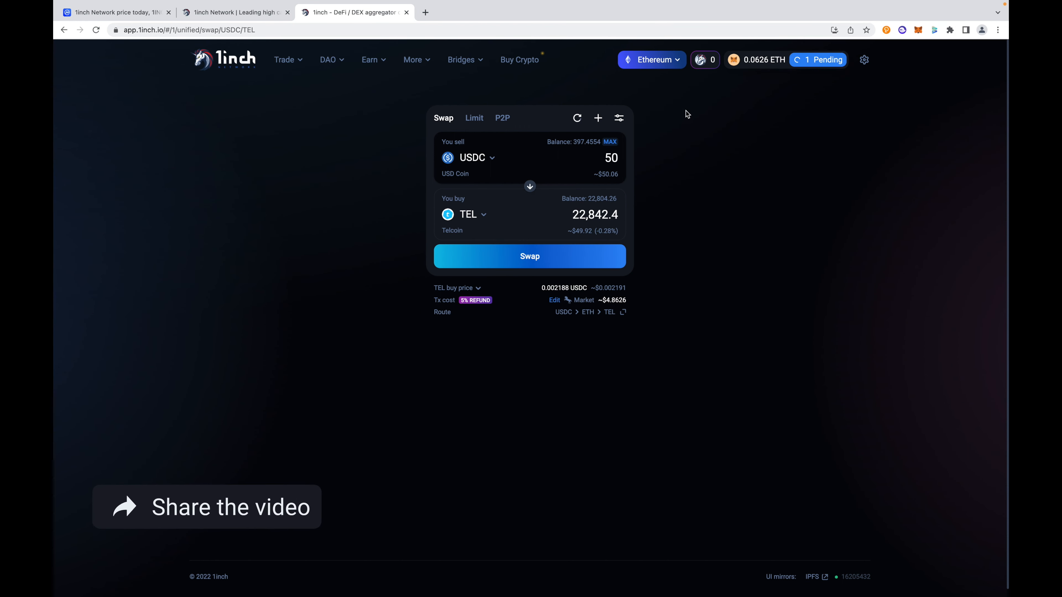
mouse_move(677, 121)
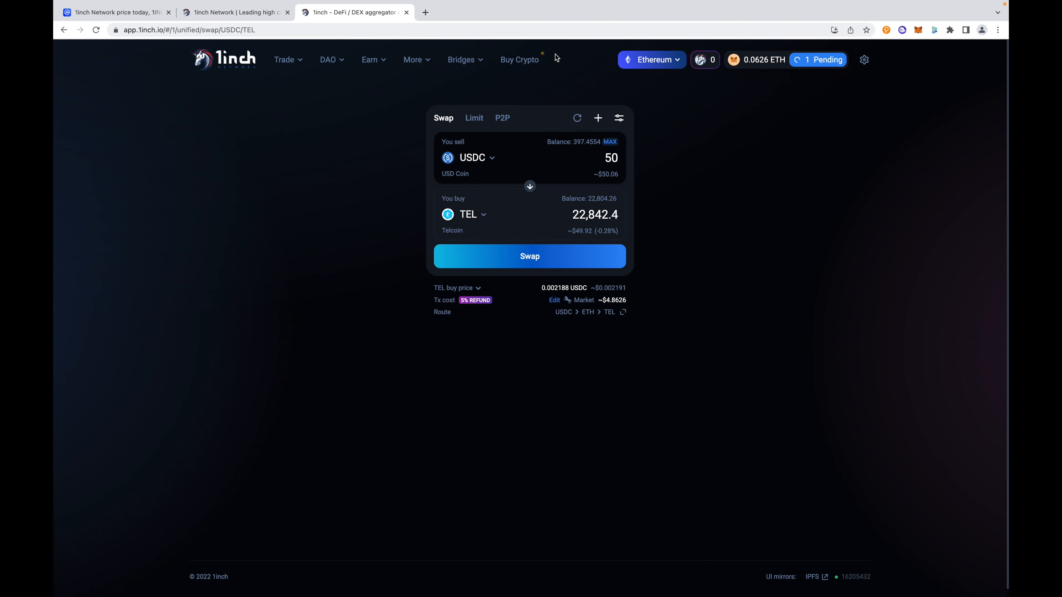
left_click(284, 60)
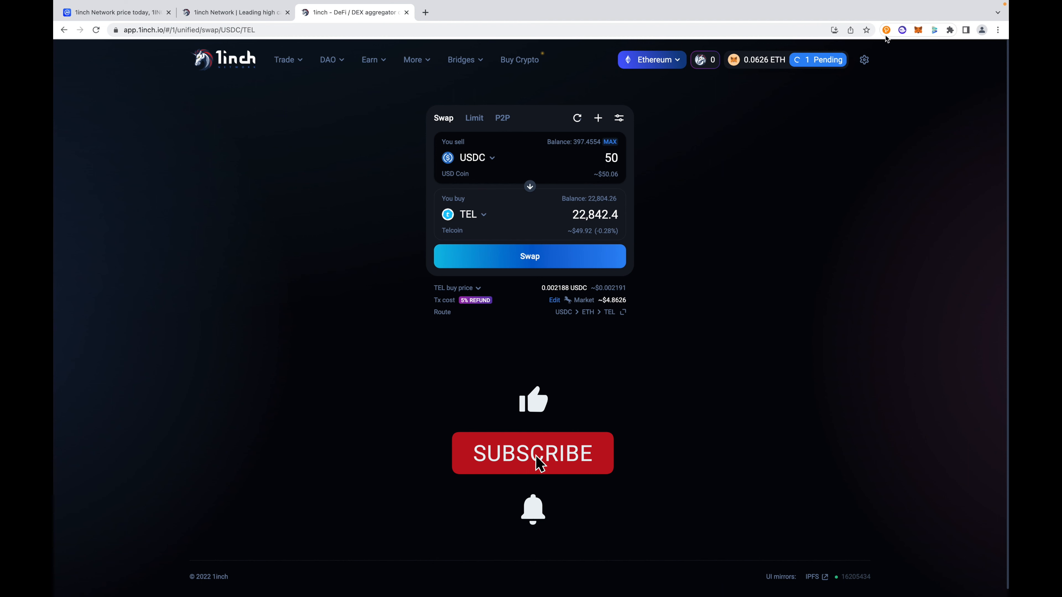
left_click(532, 453)
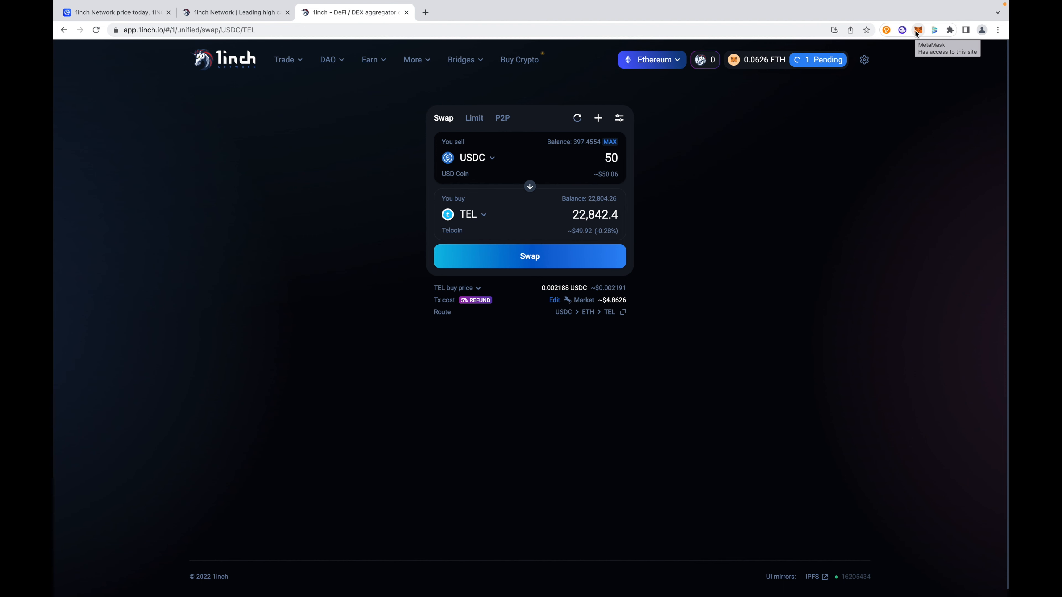
mouse_move(675, 129)
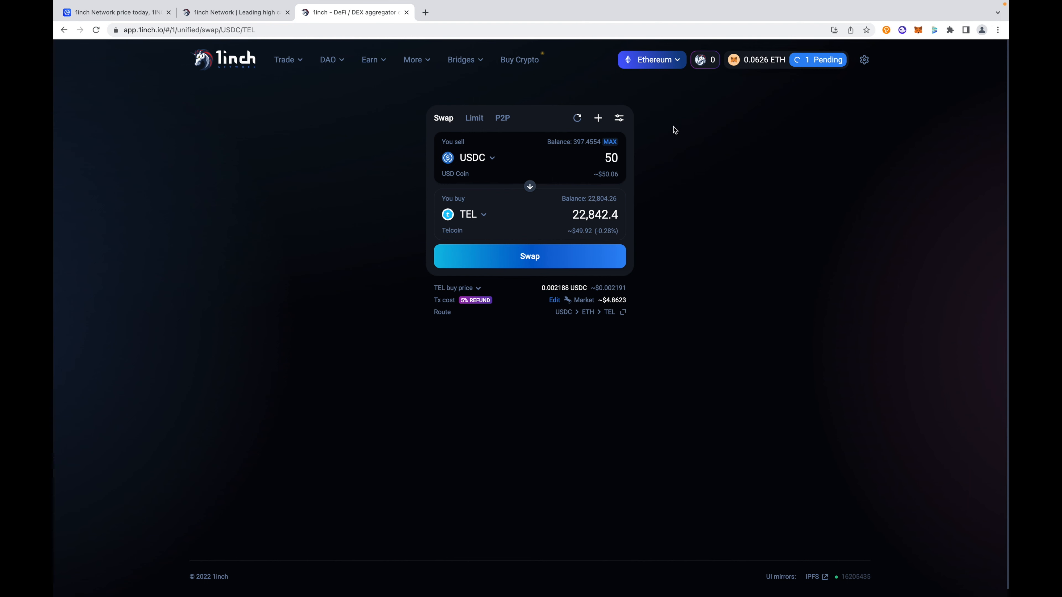